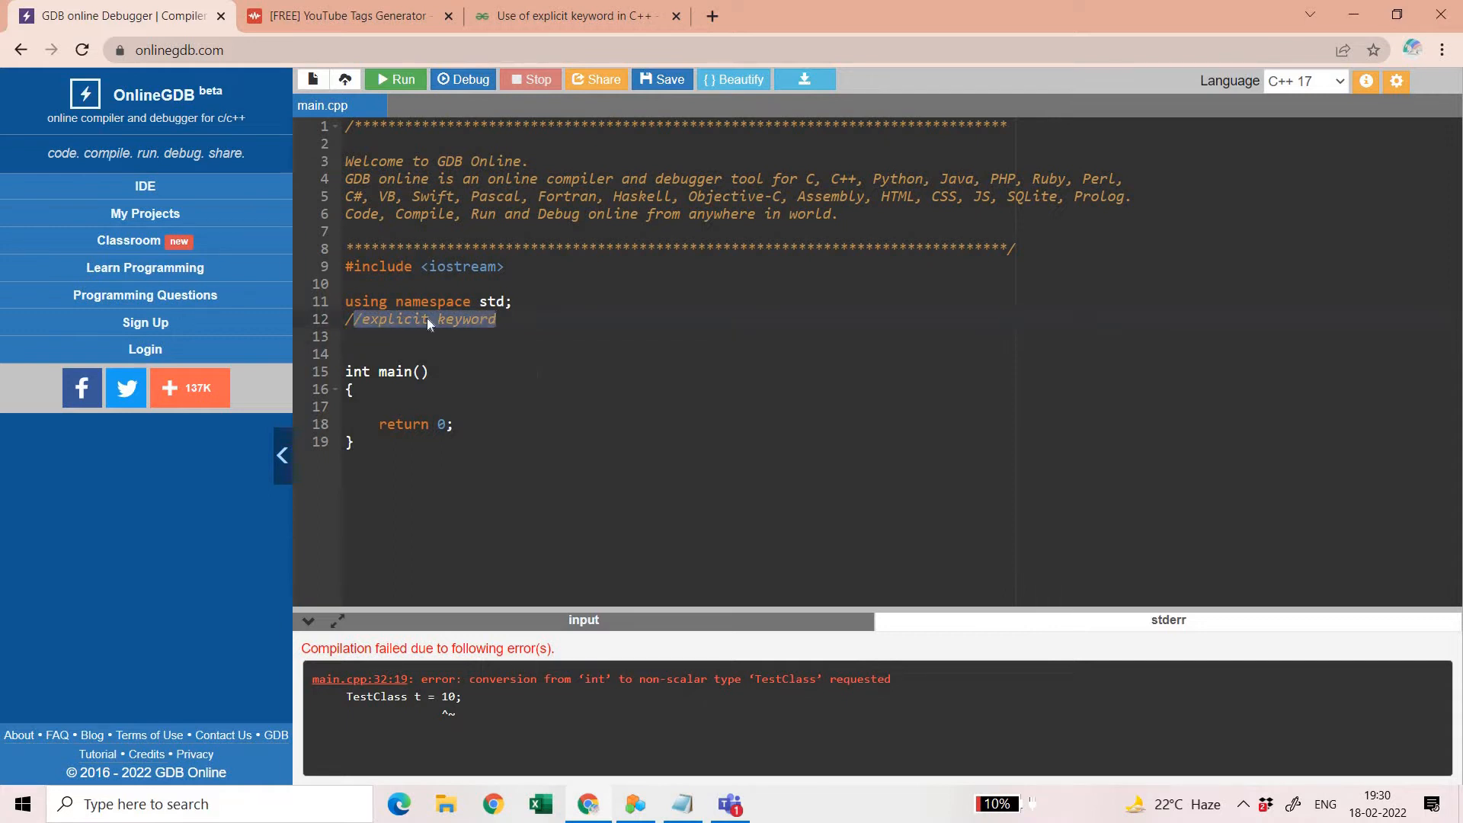
Add the comment '//Conversion of values to an object assignment' below the explicit keyword comment
click(424, 319)
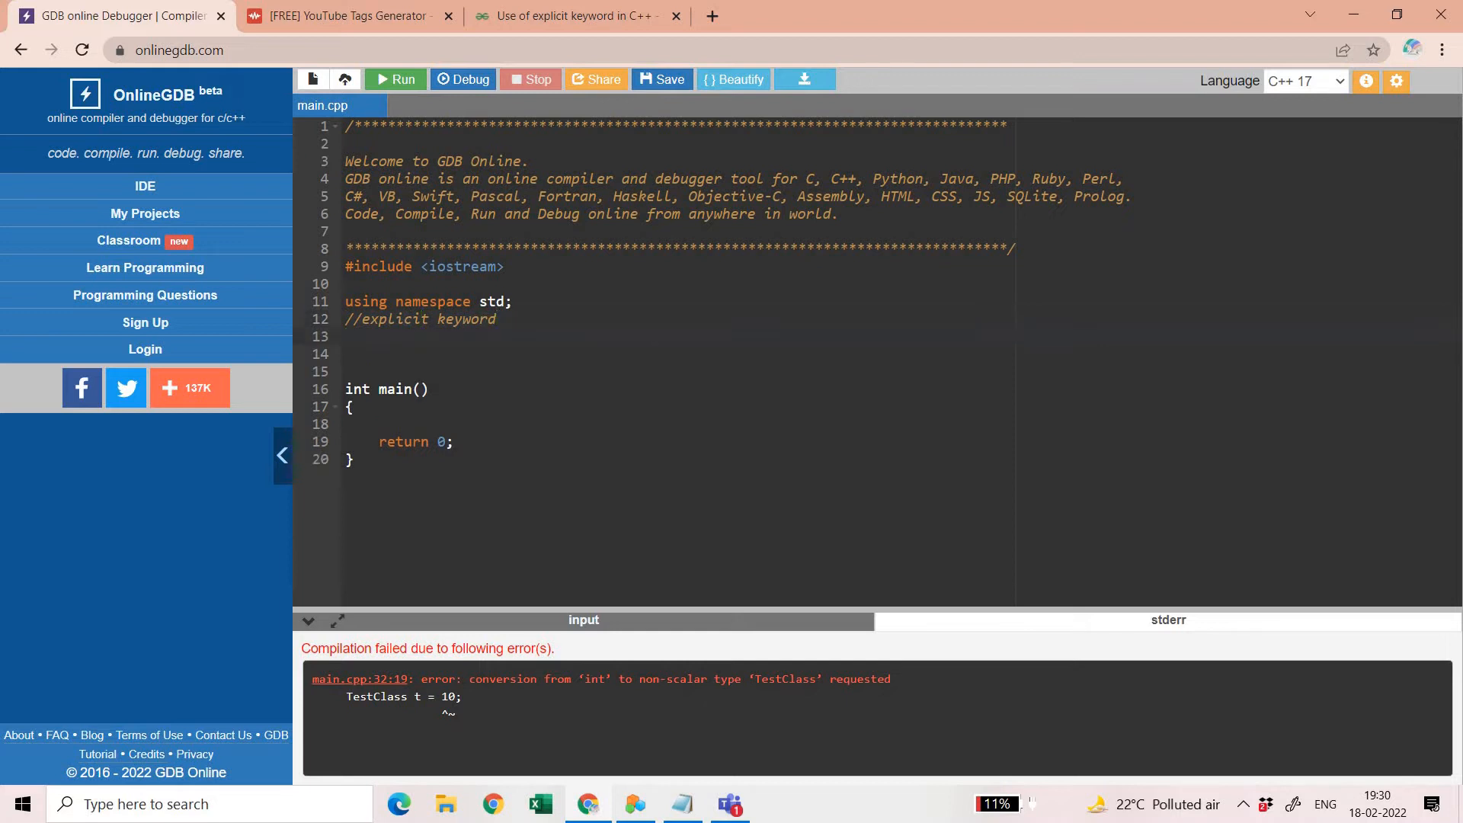
text(/)
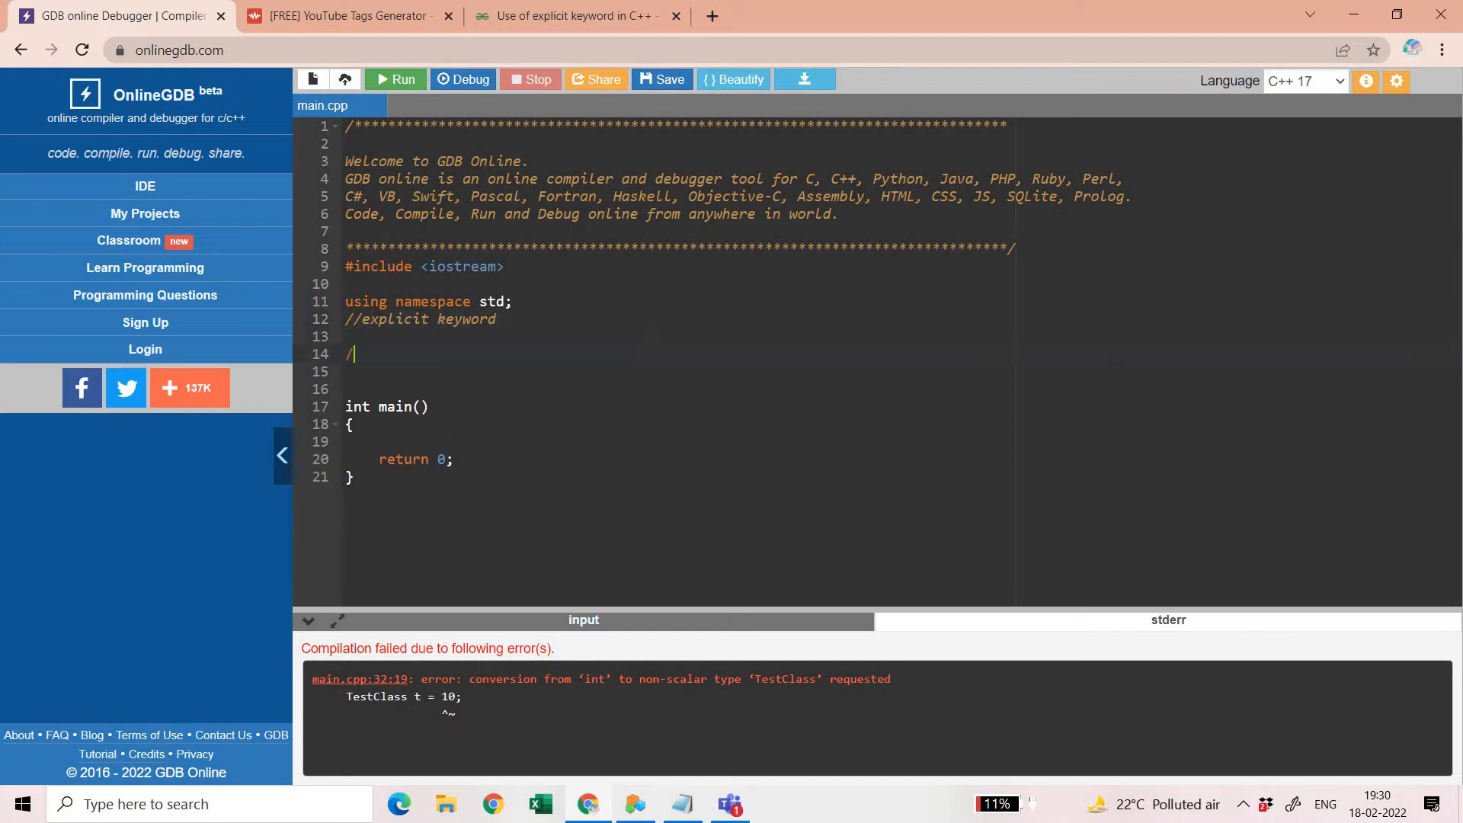
text(Conversion of values to)
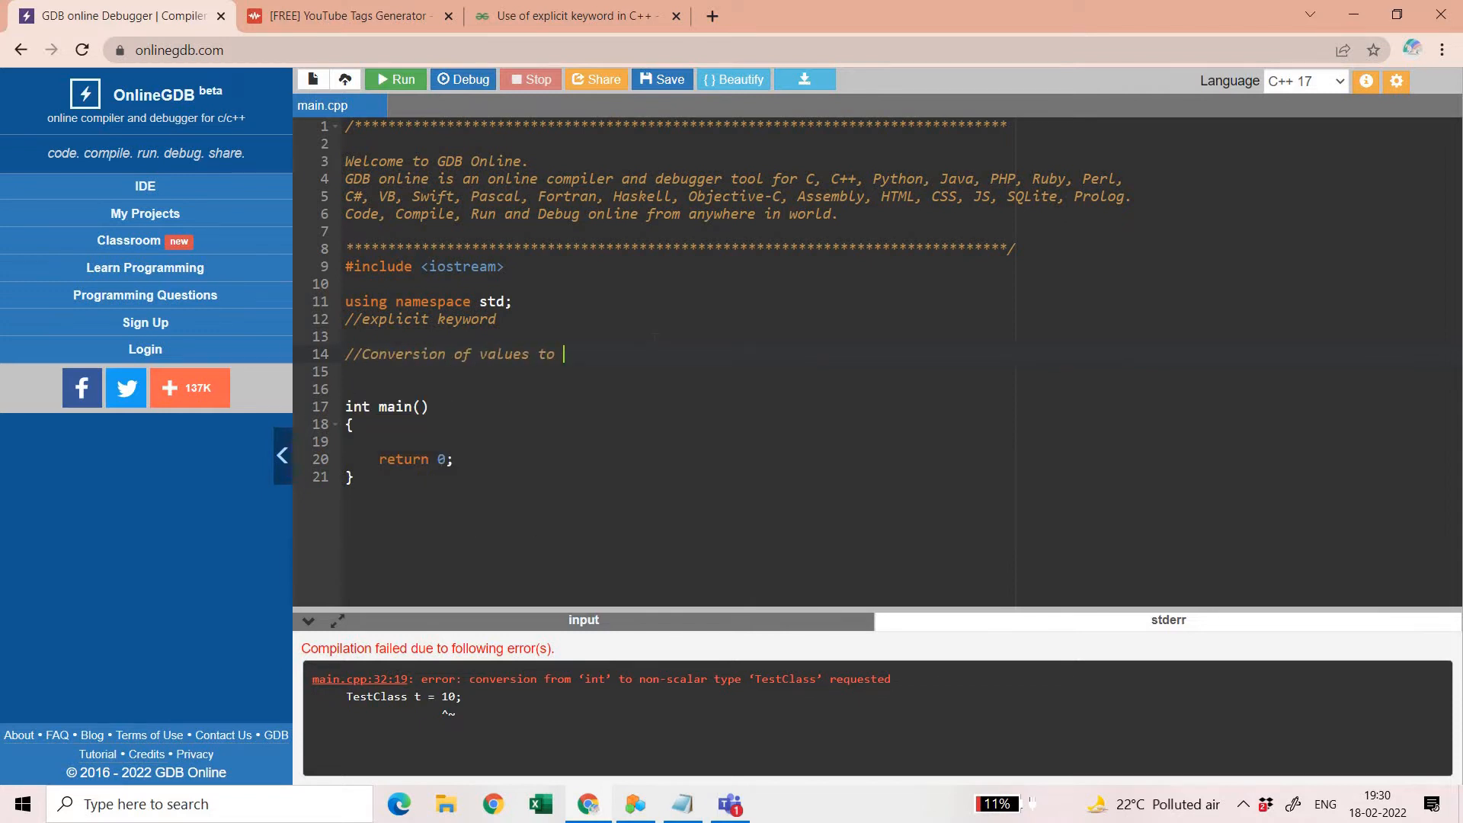
text(an obje)
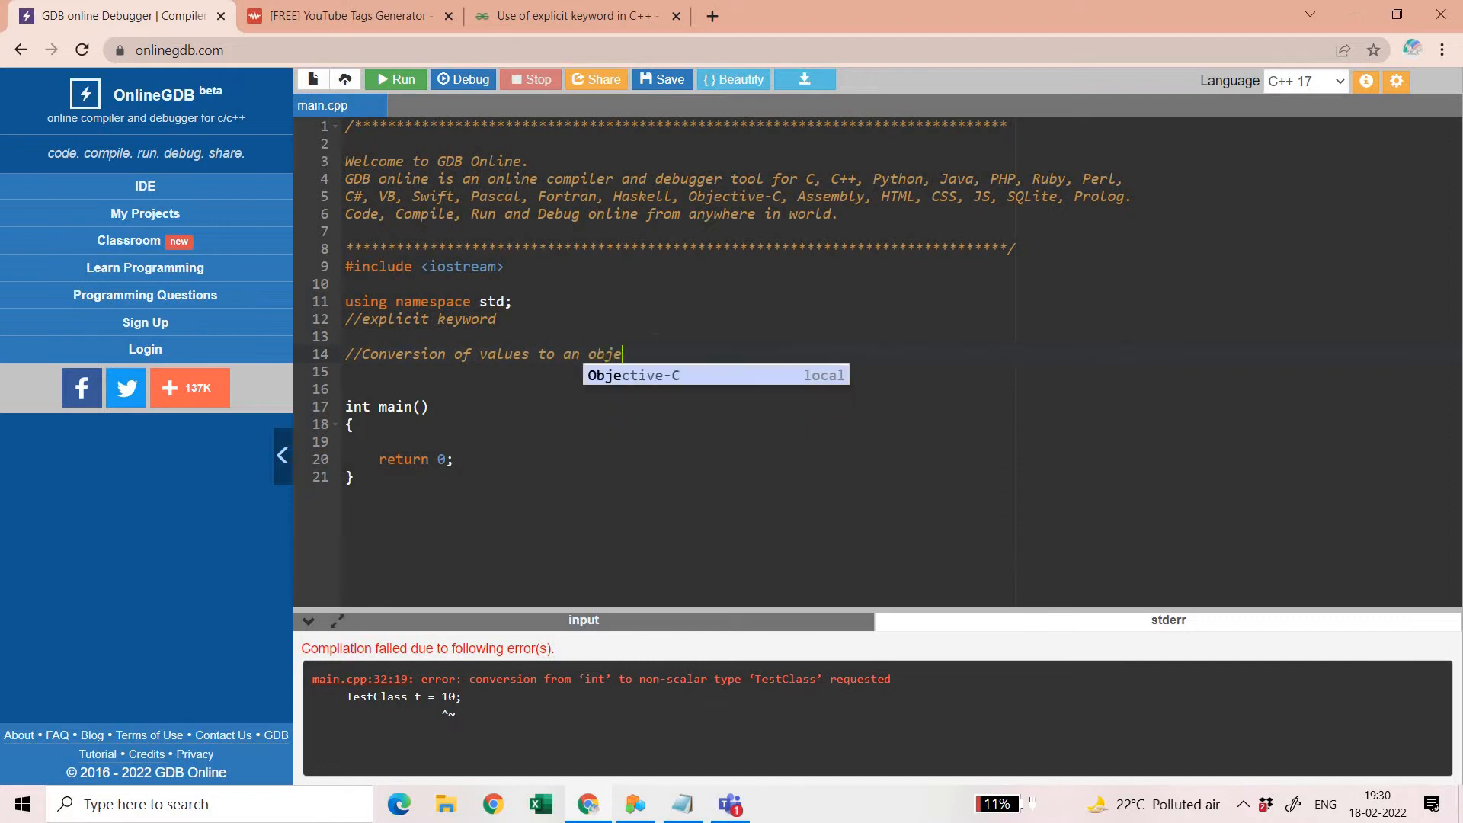
text(ct assignment)
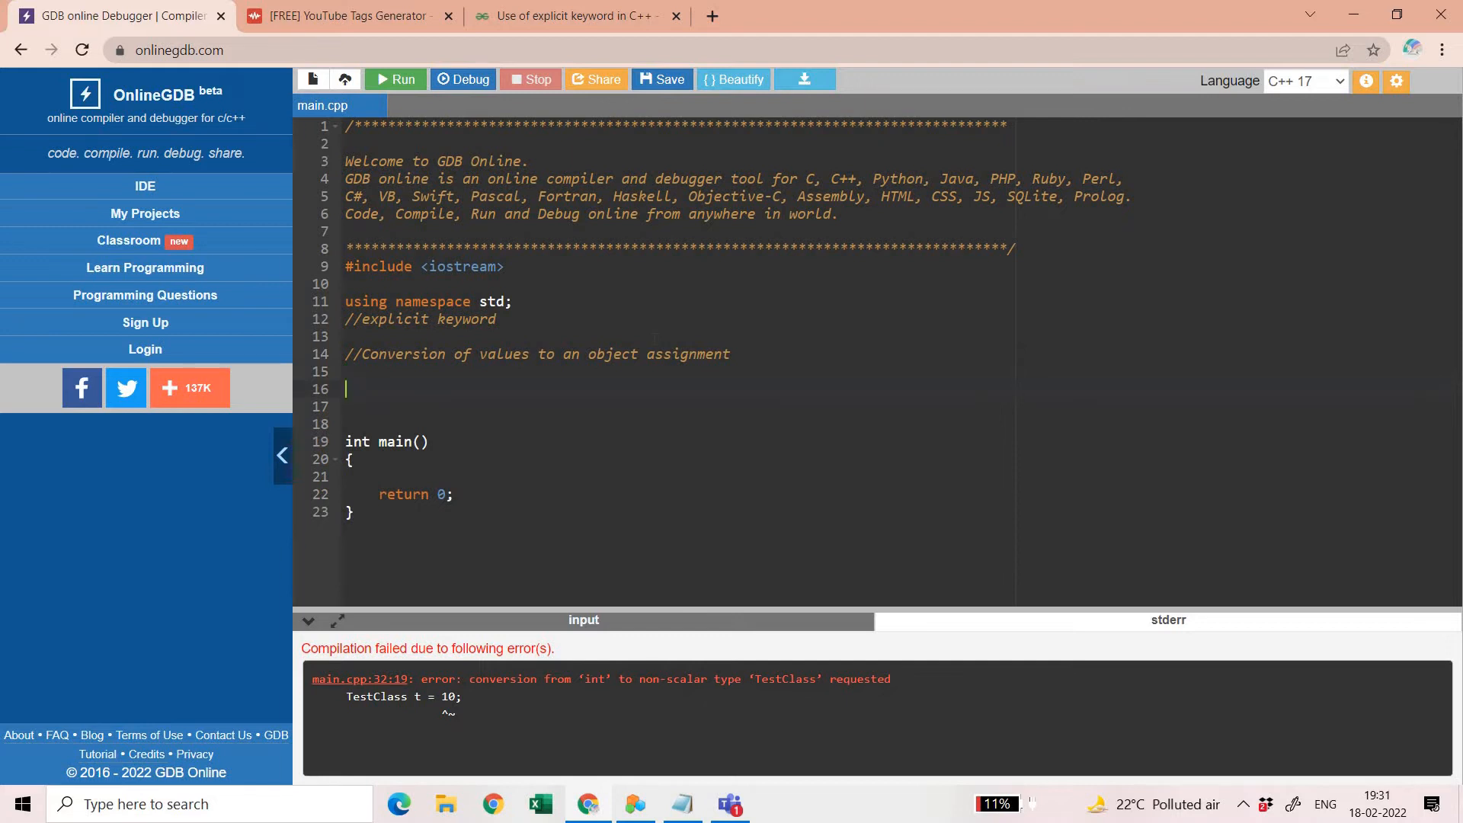
Start class TestClass with a private int k member
text(class Test)
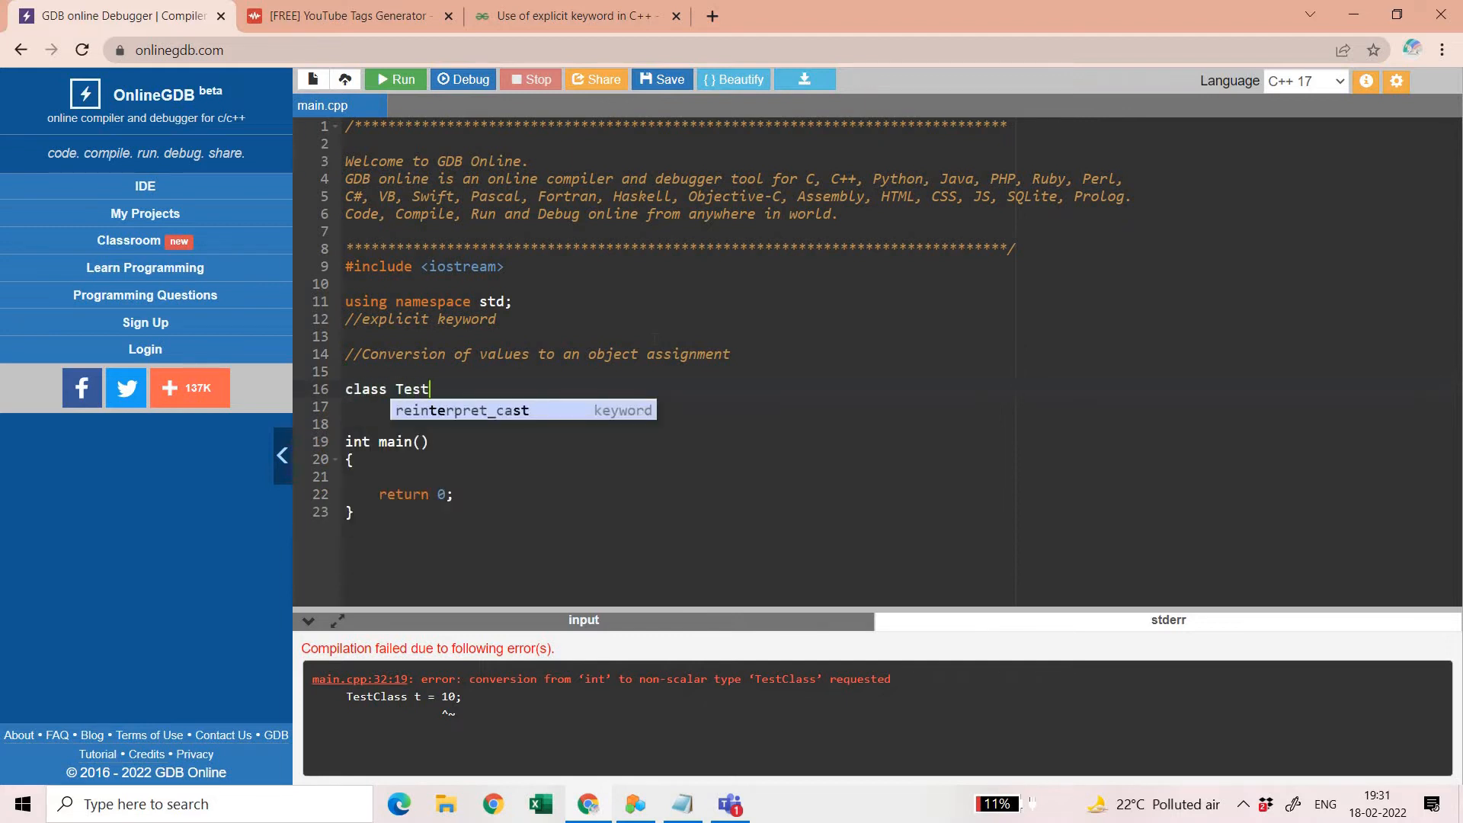
text(Class)
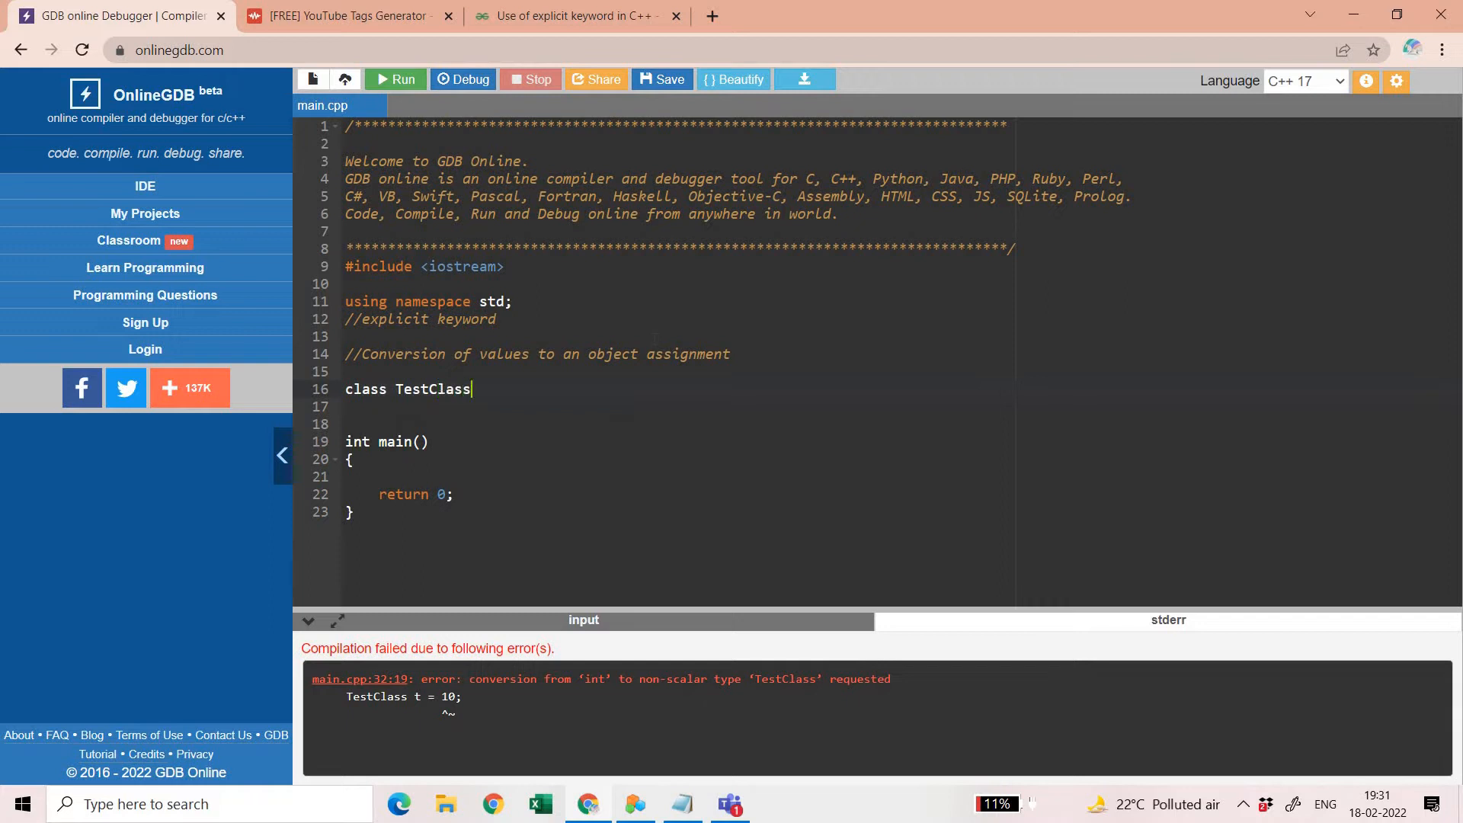
text({)
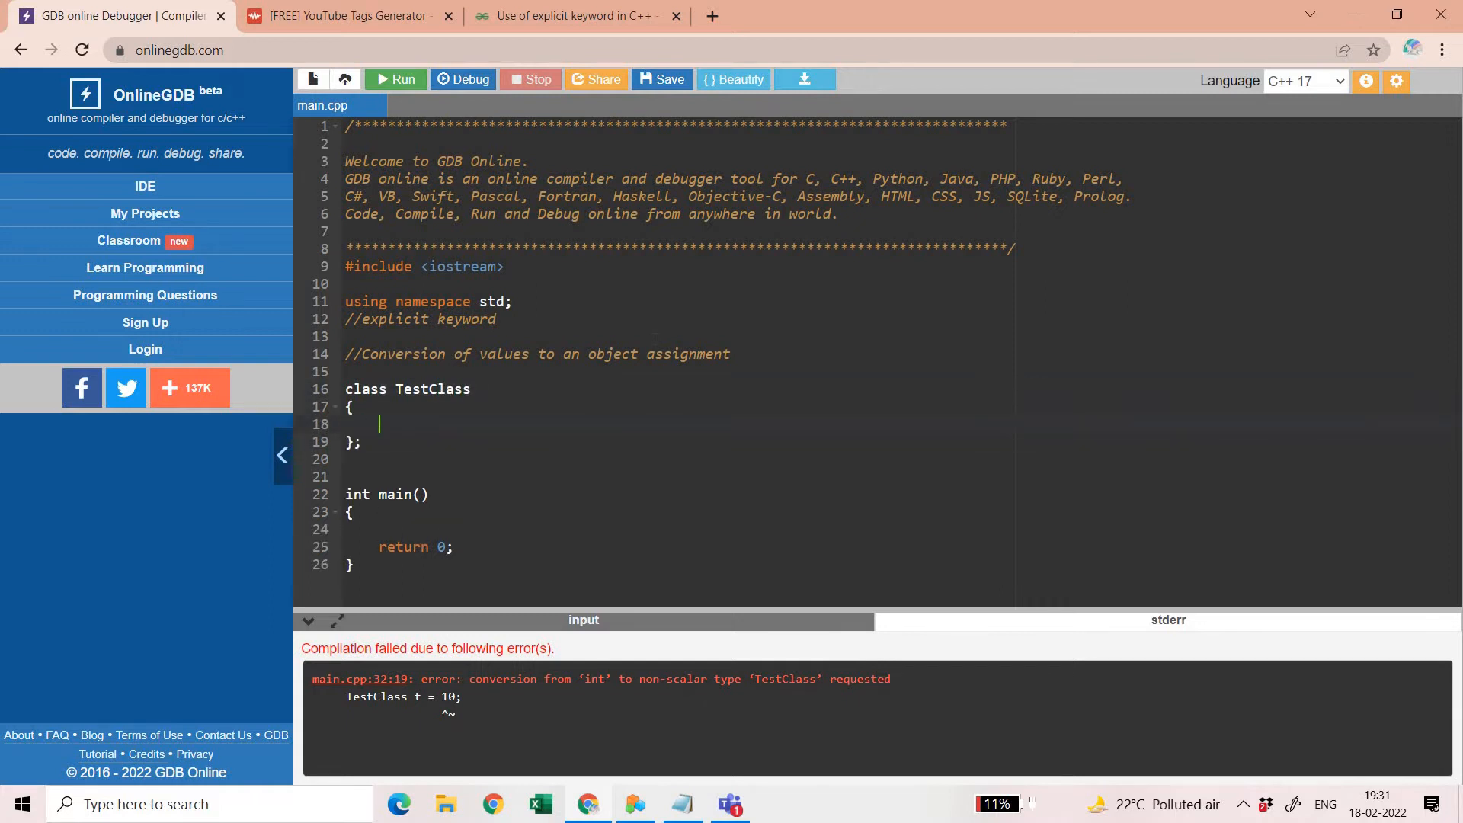
text(private:)
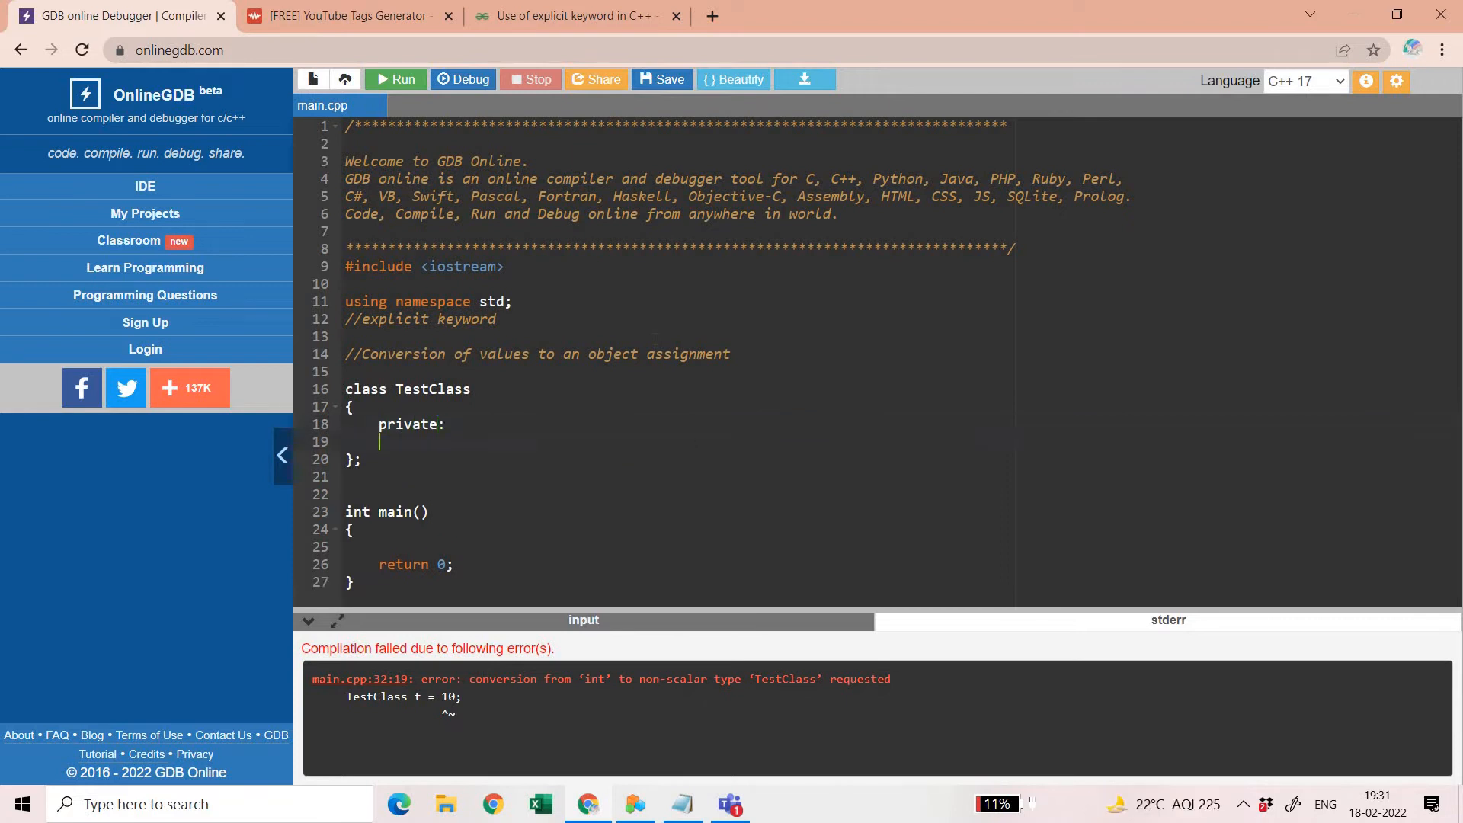
text(int)
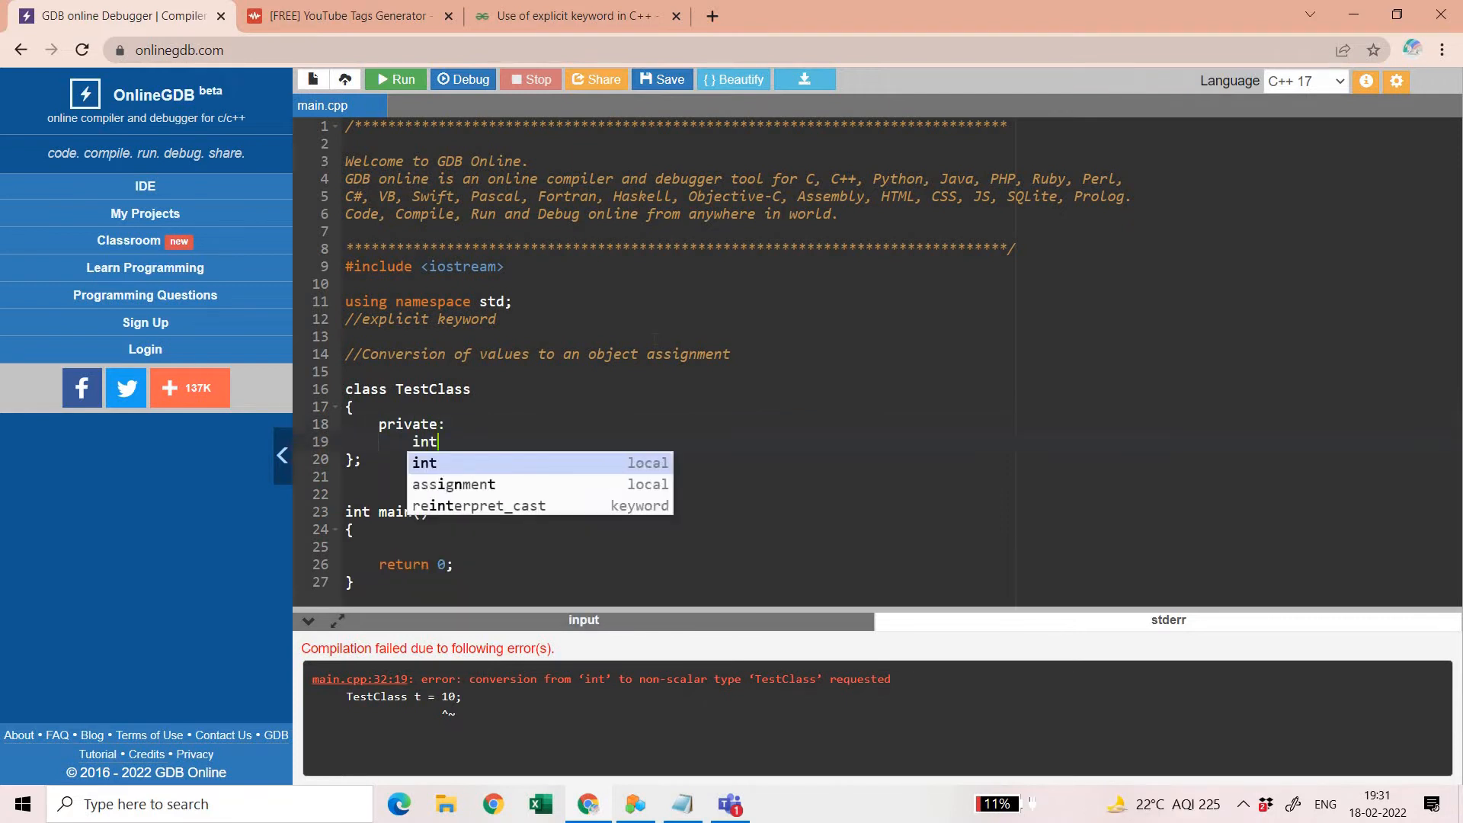
text(k;)
text(public:)
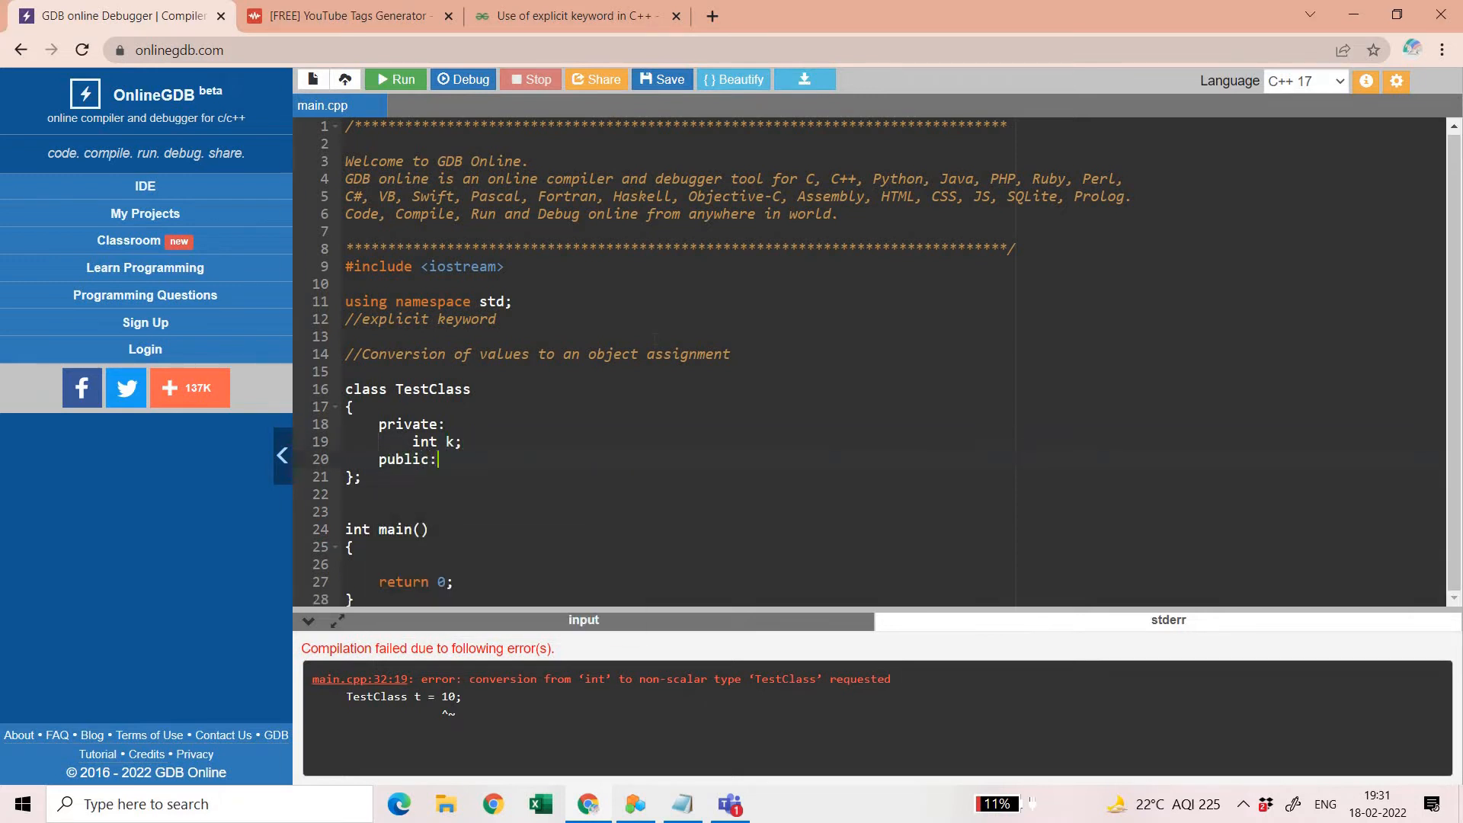
Add constructor TestClass(int k) setting this->k, and void TestFunction() printing k with cout
text(TestClass(int)
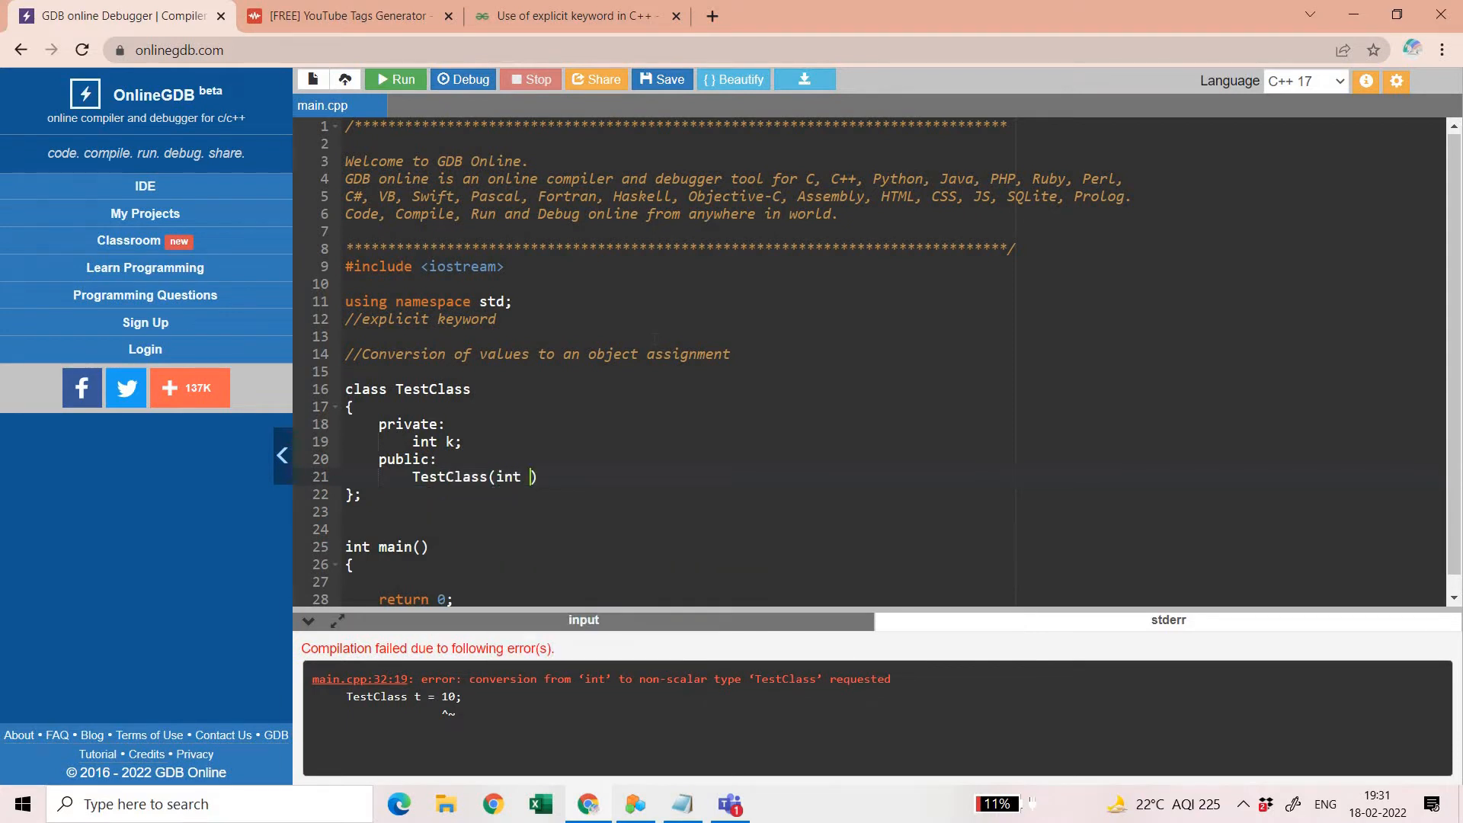
text(k){)
text(this-)
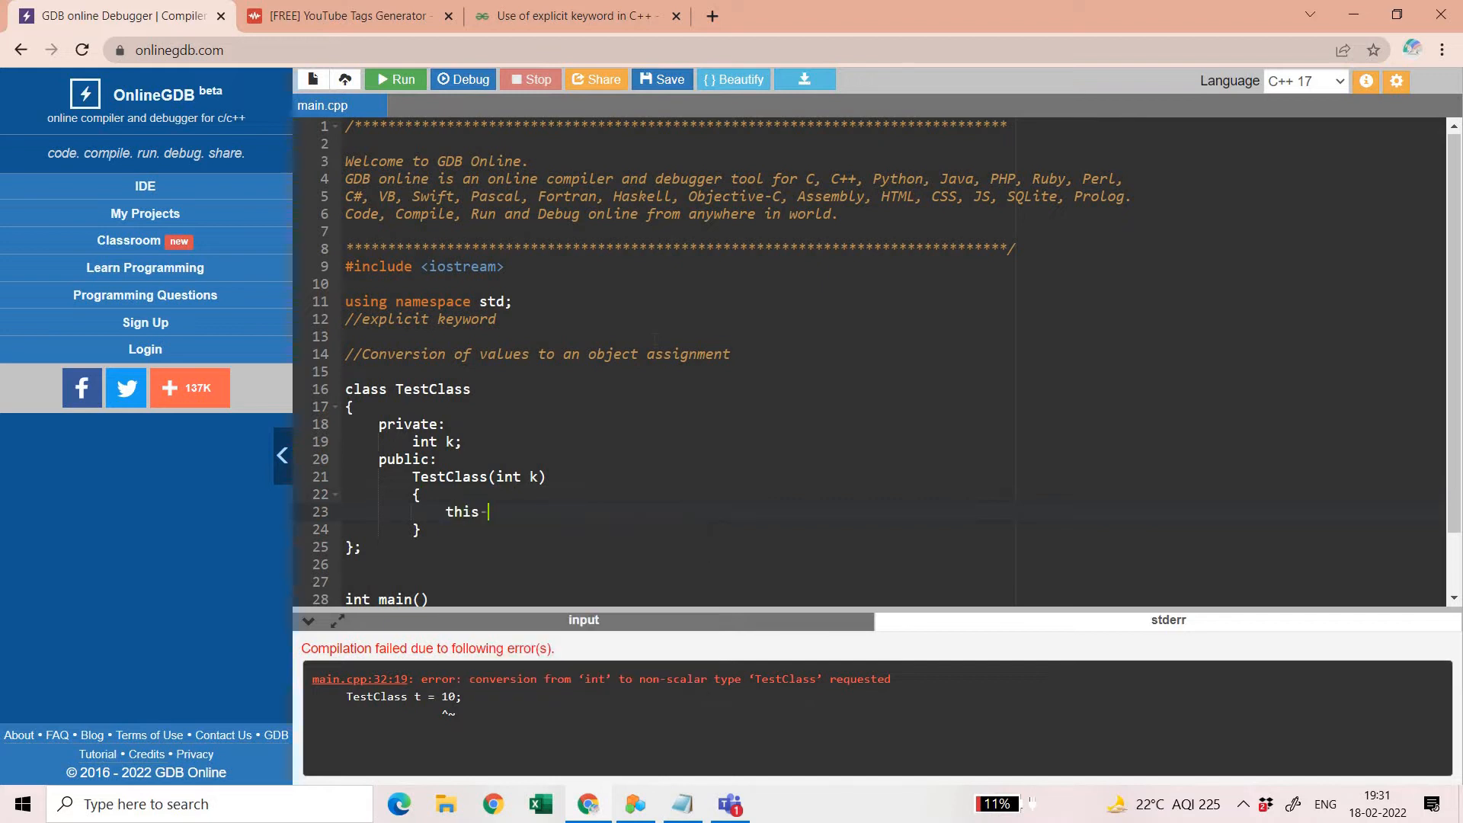
text(>k =)
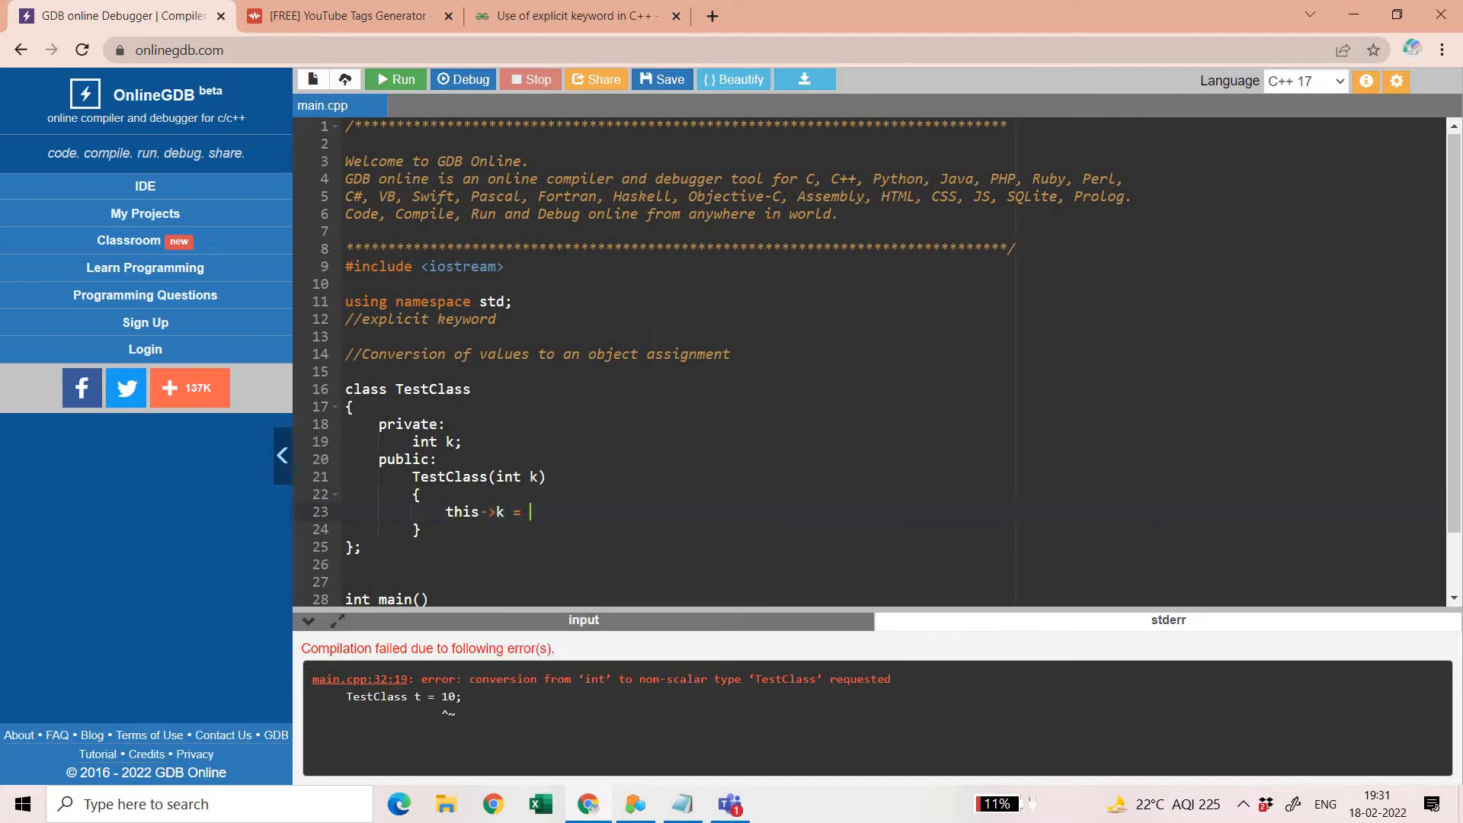
text(k;)
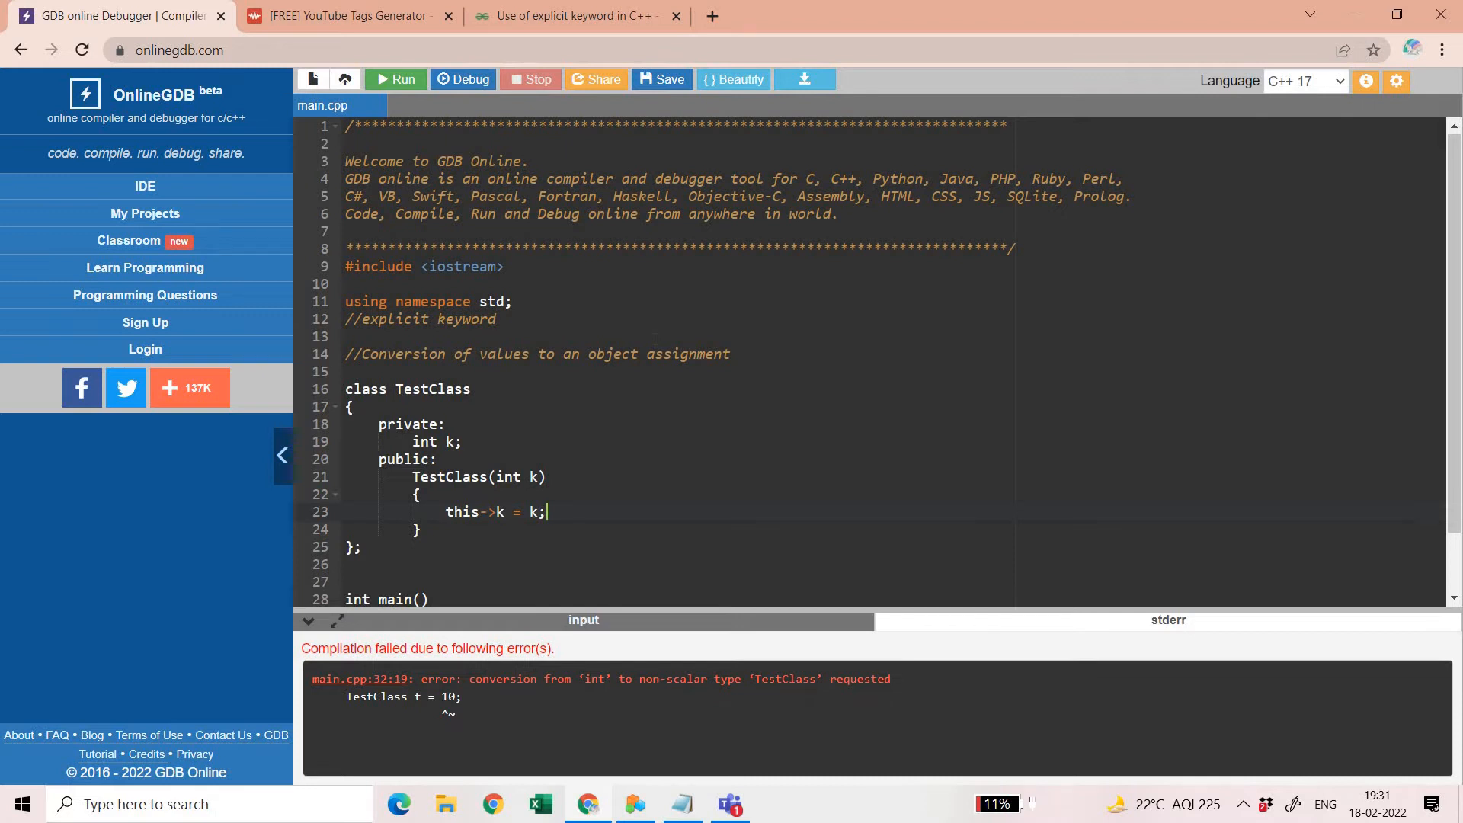
key(Enter)
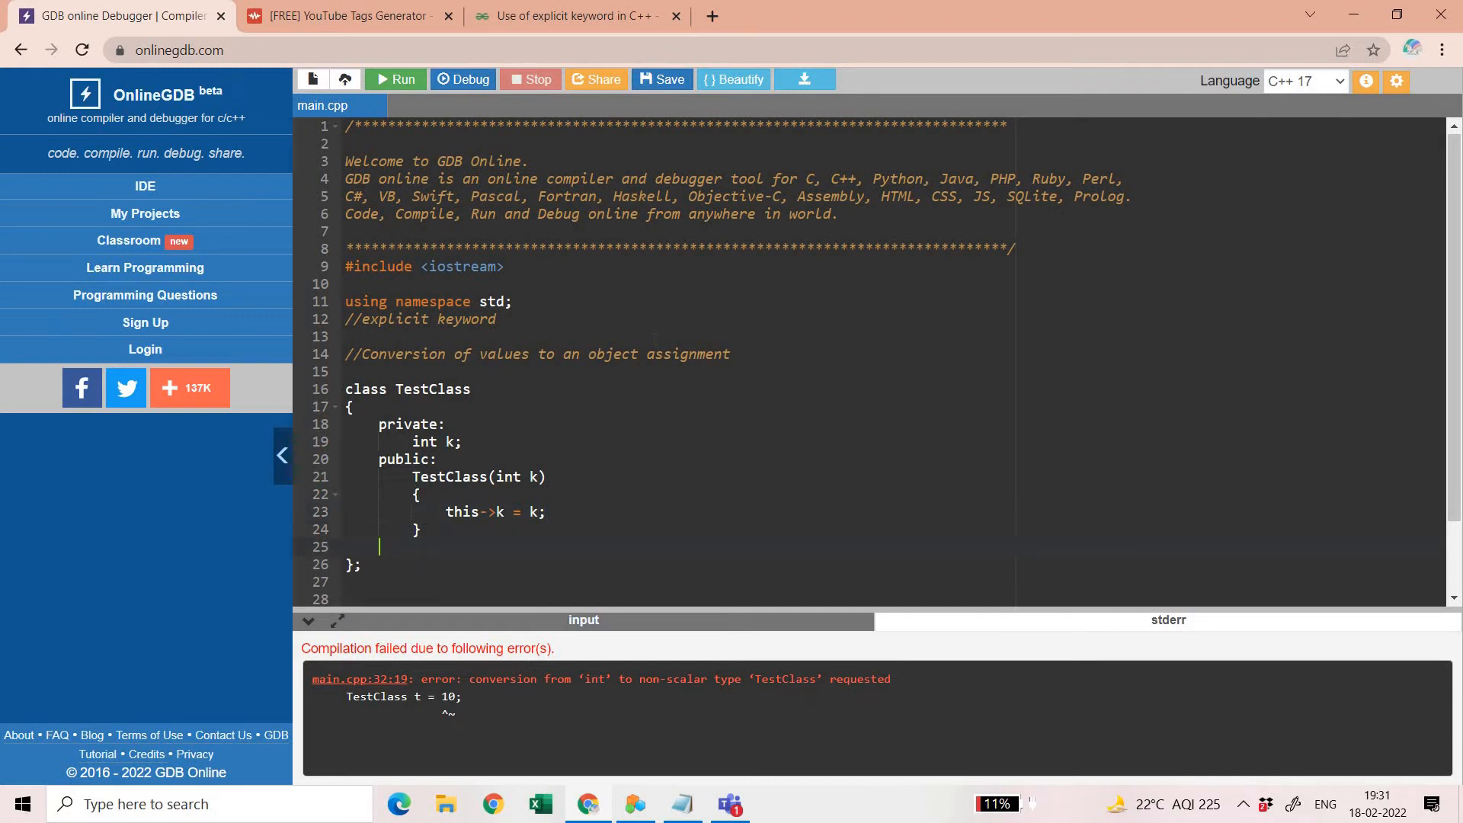
text(void TestF)
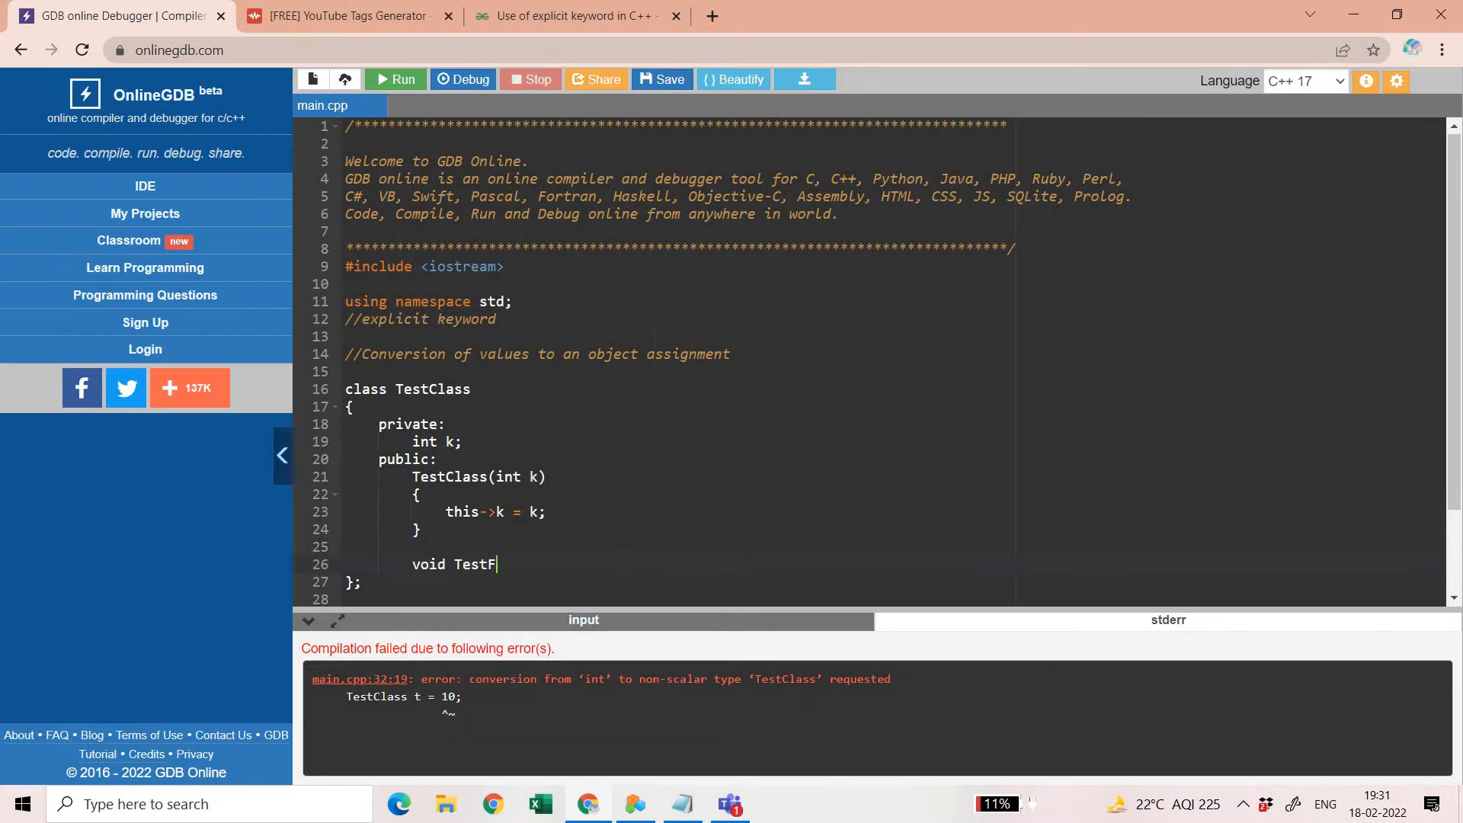
text(unction()
text({)
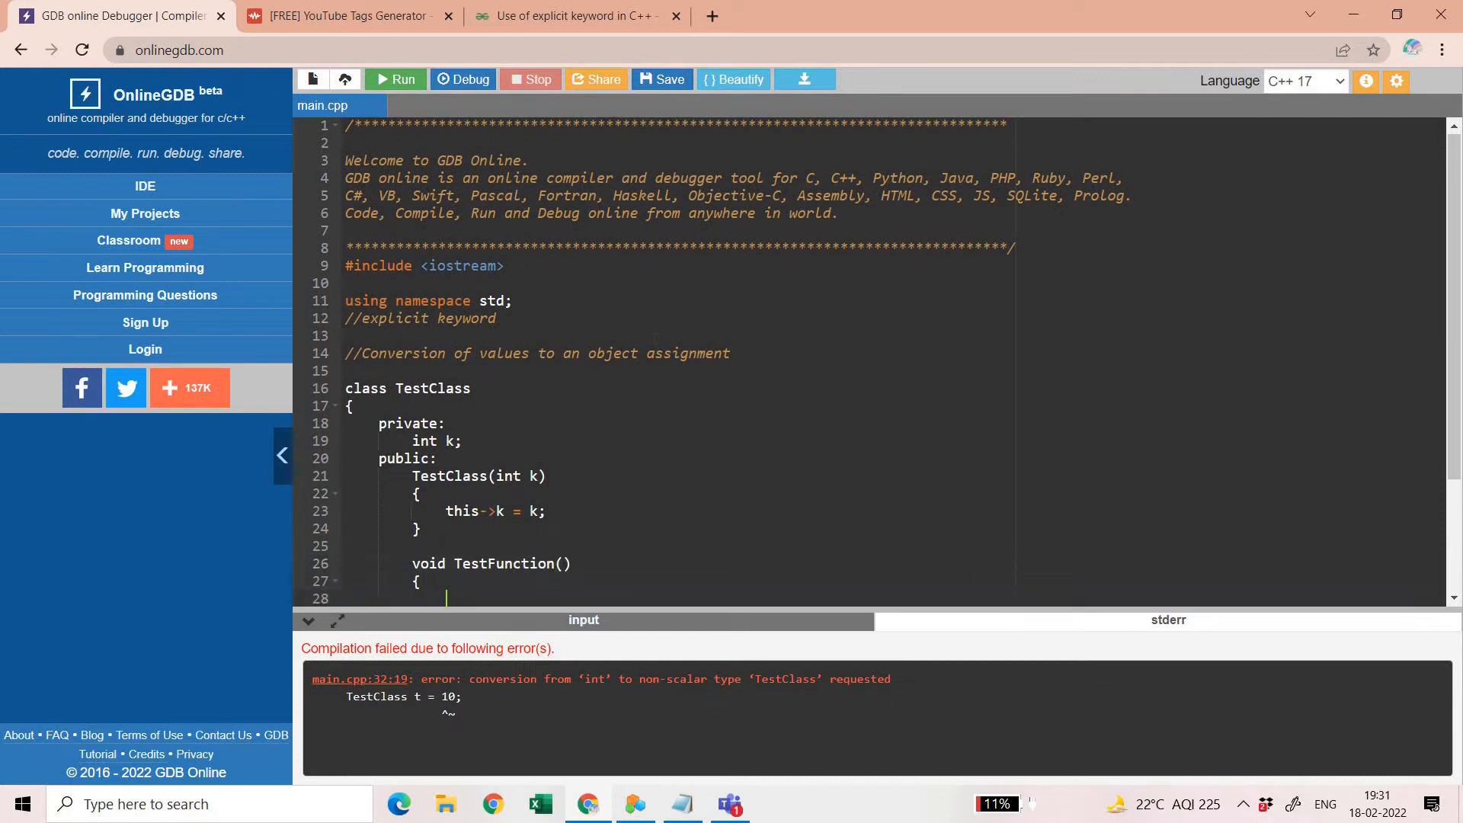
text(cout<<endl<<k;)
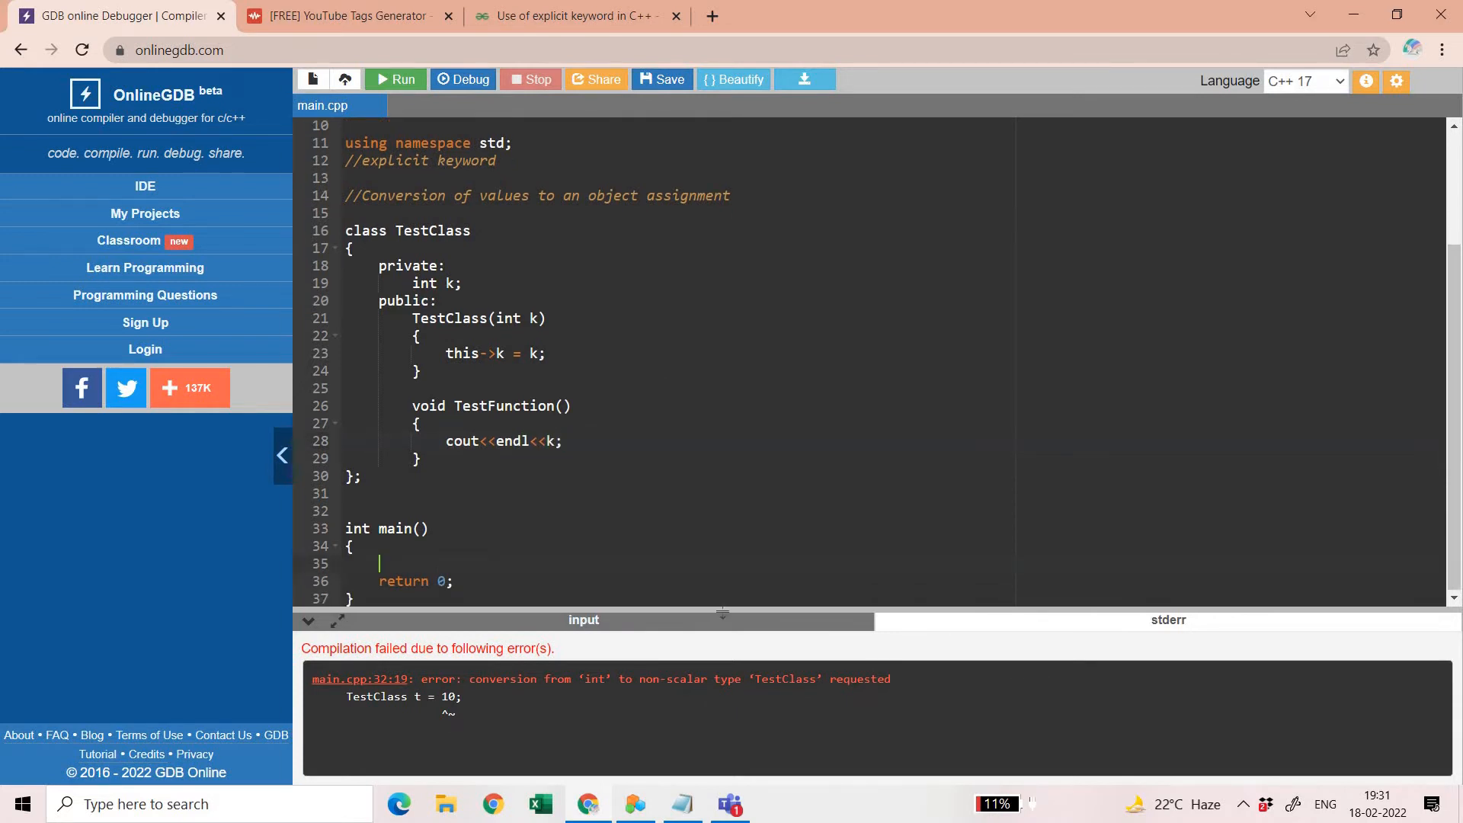
Declare TestFunction t = 10 in main; make the constructor print 'Called the one arg constructor'
text(TestFunction)
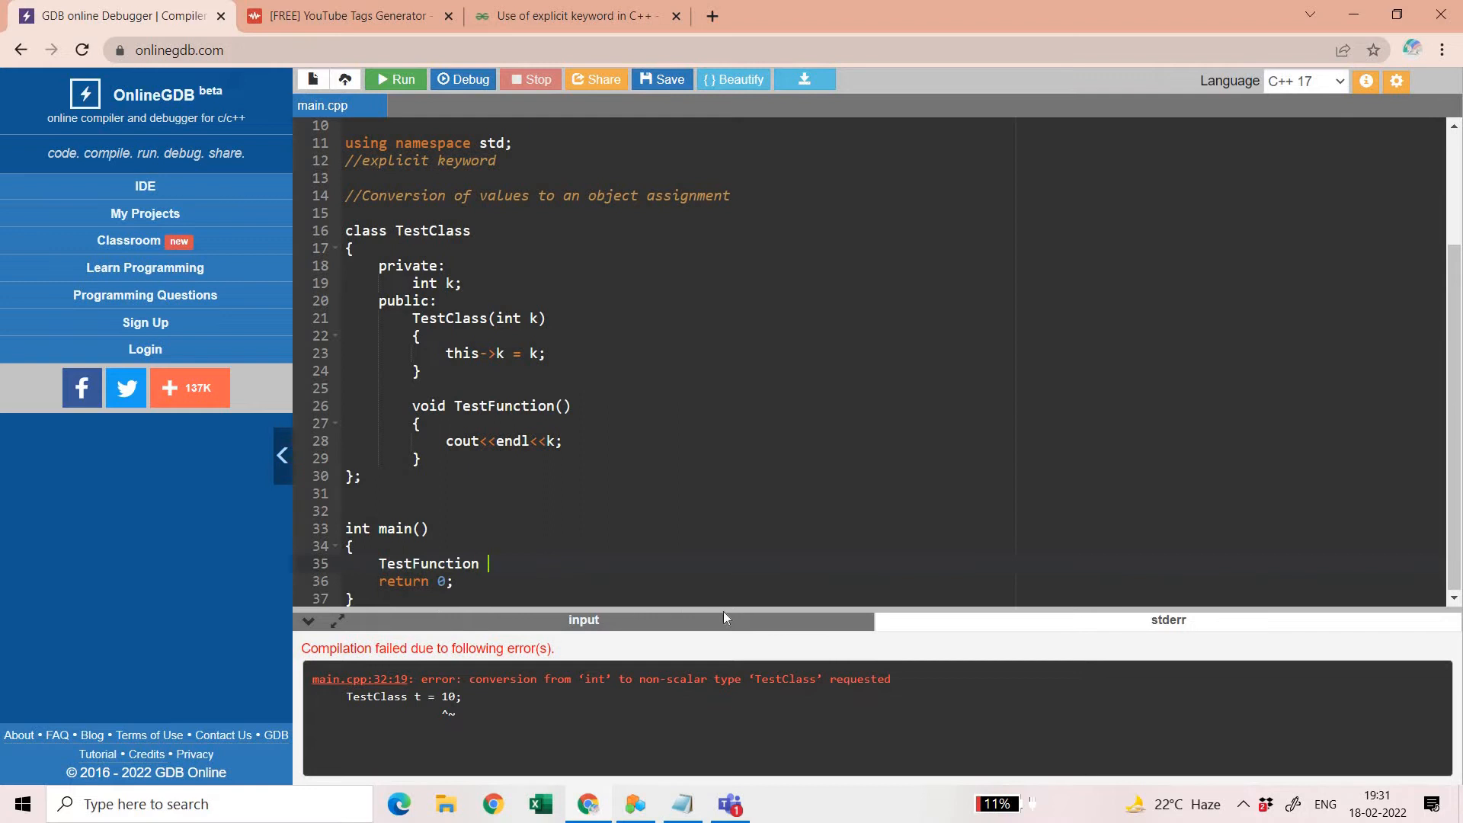
text(t = 10;)
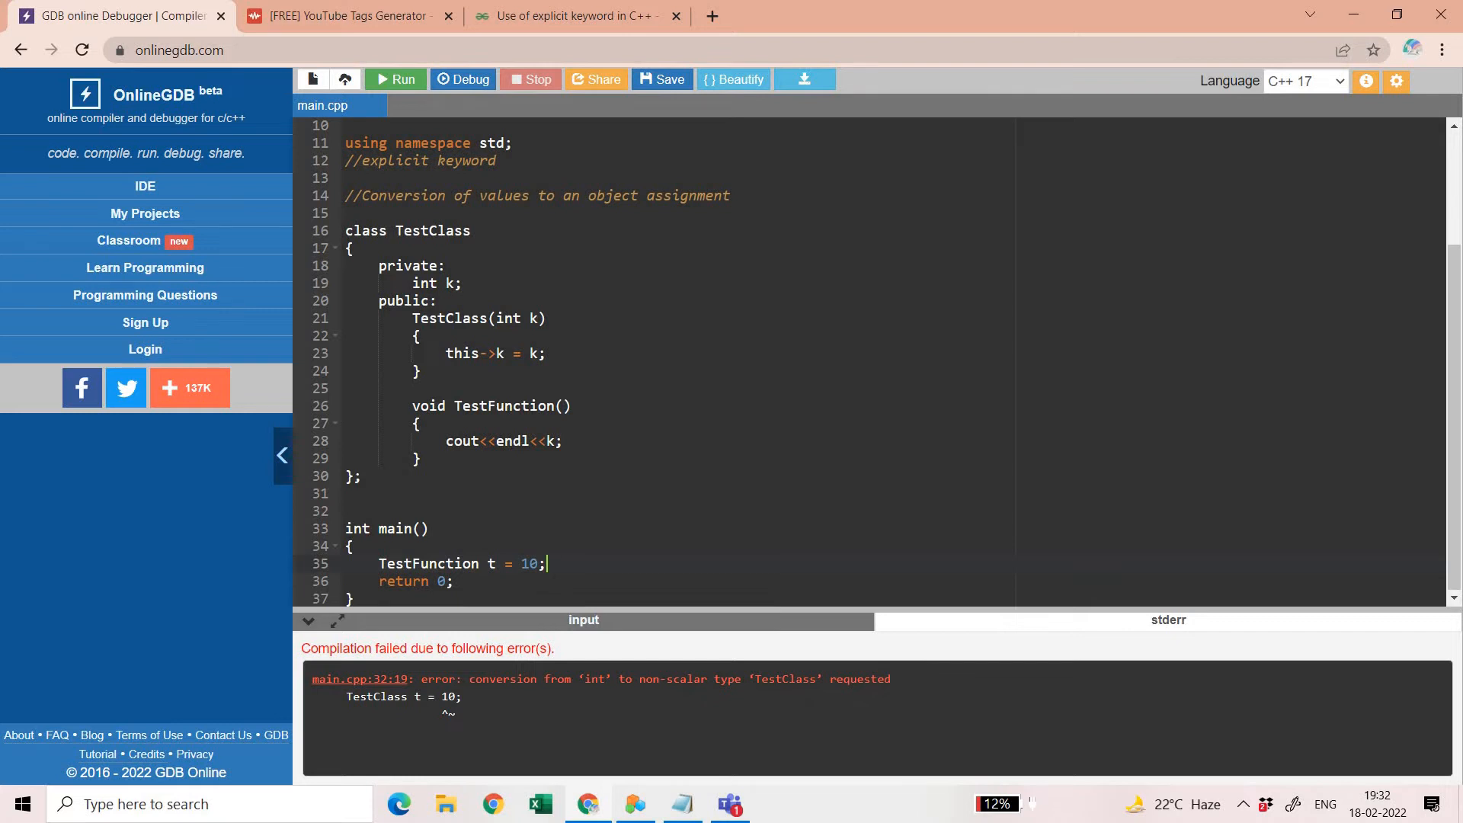
click(512, 319)
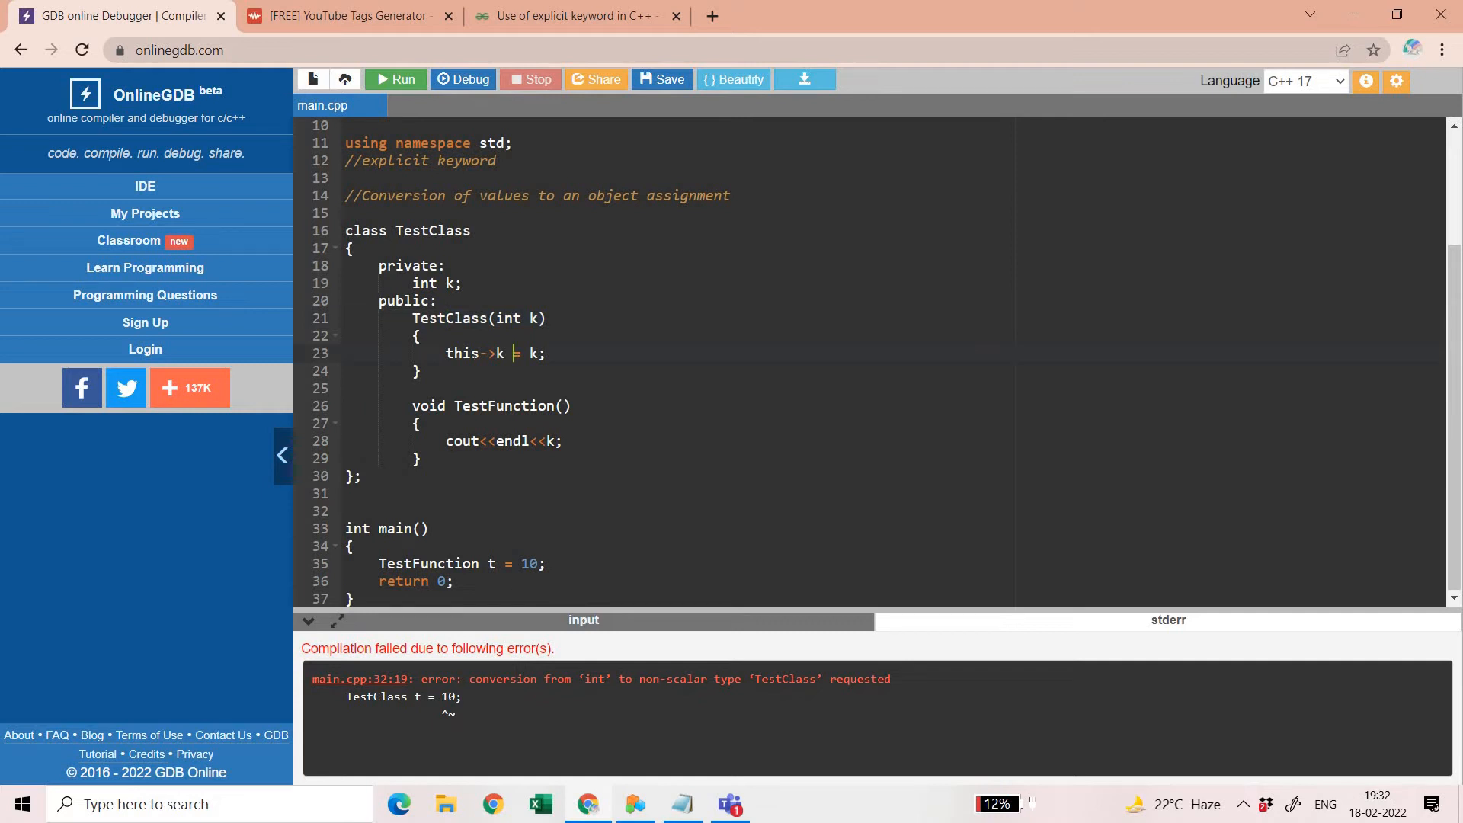
text(cout<<endl)
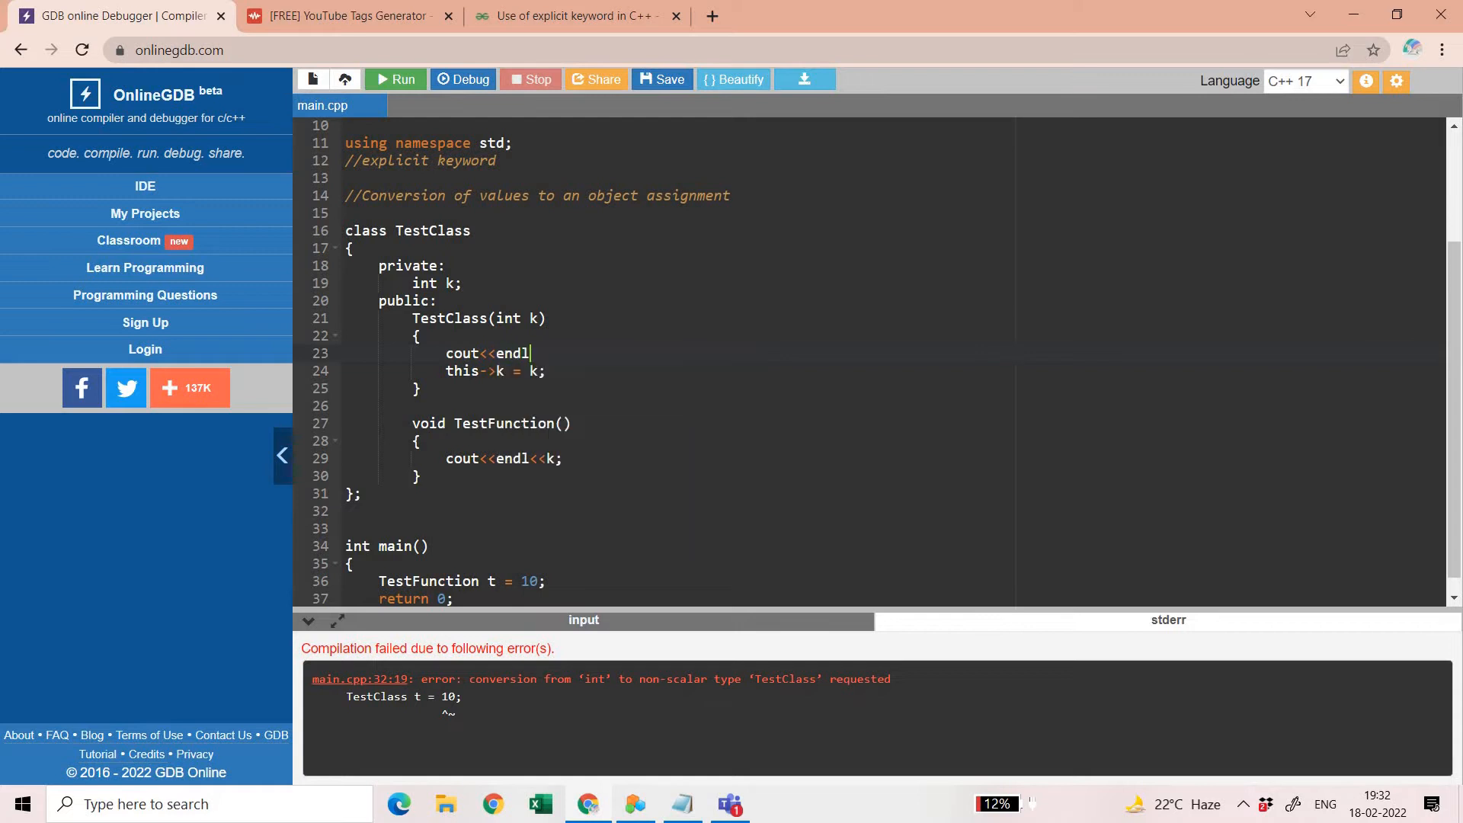
text(<<"")
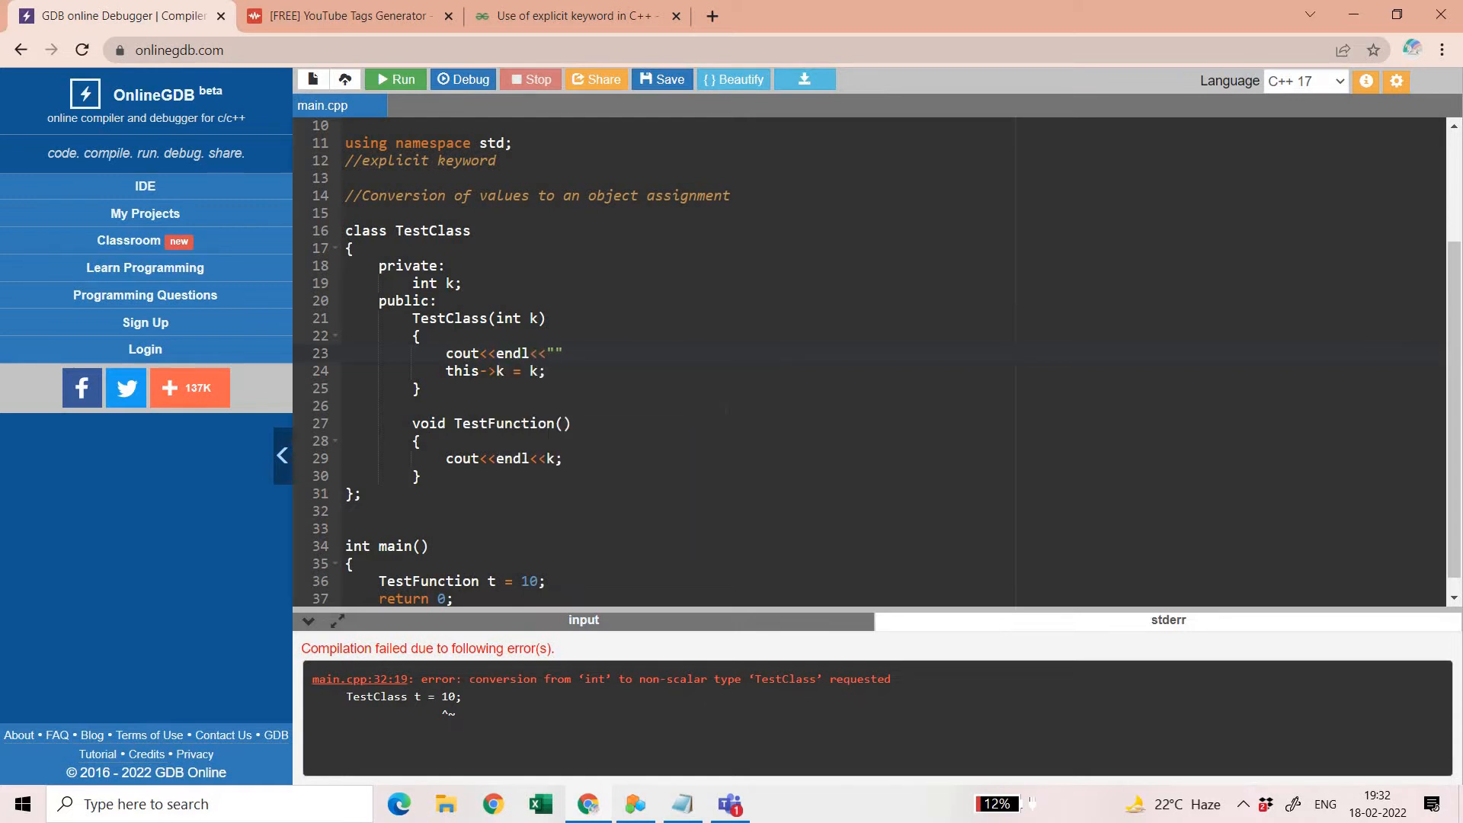
text(Called the one arg construc)
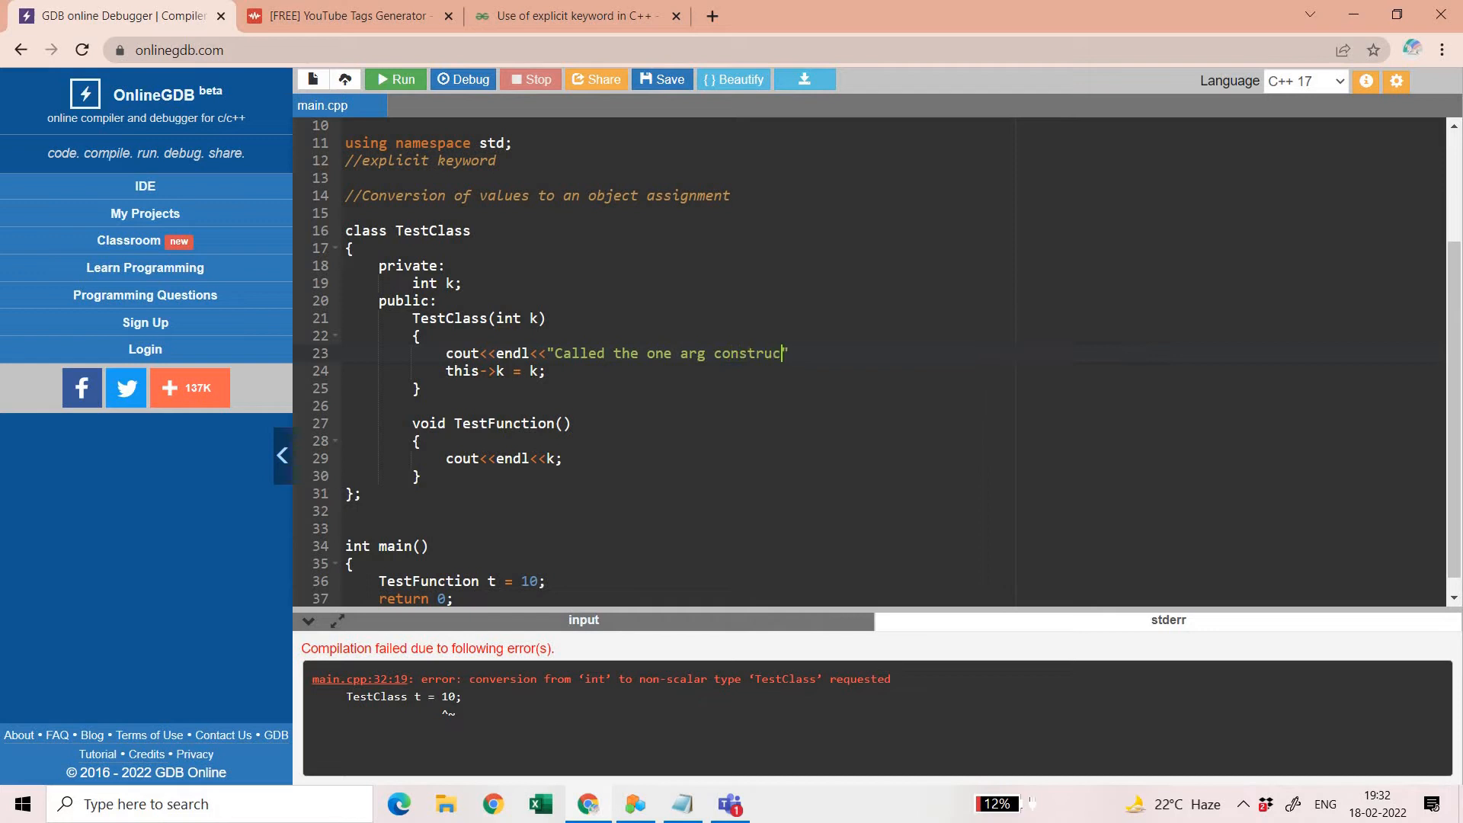
text(tor")
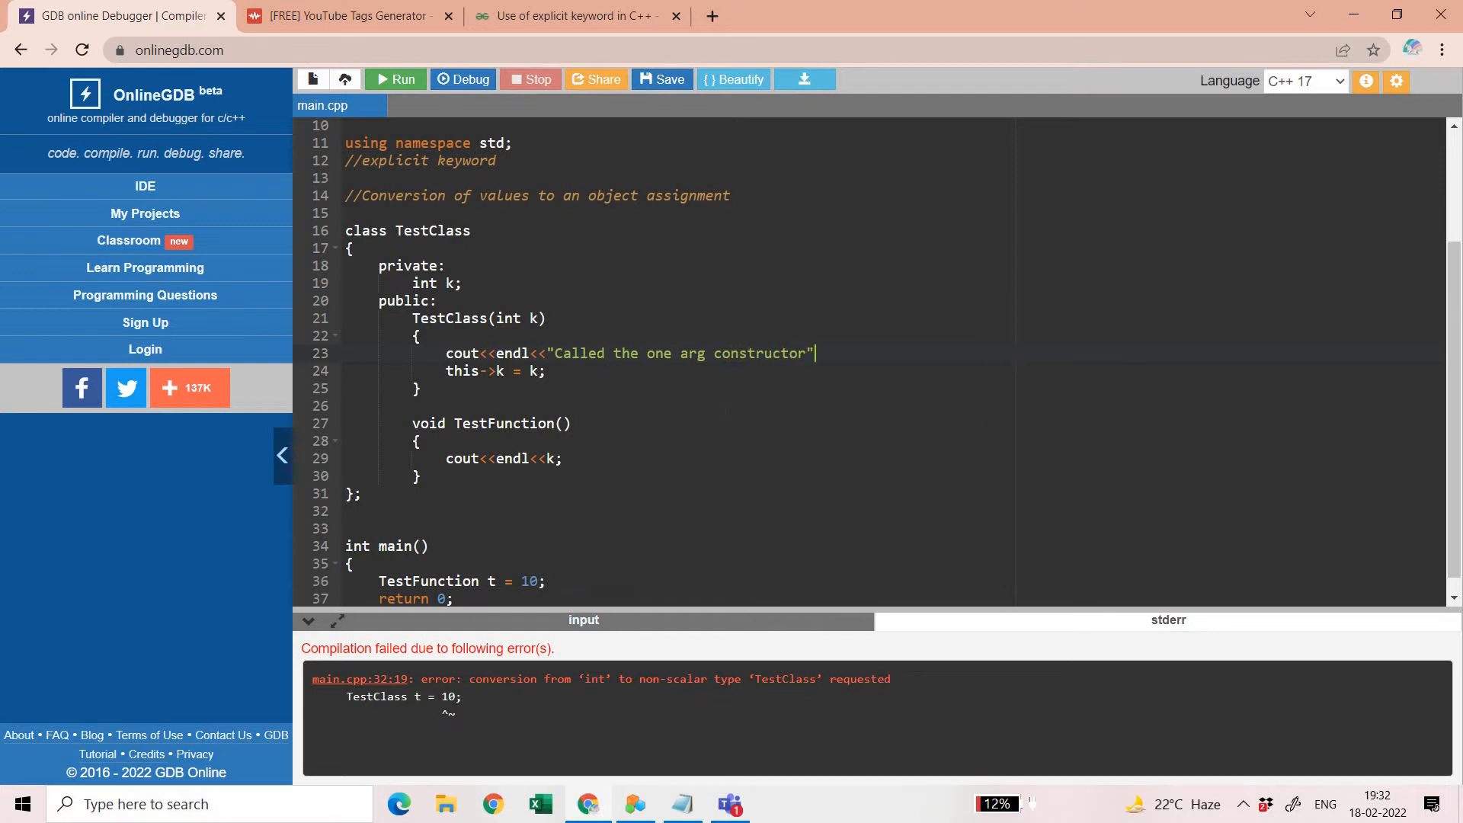
text(;)
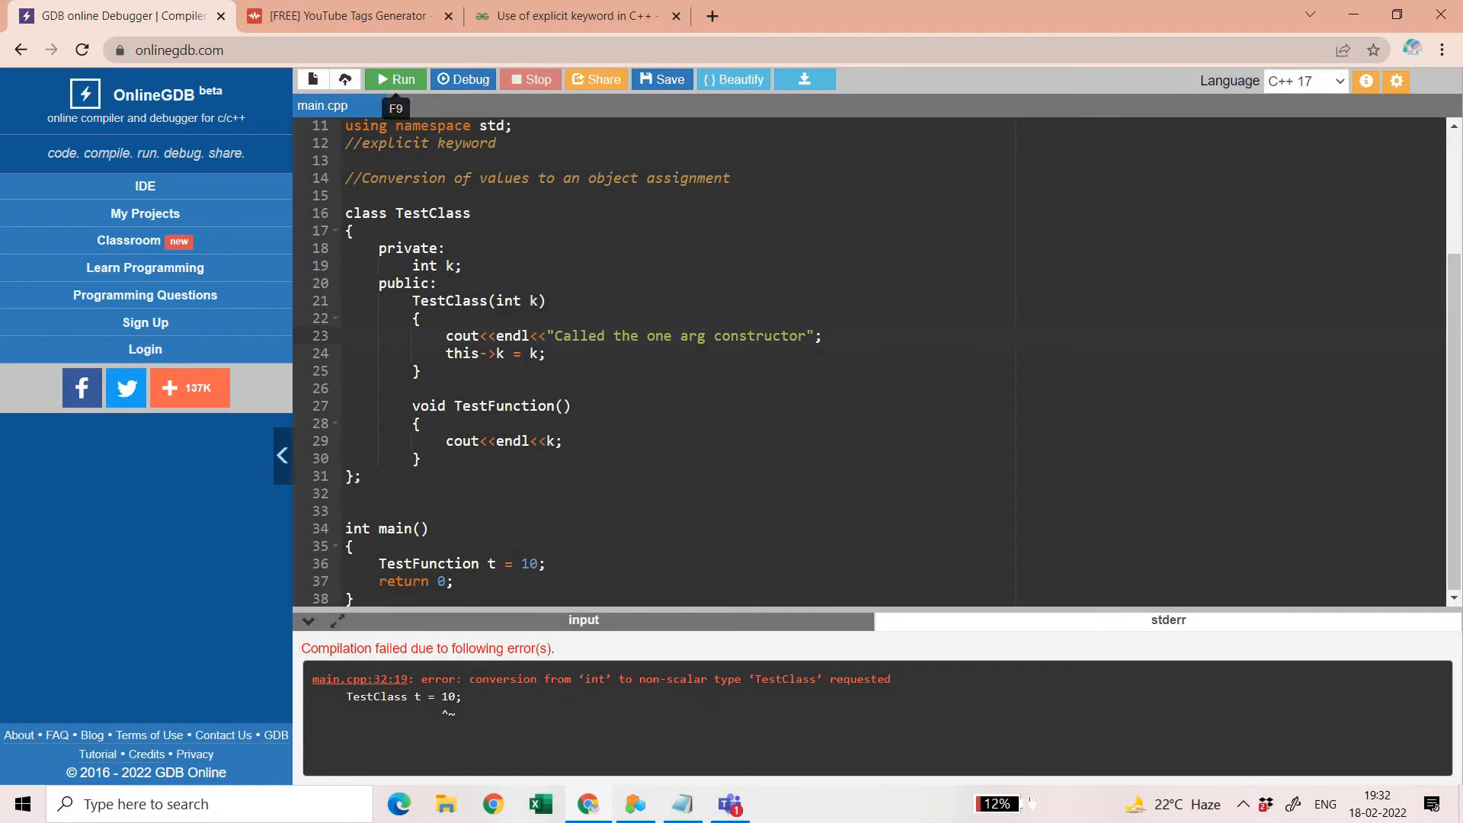
Call t.TestFunction() in main, run, correct the type to TestClass, and rerun
text(t.)
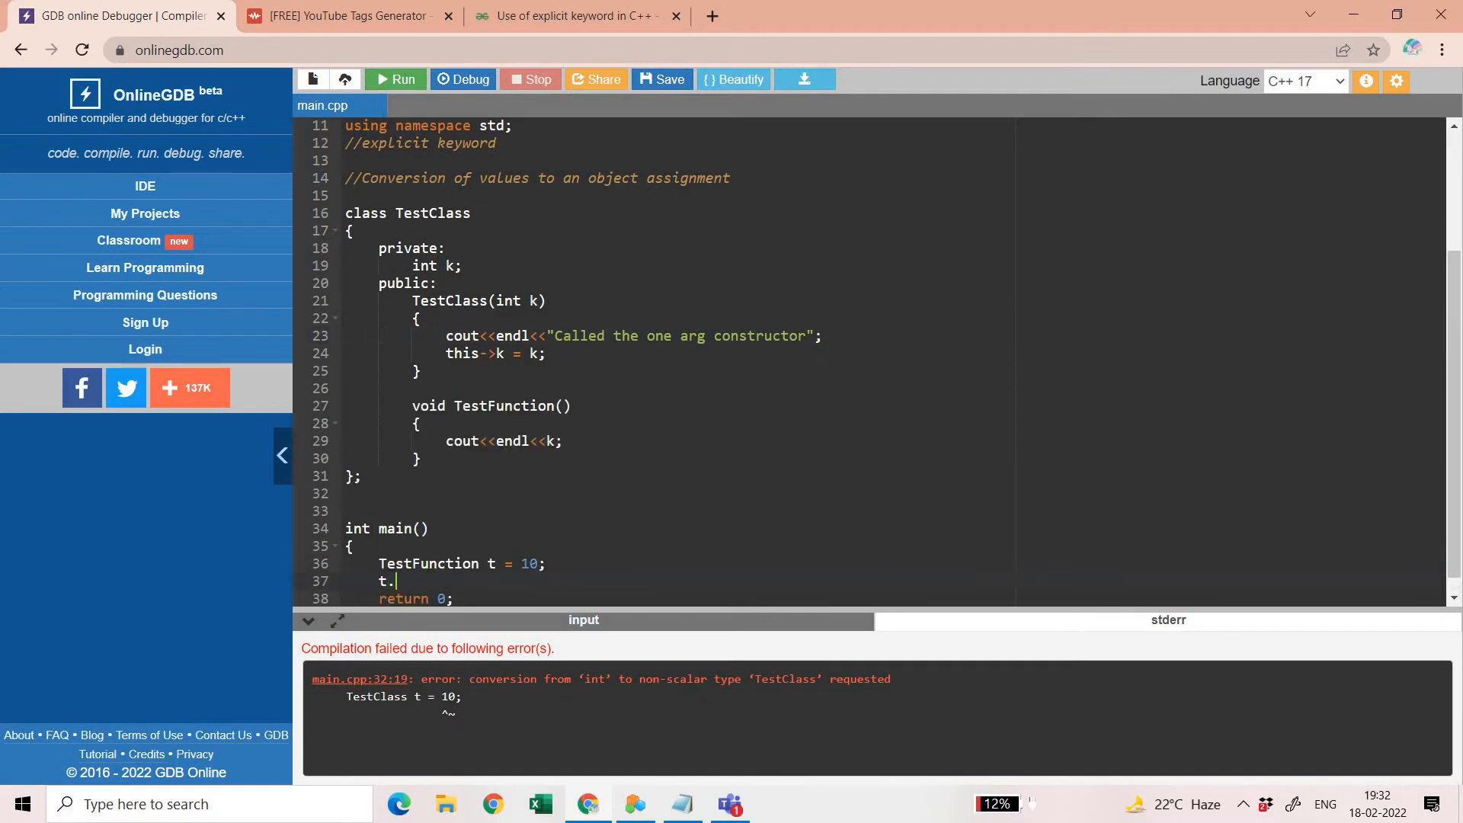
text(TestFunction();)
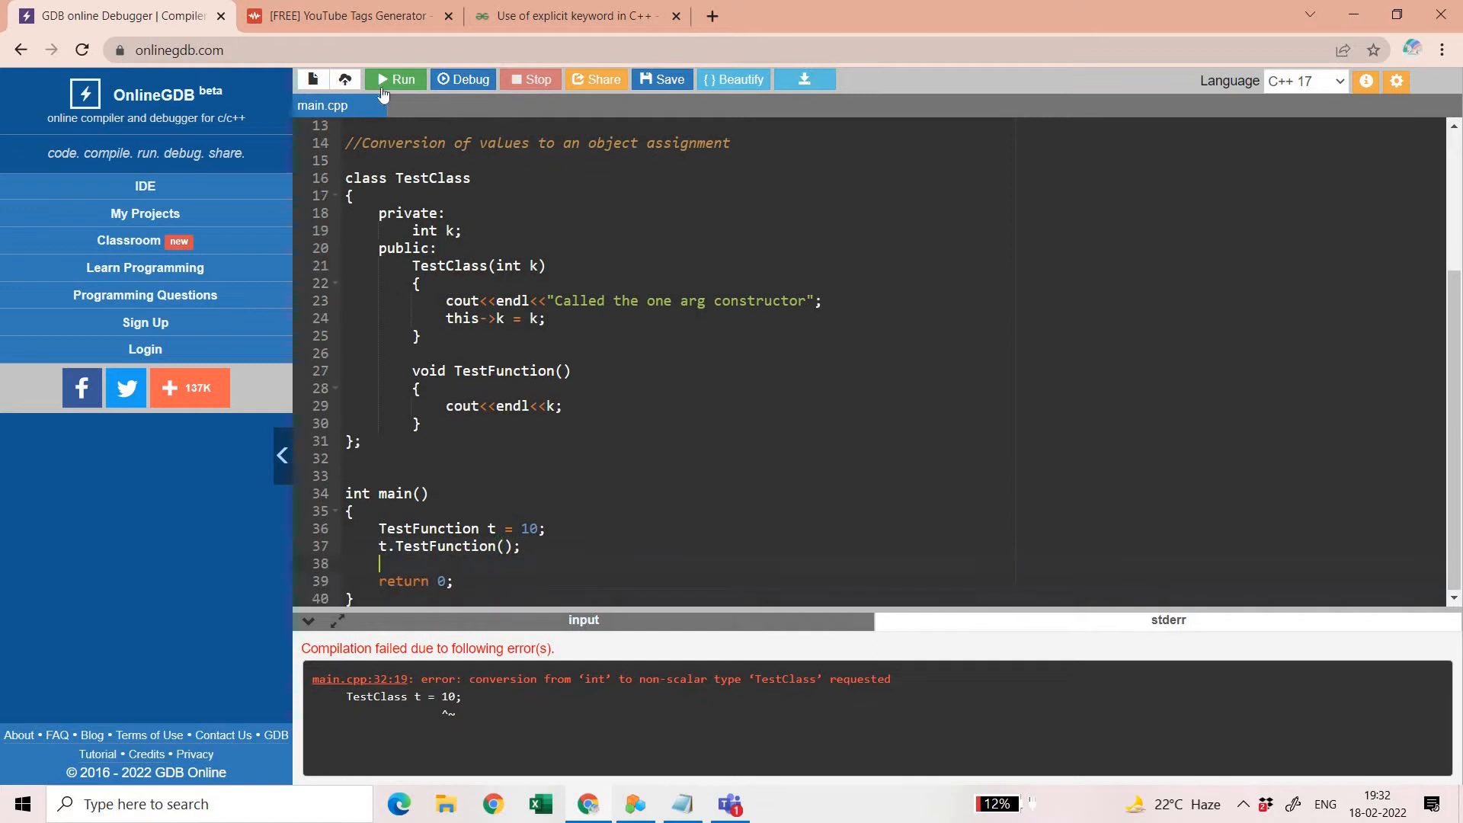
click(395, 79)
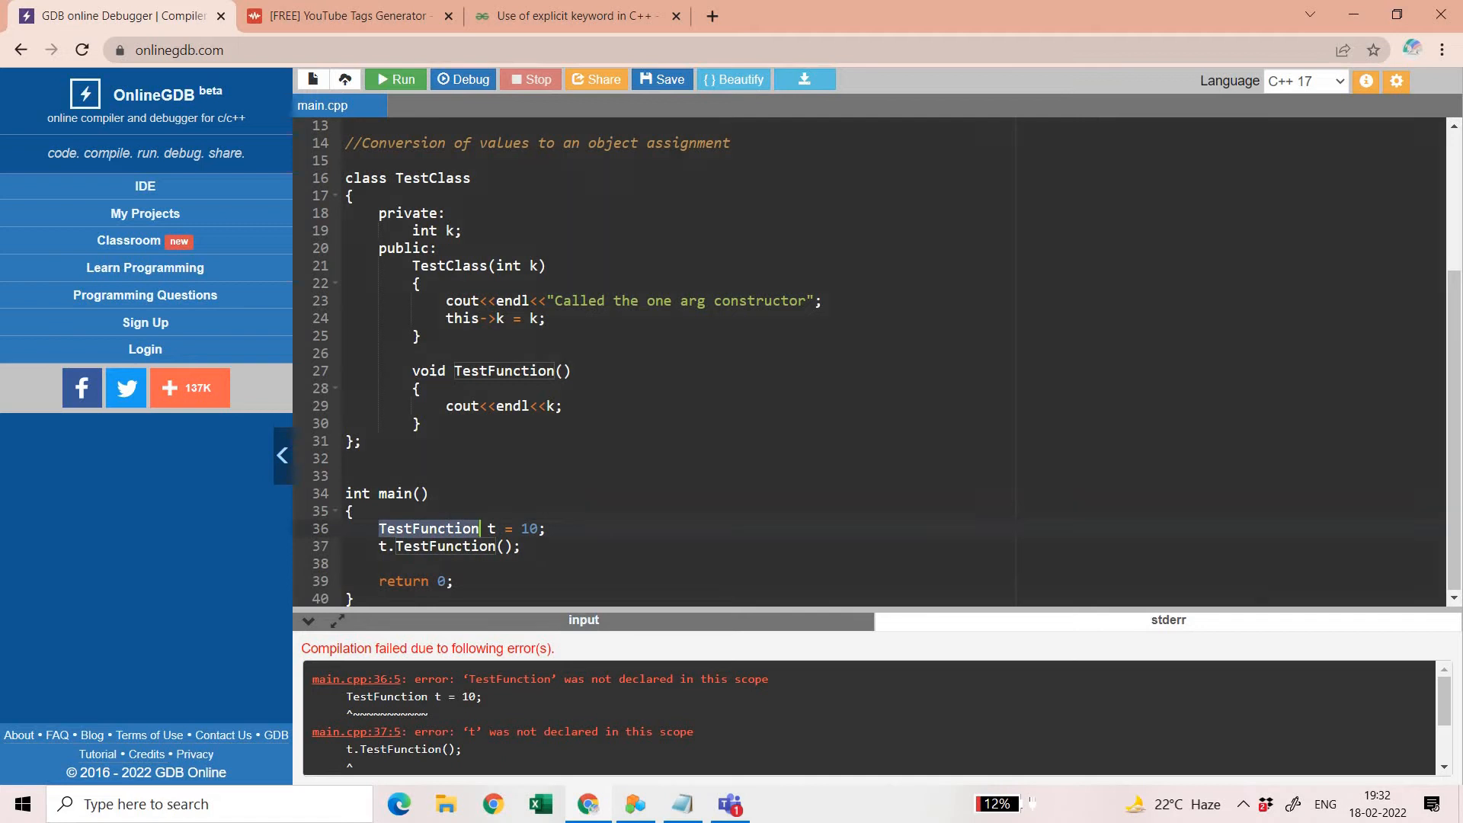
key(Backspace)
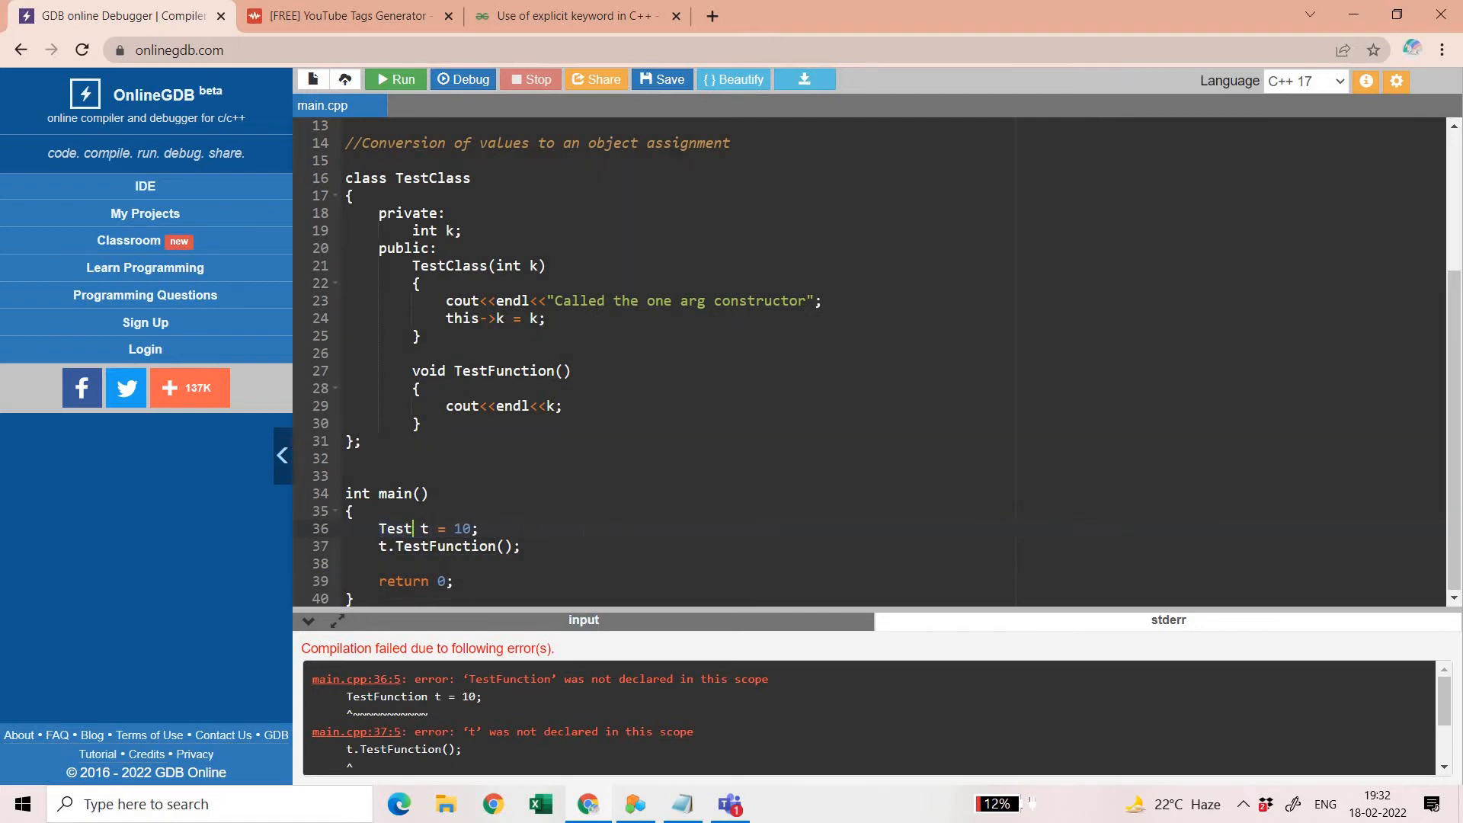
text(Class)
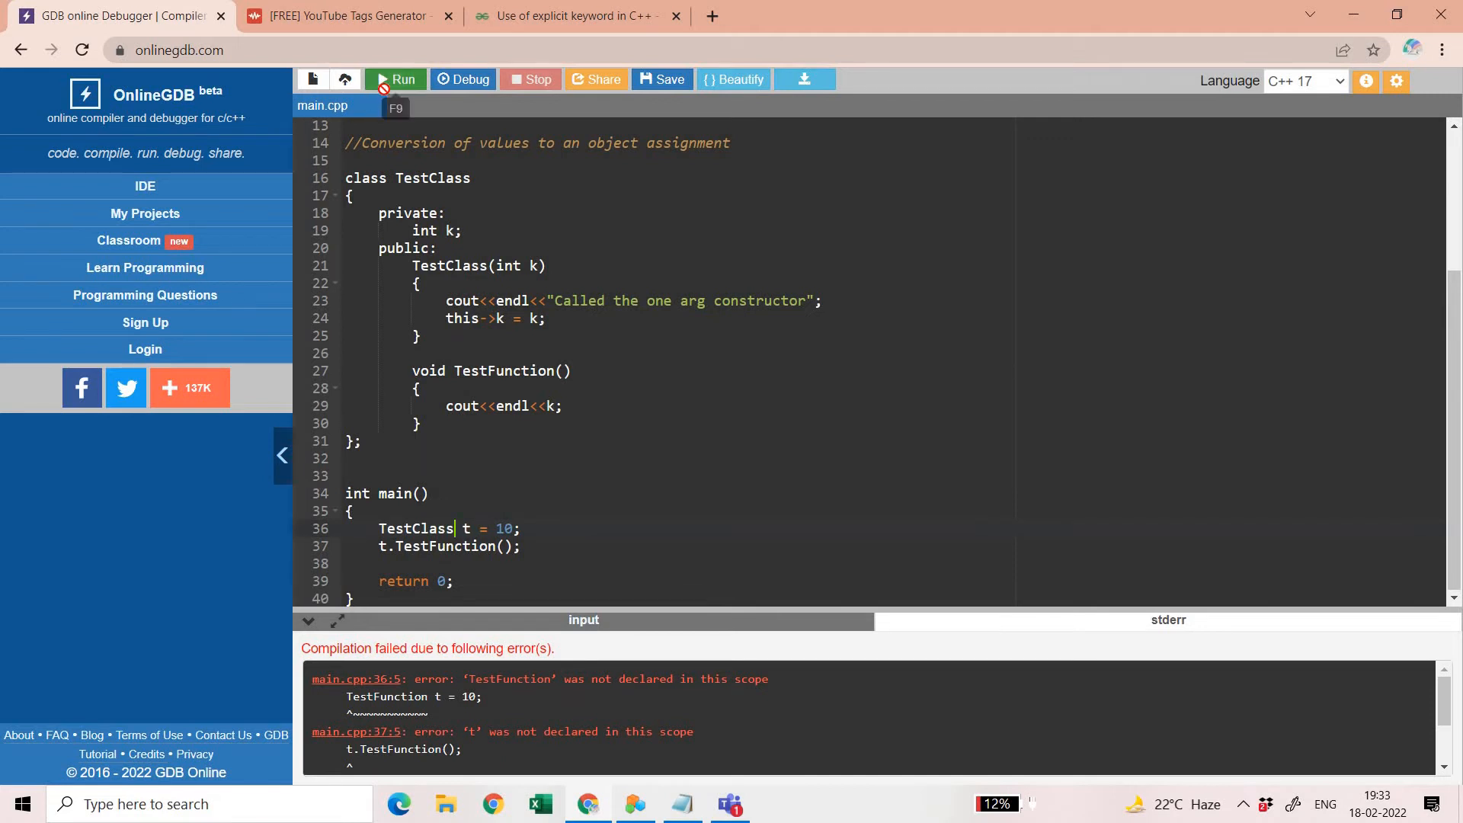
click(394, 79)
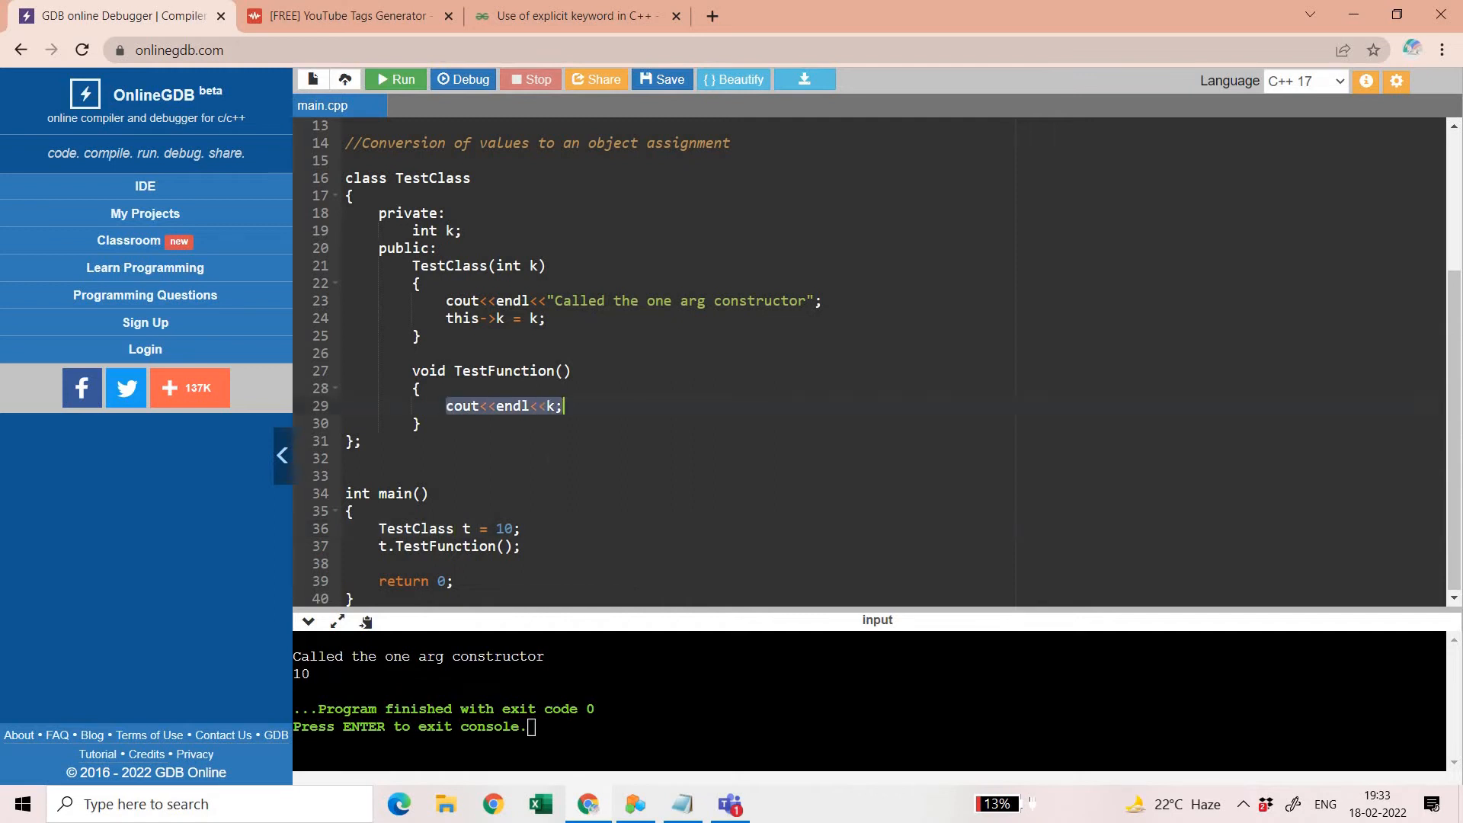
Append '//Indicates the implicit conversion' to the TestClass t = 10 line
click(524, 528)
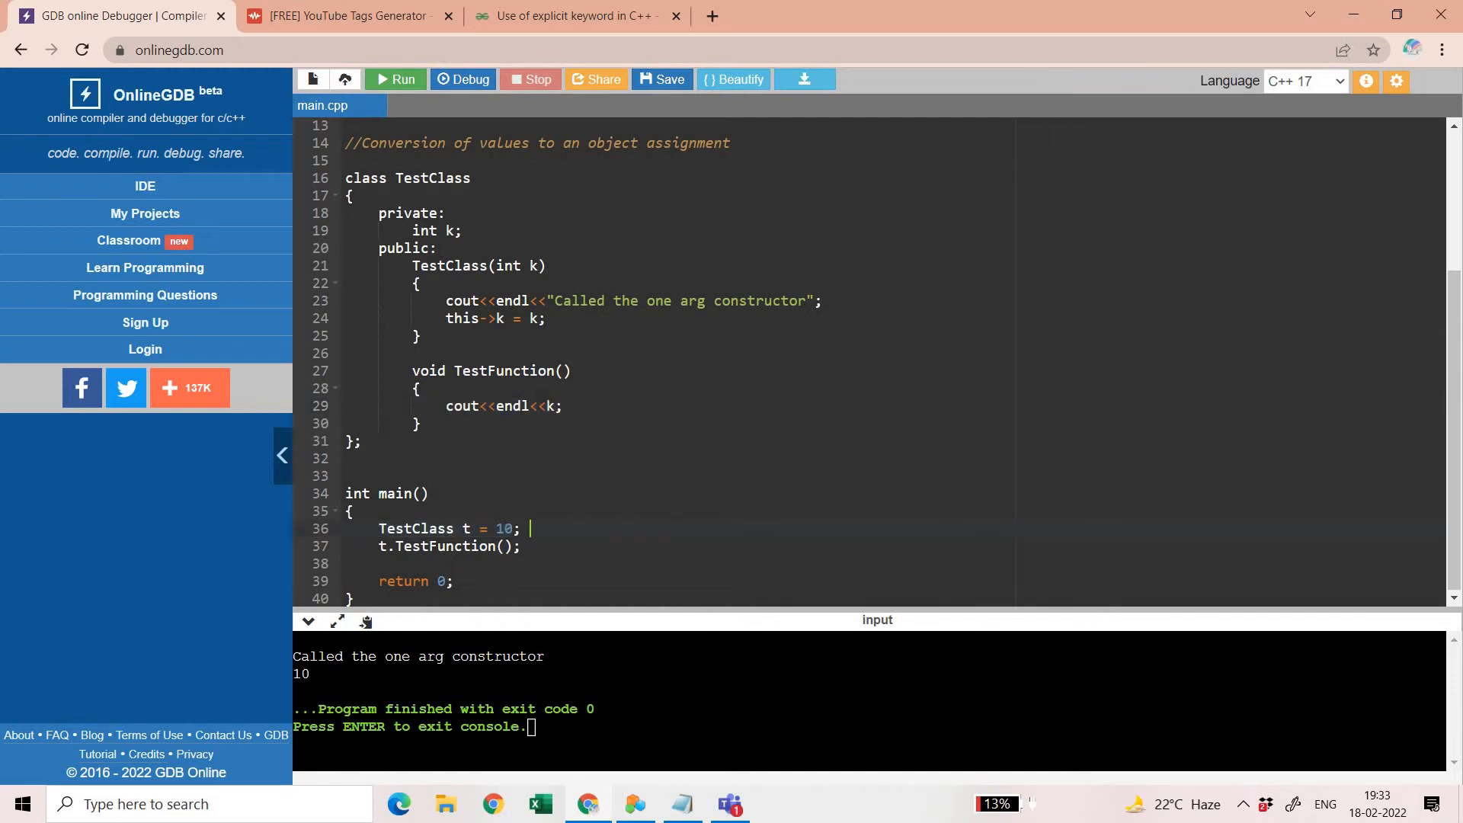
text(//Indi)
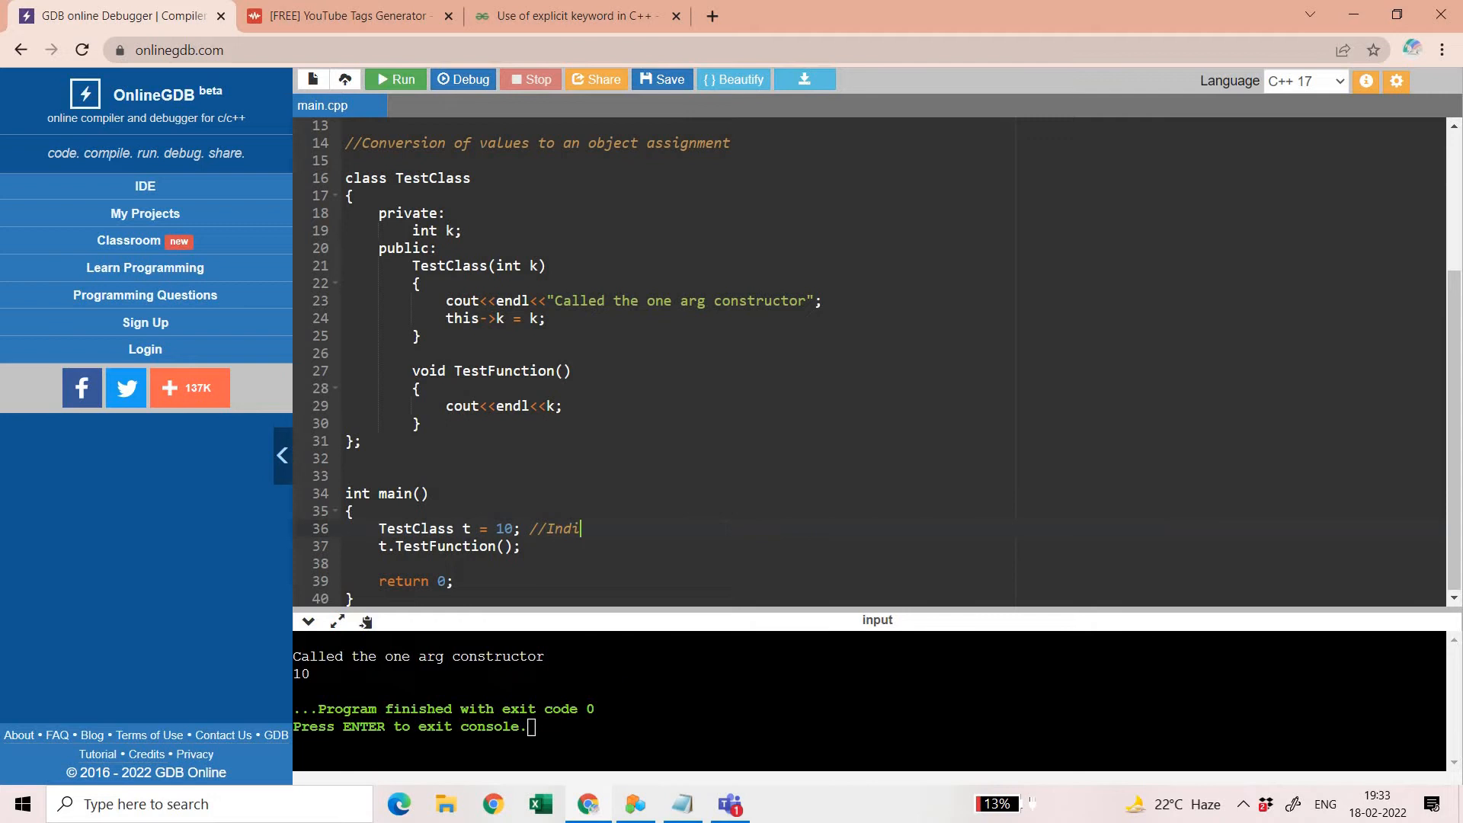
text(cates t)
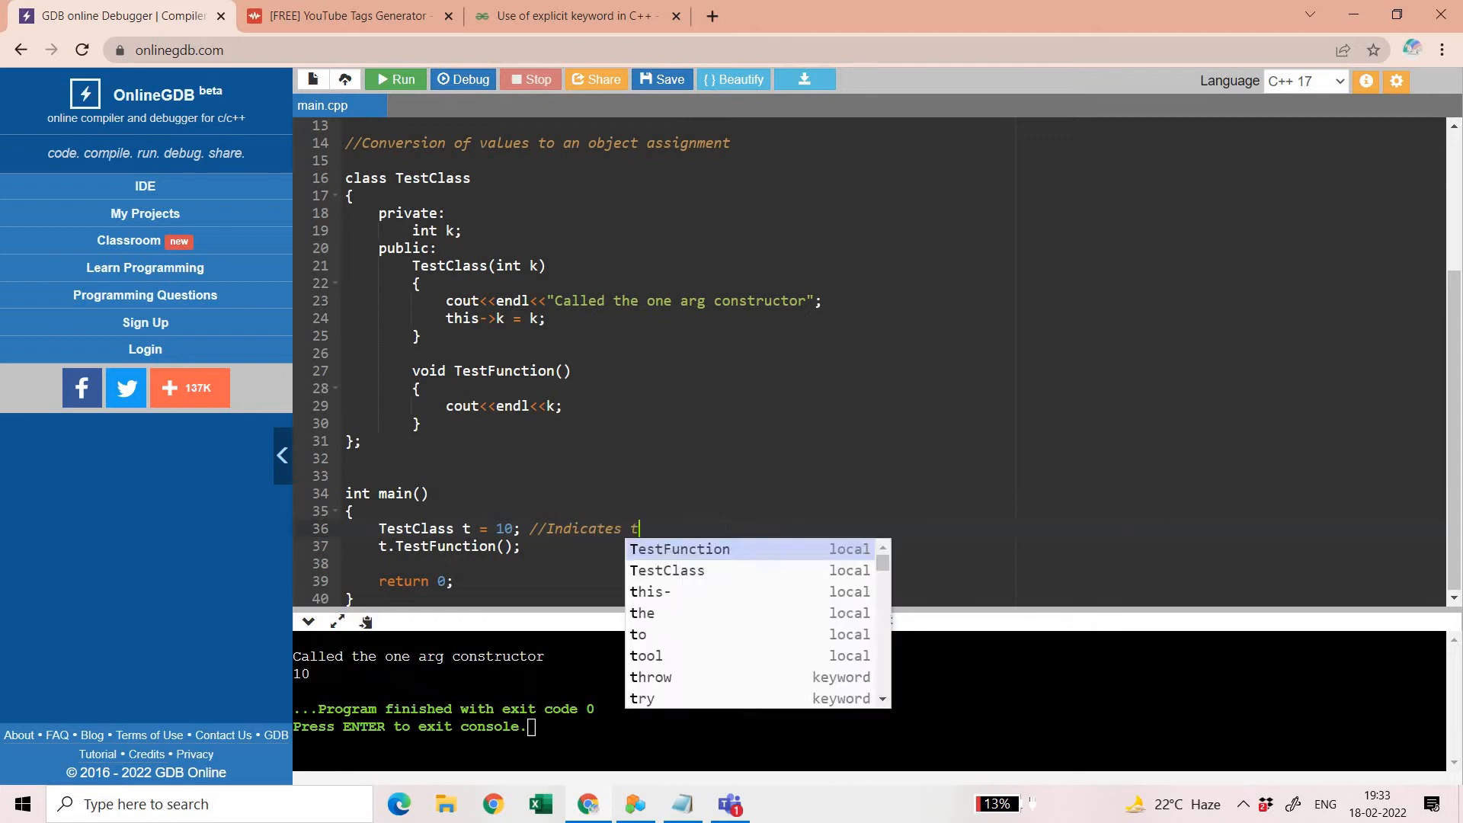
text(he impli)
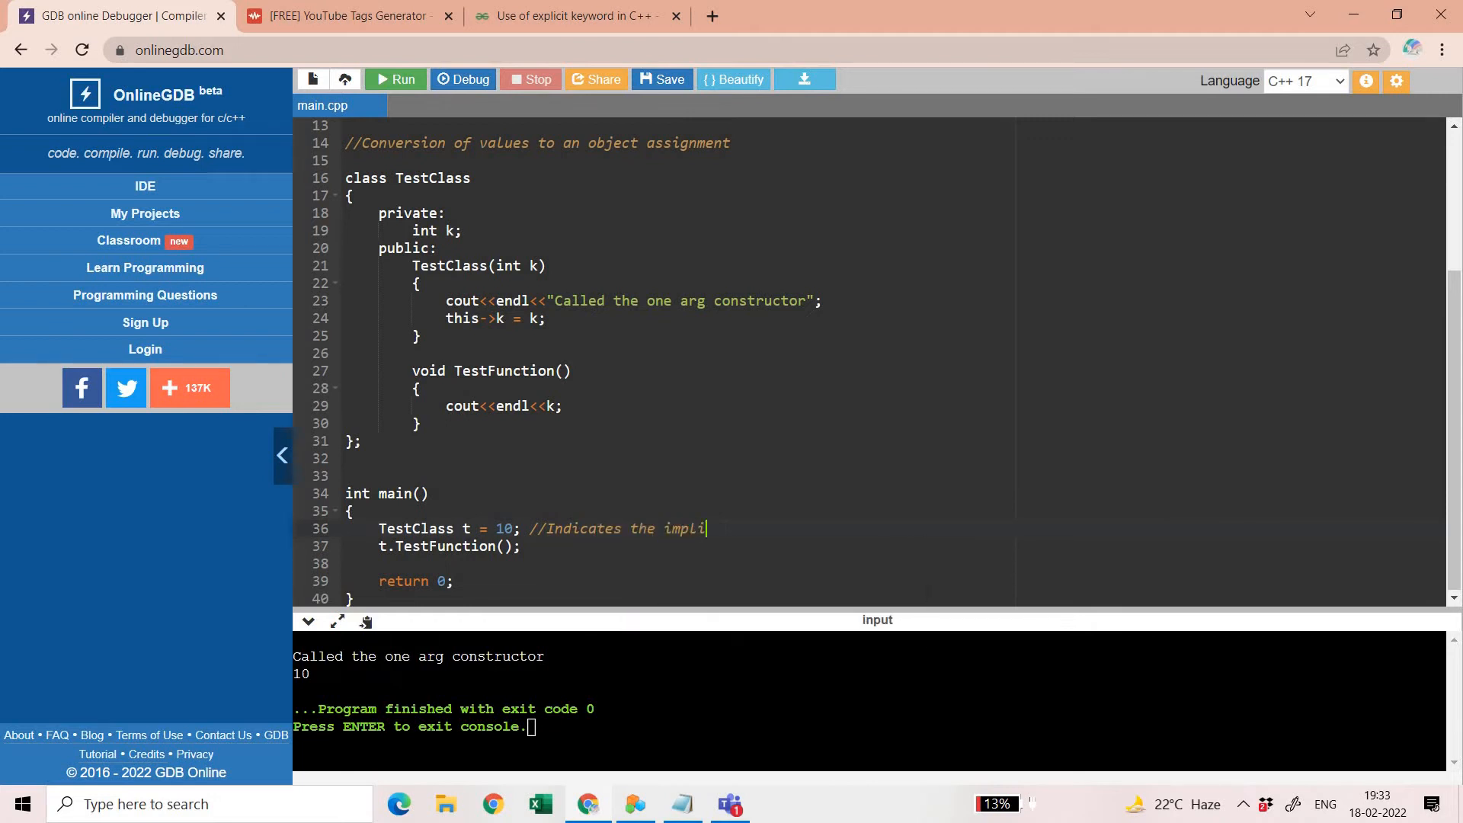
text(cit conver)
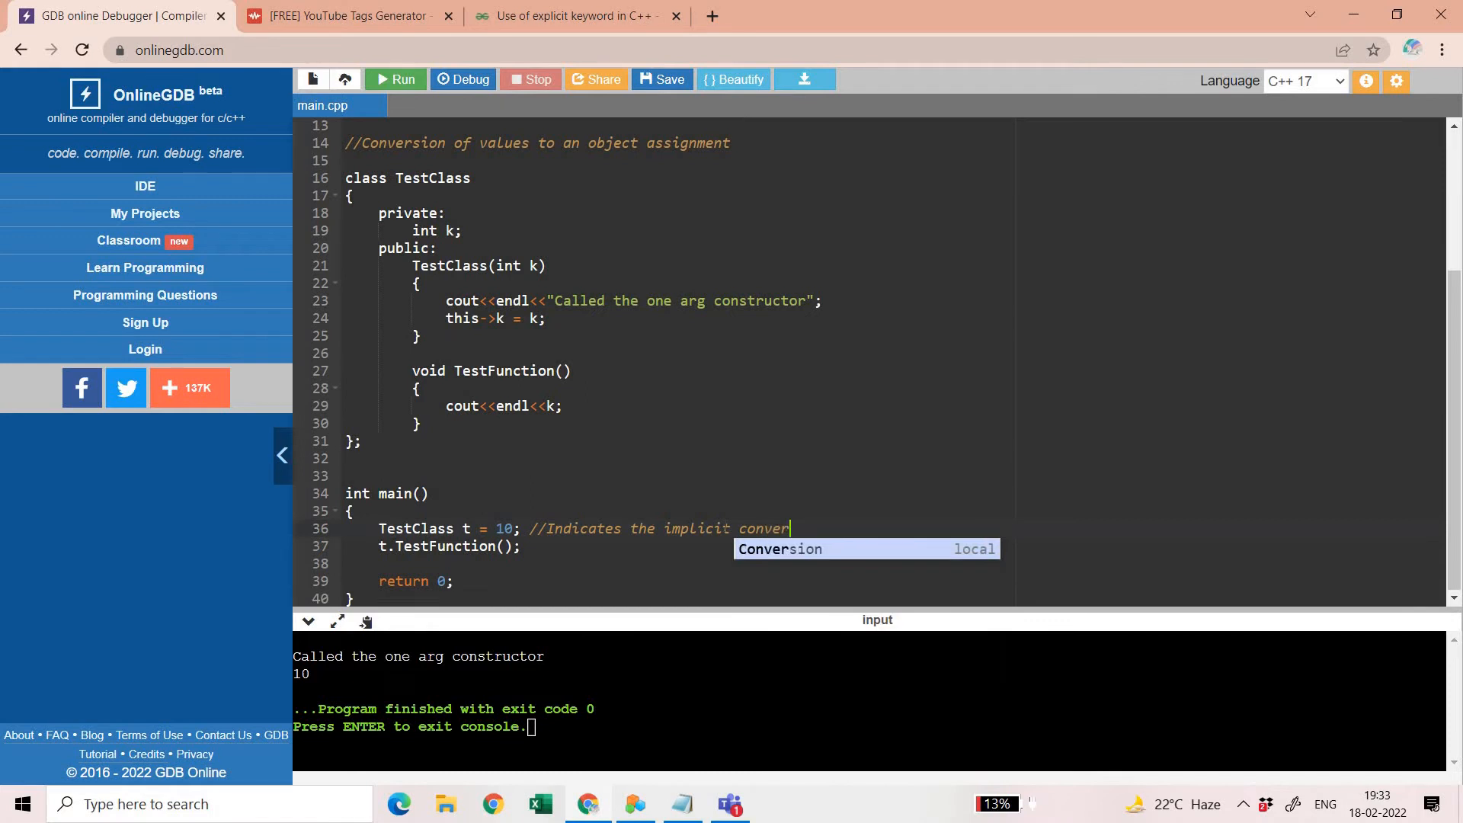
text(sion)
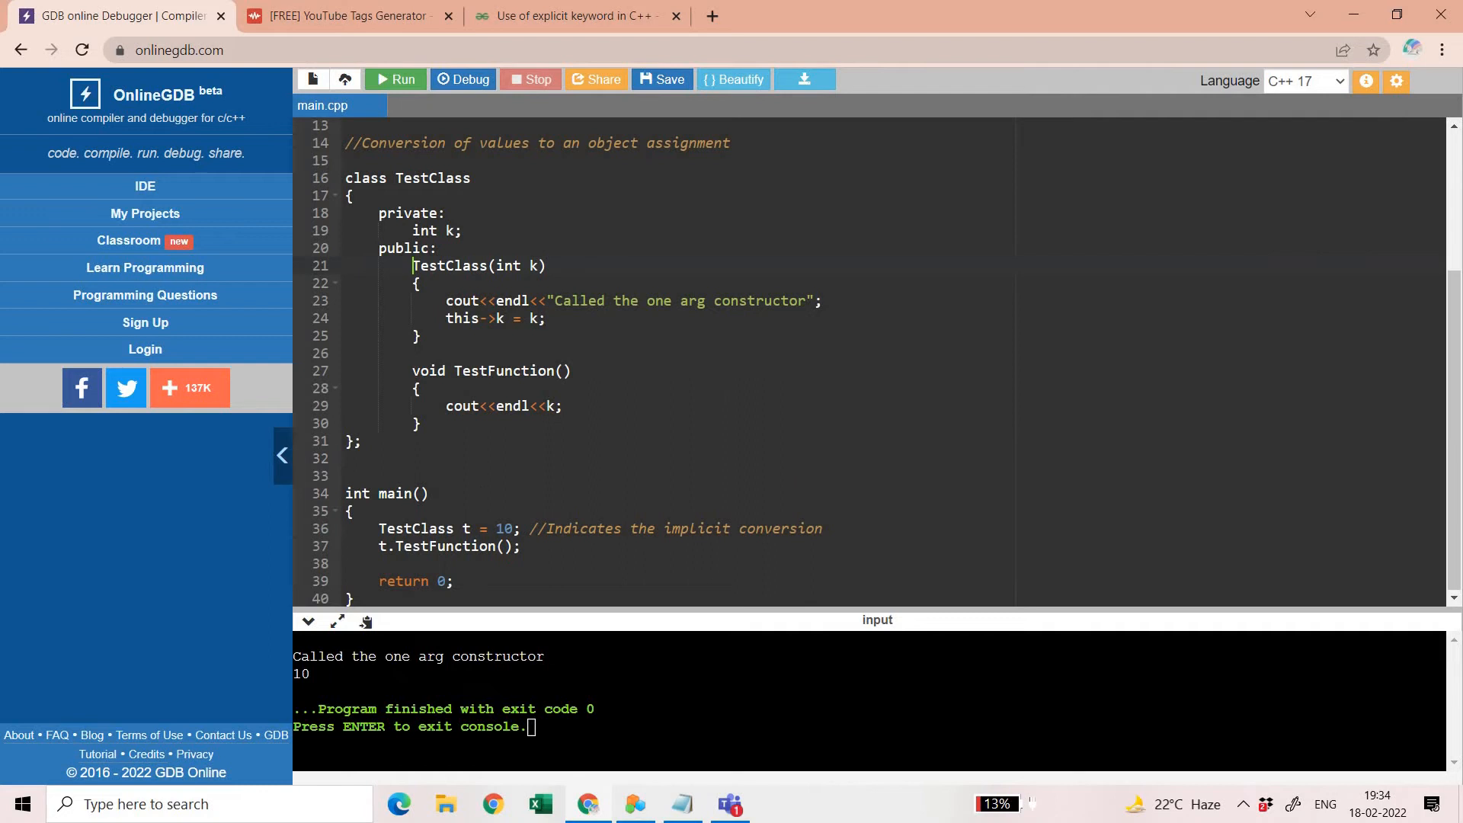
Mark TestClass(int k) explicit, run to see the conversion error, and select the equals sign
text(explicit)
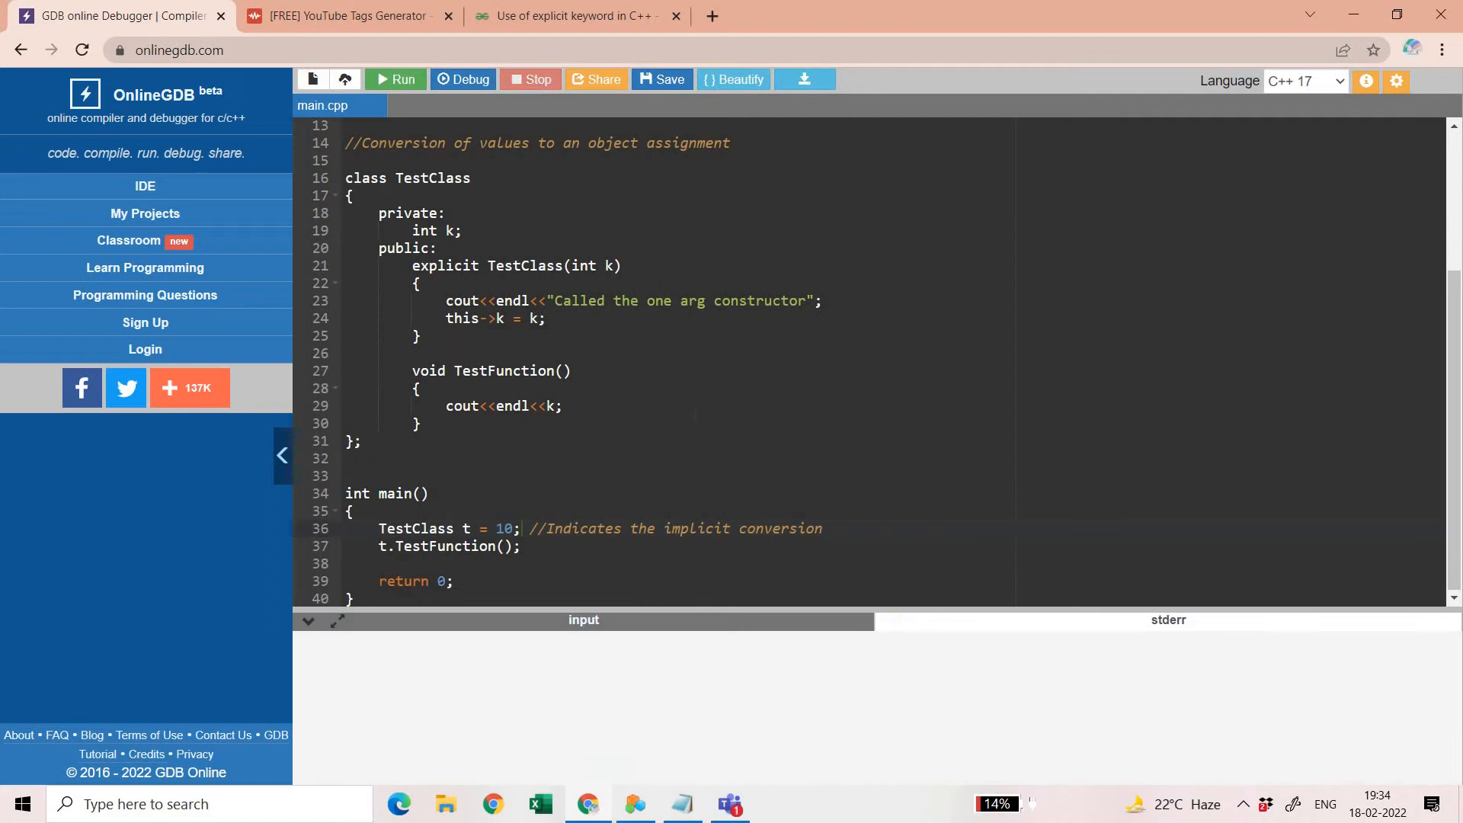
click(396, 79)
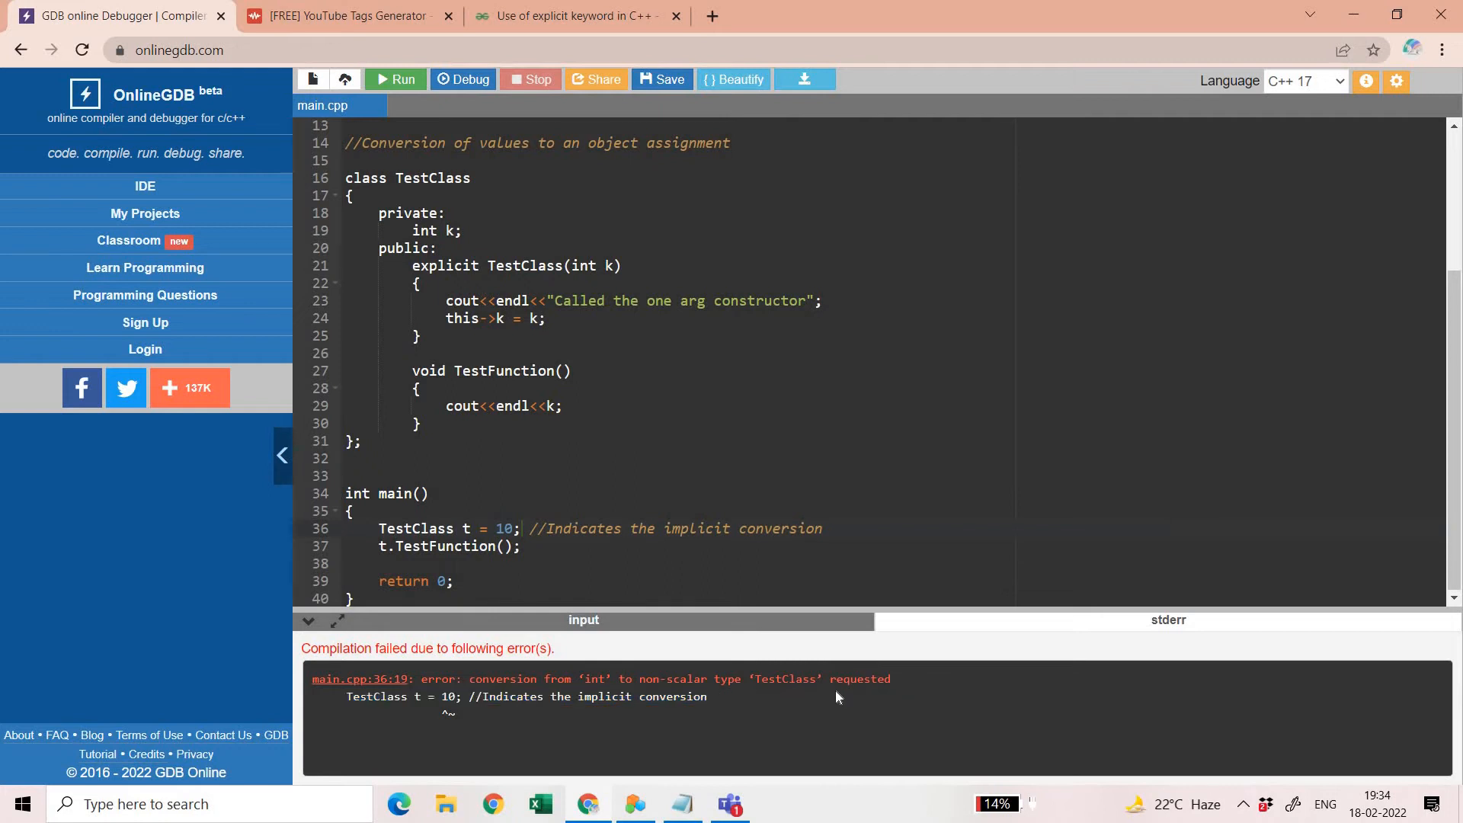
double_click(445, 266)
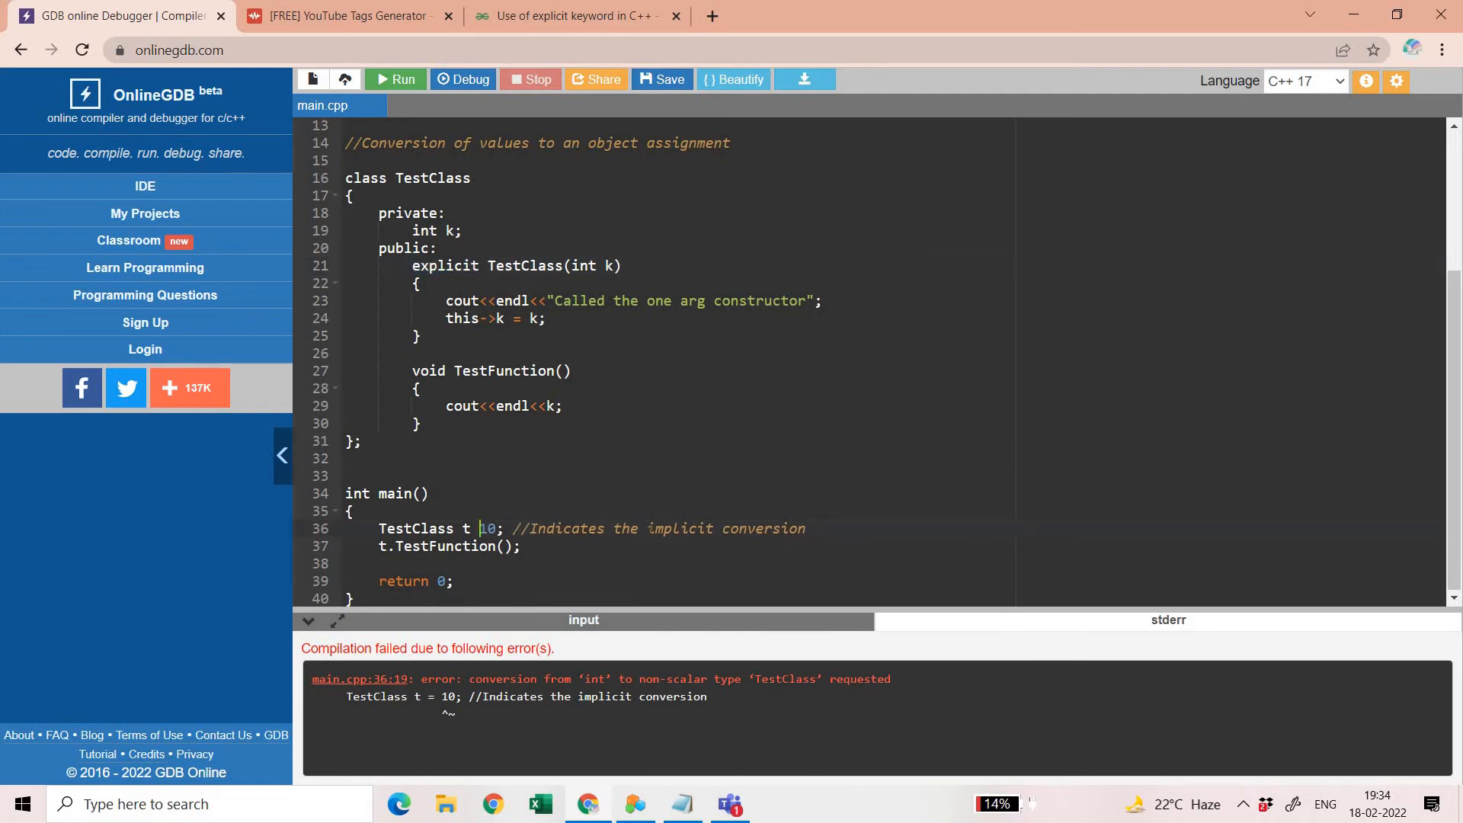
Change the declaration to TestClass t(10), run it, then return to line 36
text(()
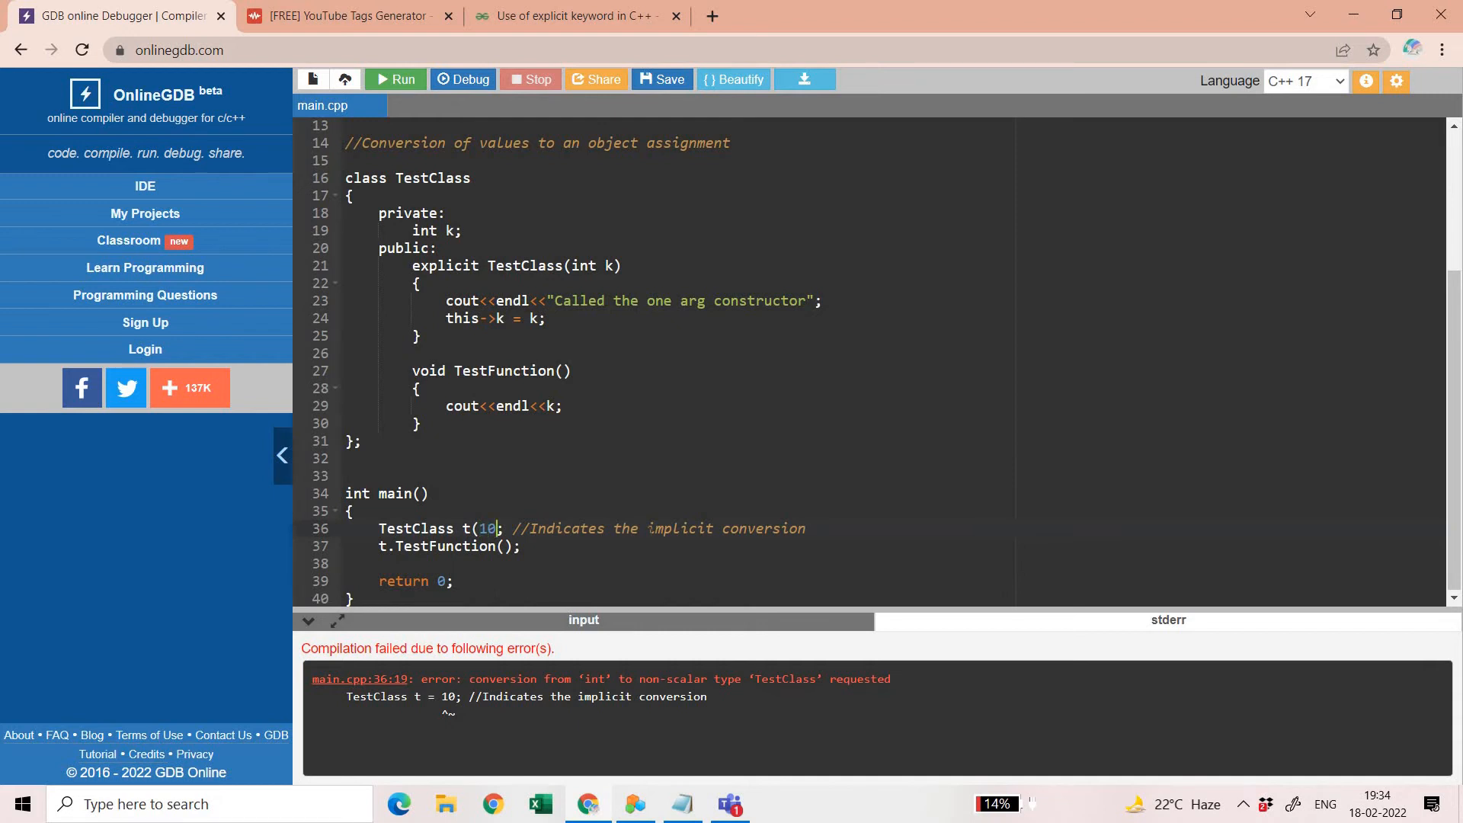
click(395, 79)
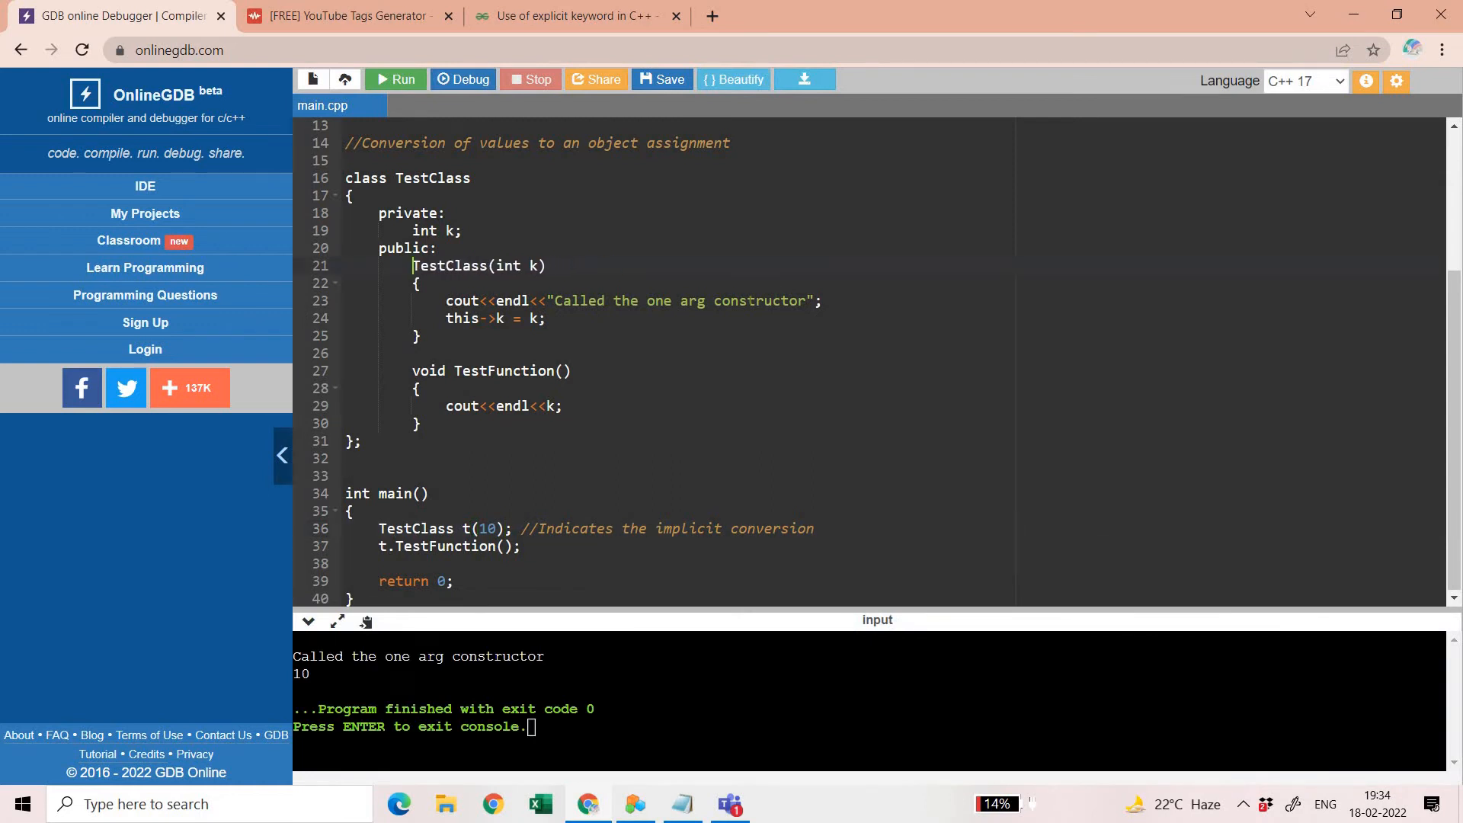
click(470, 528)
text( = )
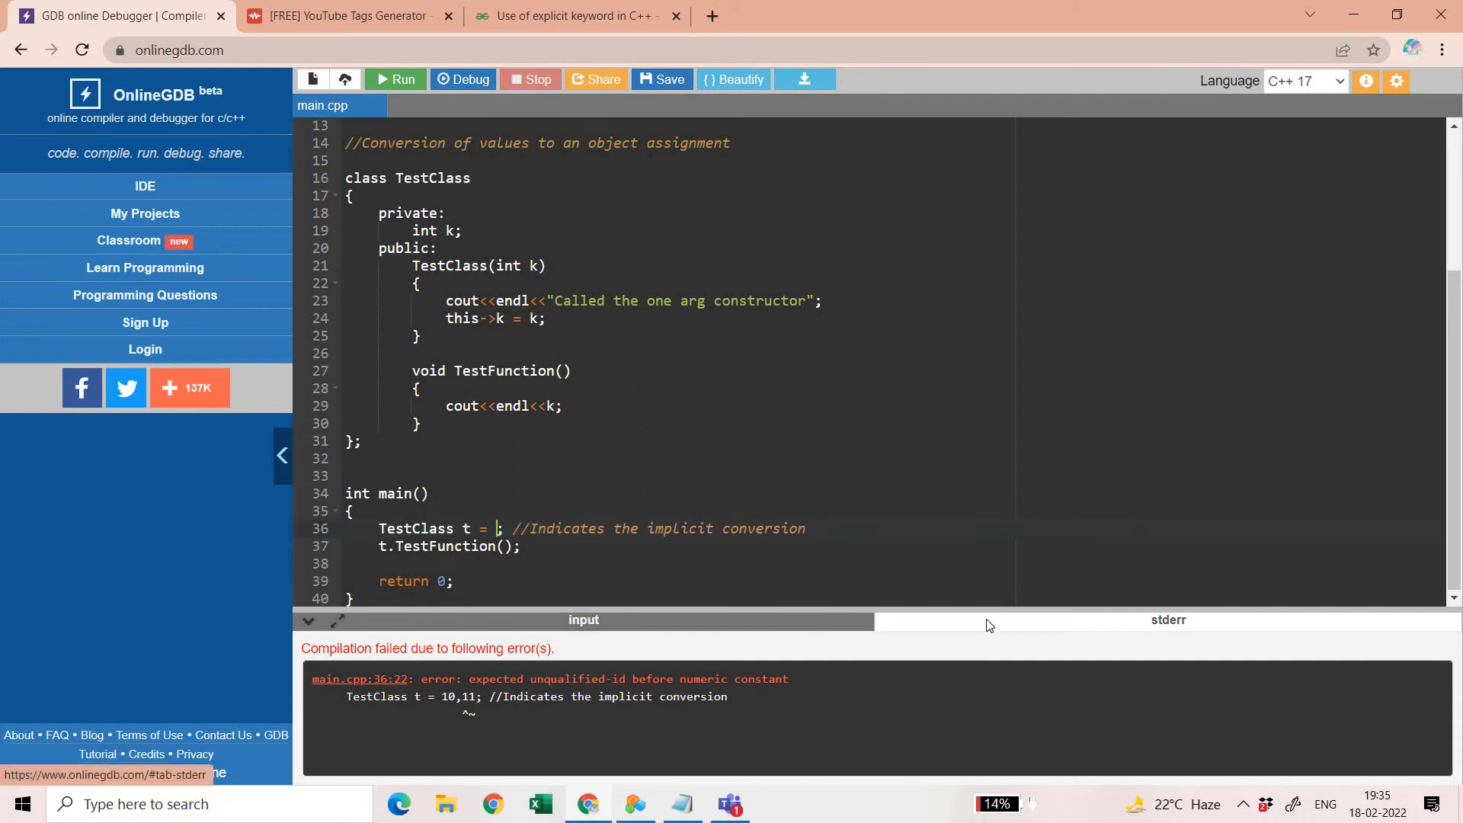
Restore t(10) in main and add explicit TestClass(TestClass &t) copying k = t.k
text(())
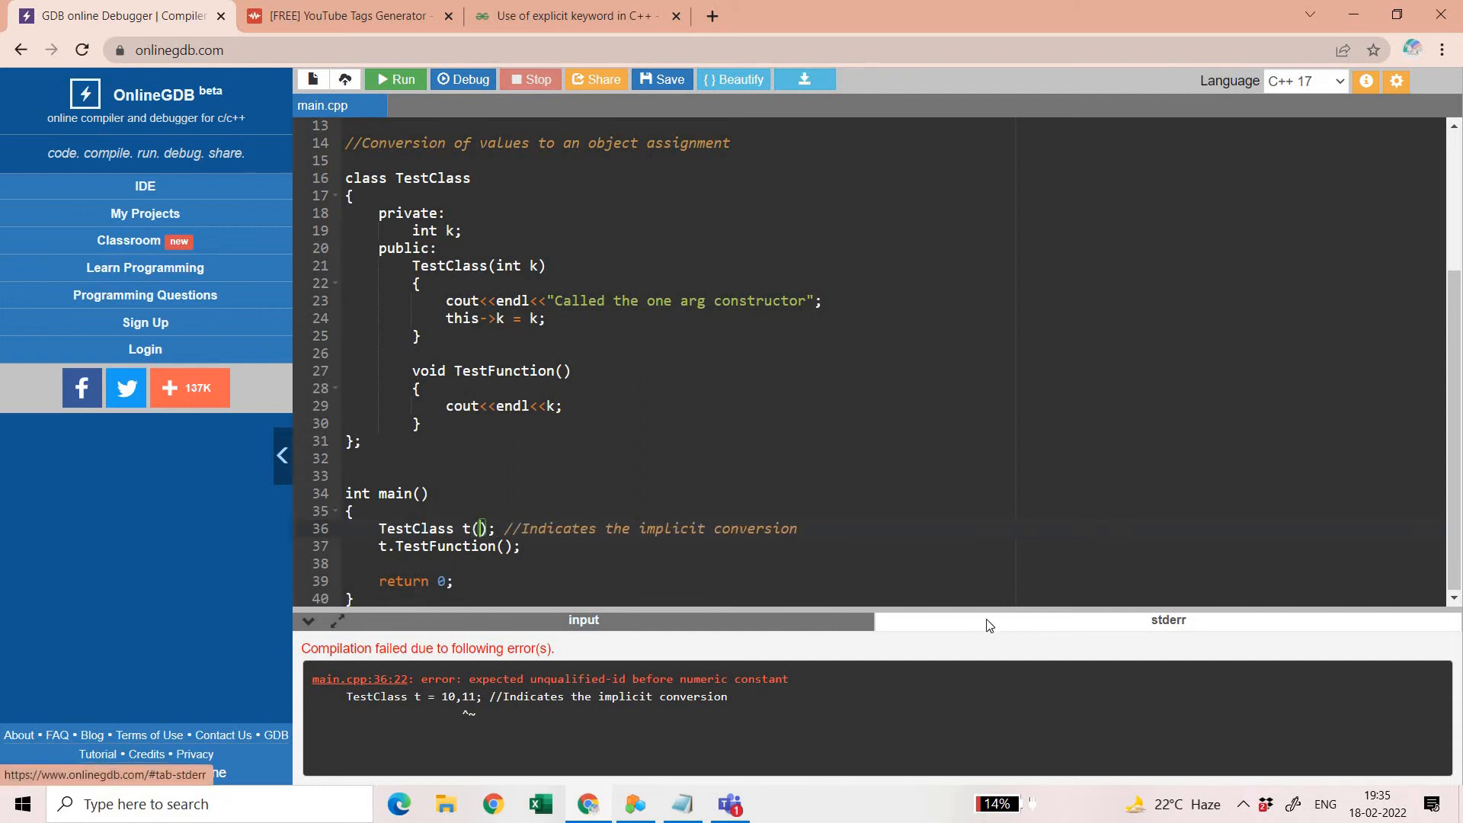
text(10)
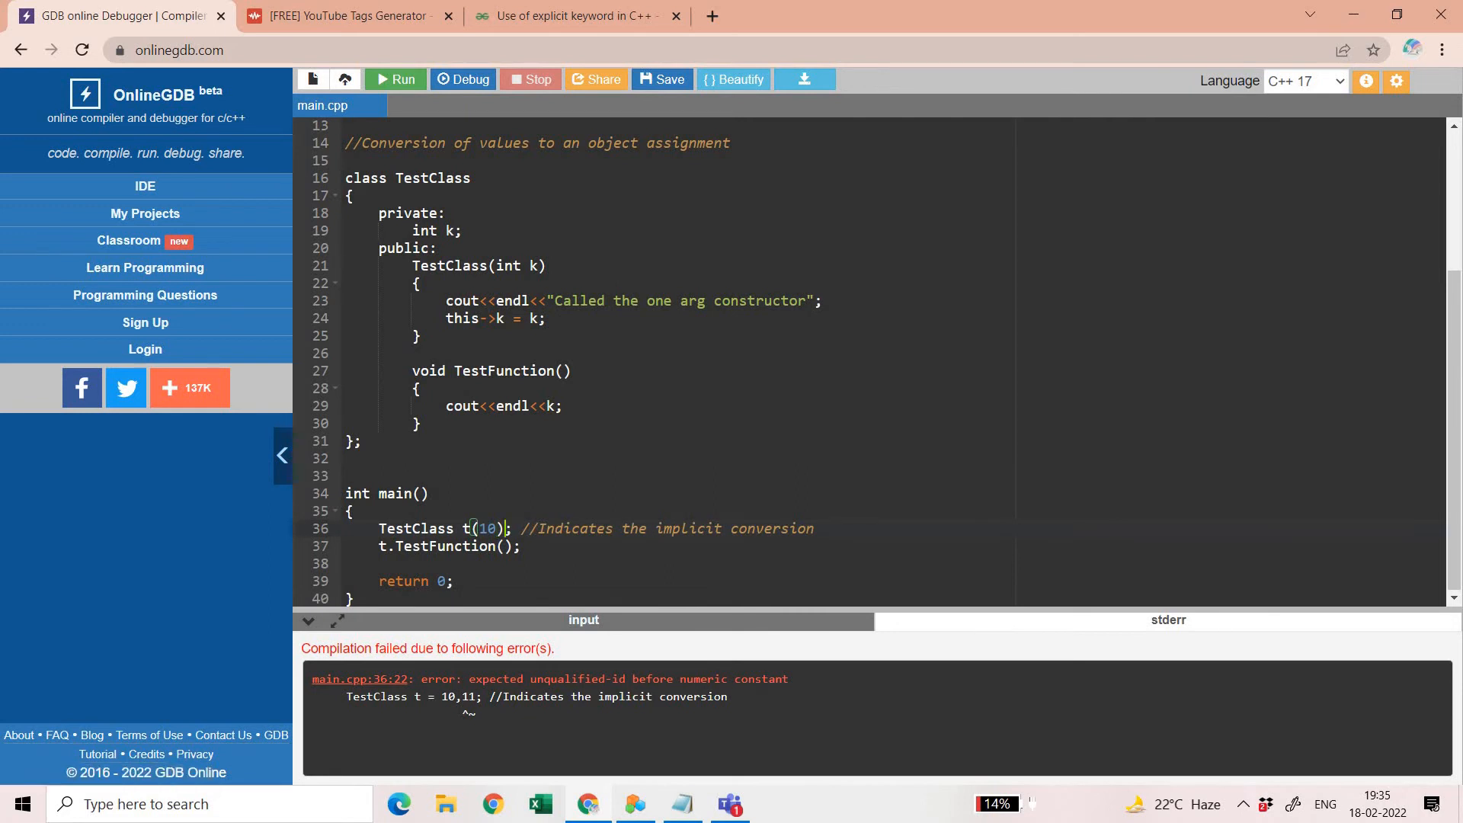
text(explicit)
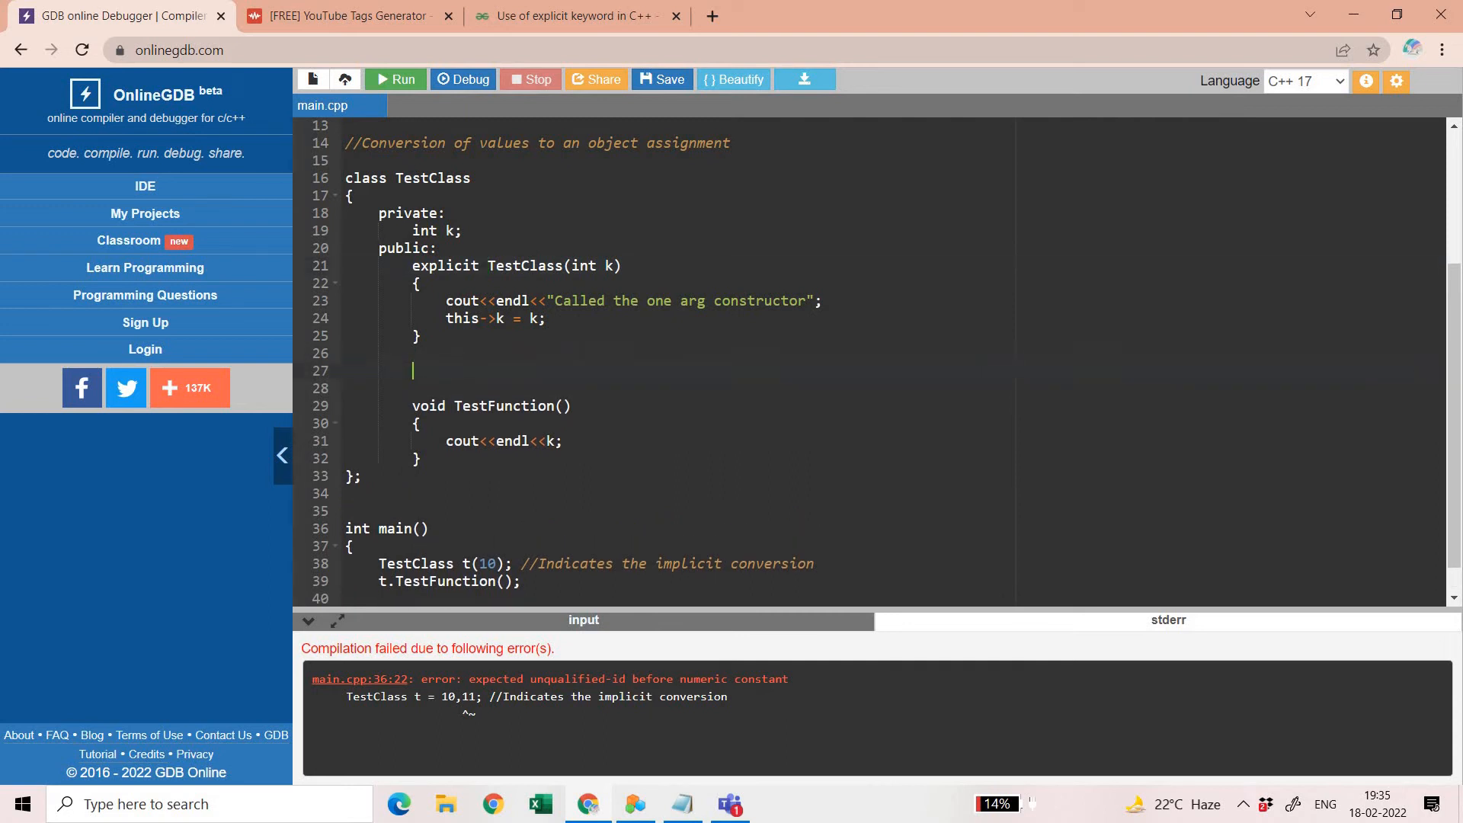
text(exp)
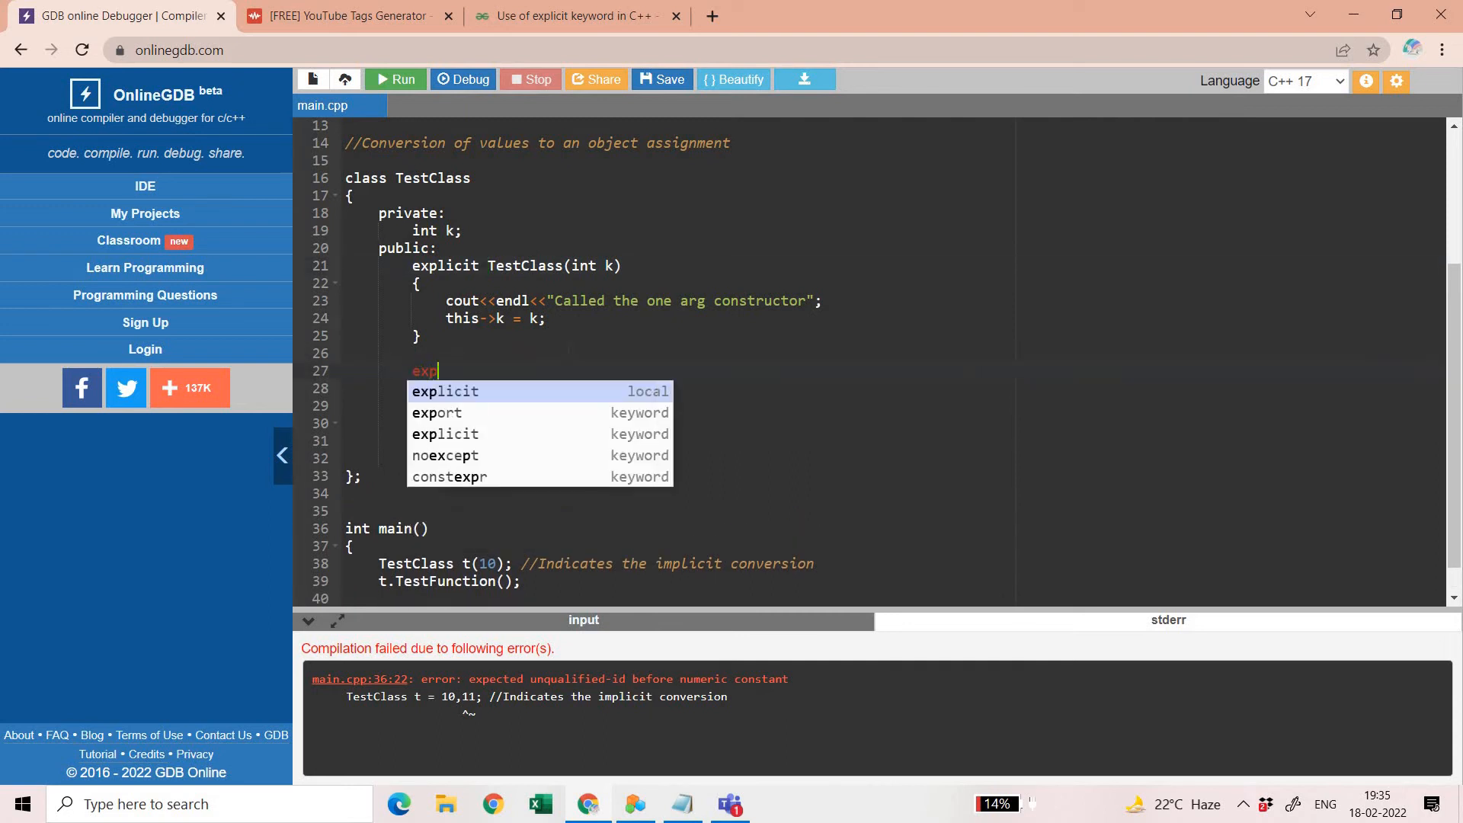
text(licit TestClass()
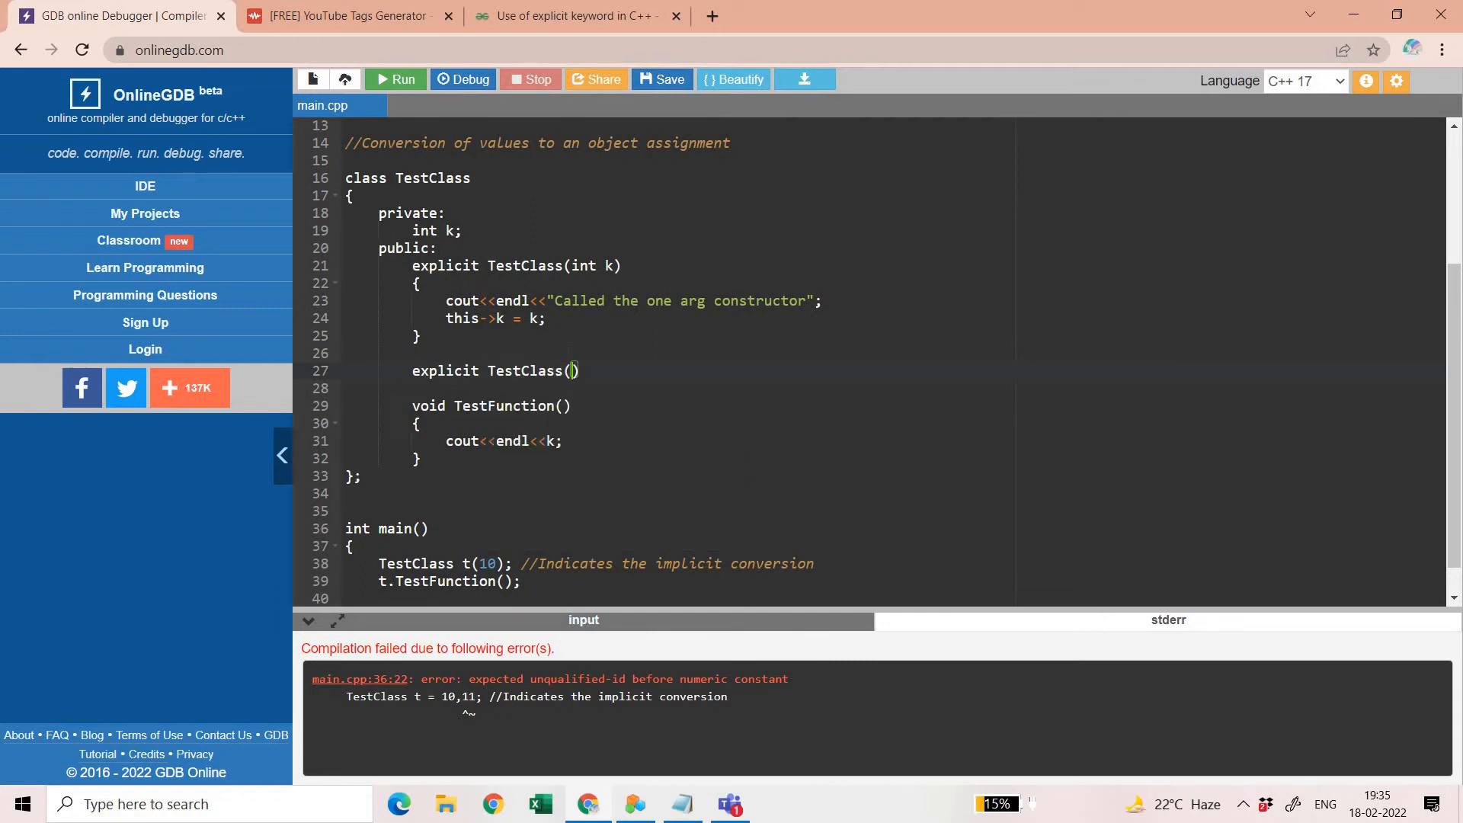
text(TestClass & t)
click(679, 388)
text({)
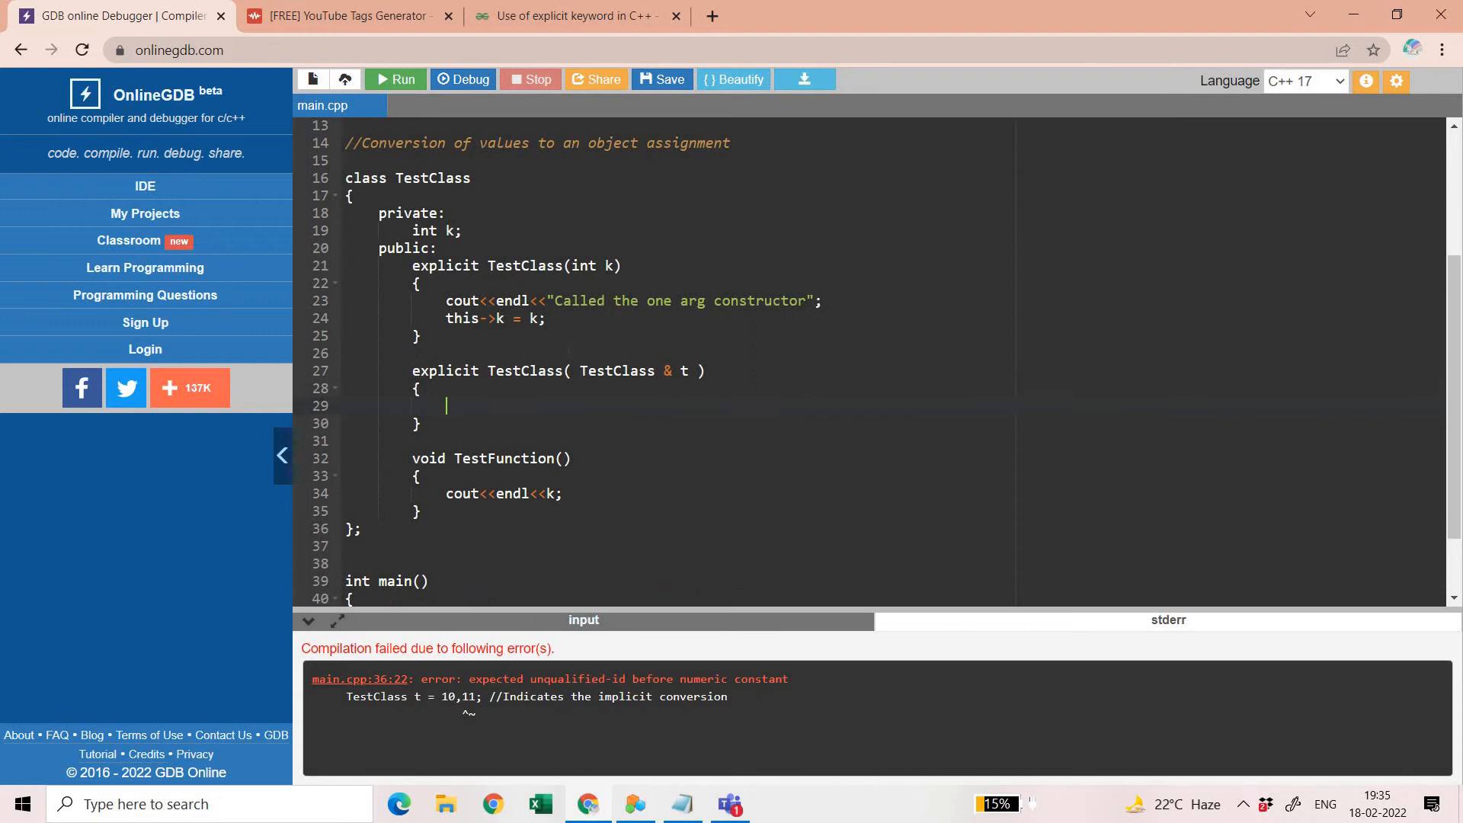
text(k =)
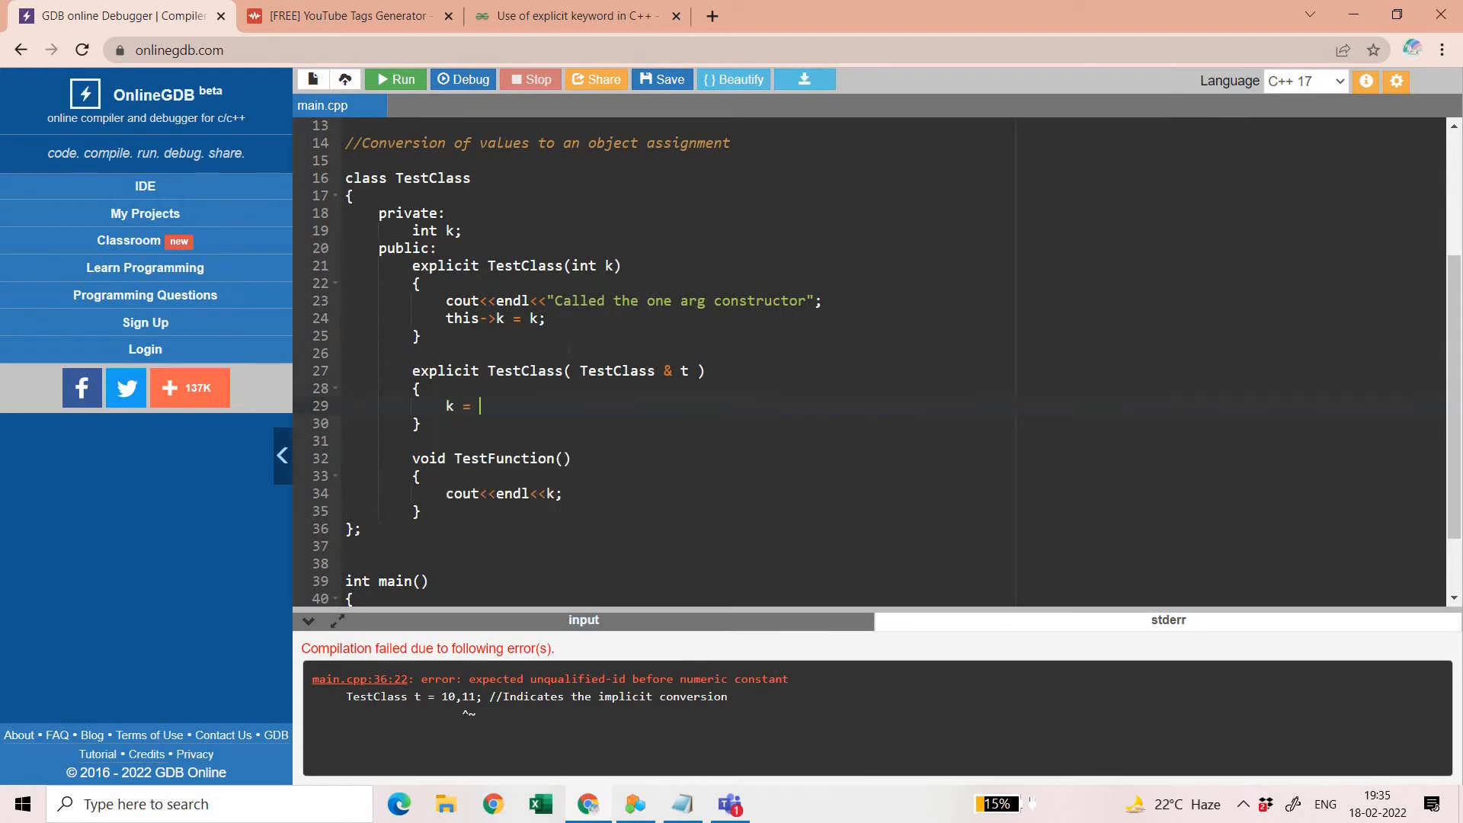
text(t.k;)
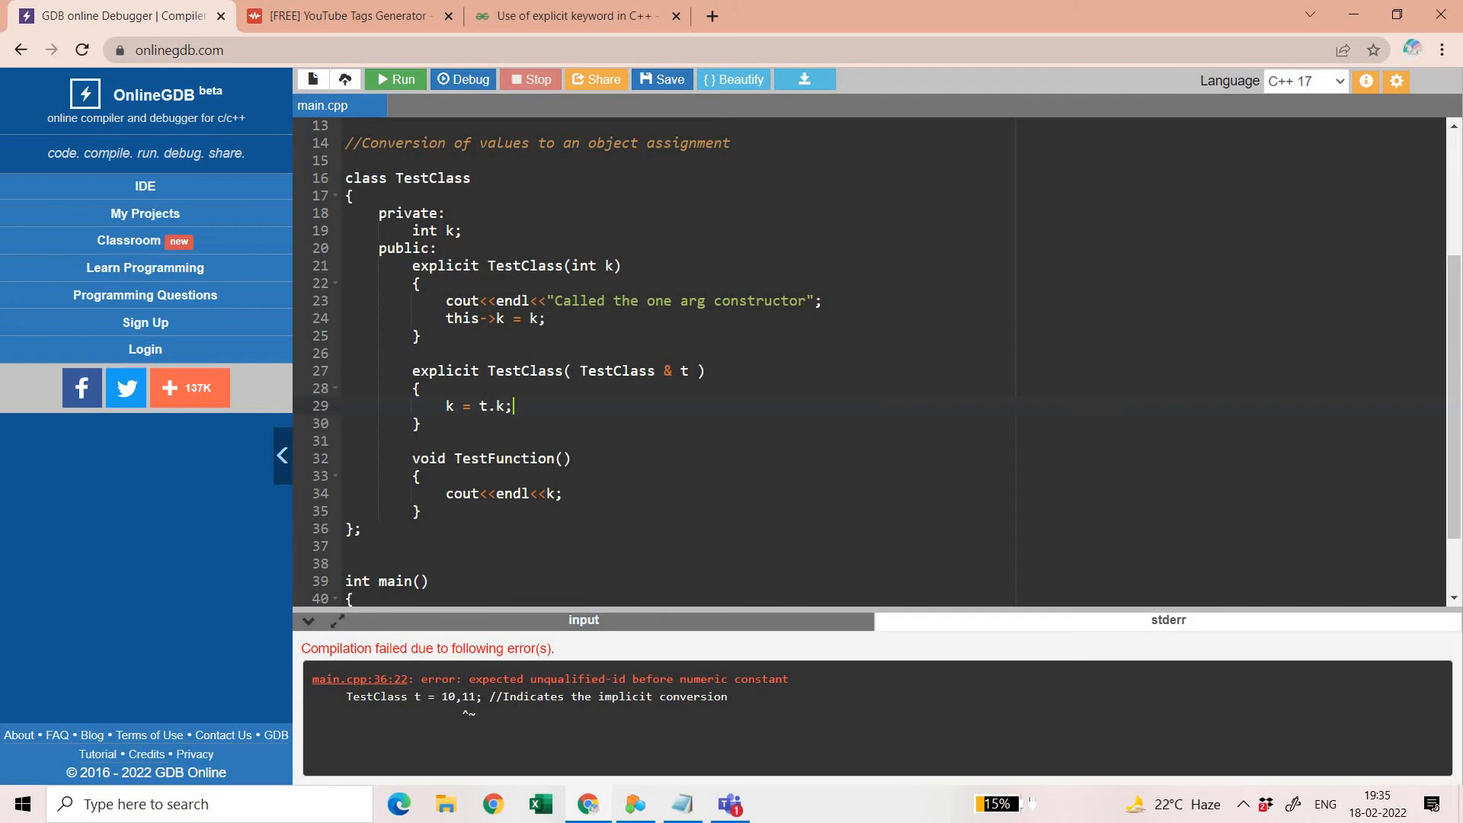
Declare TestFunction t1(t) in main, run, correct it to TestClass t1(t), and rerun
scroll(down, 3)
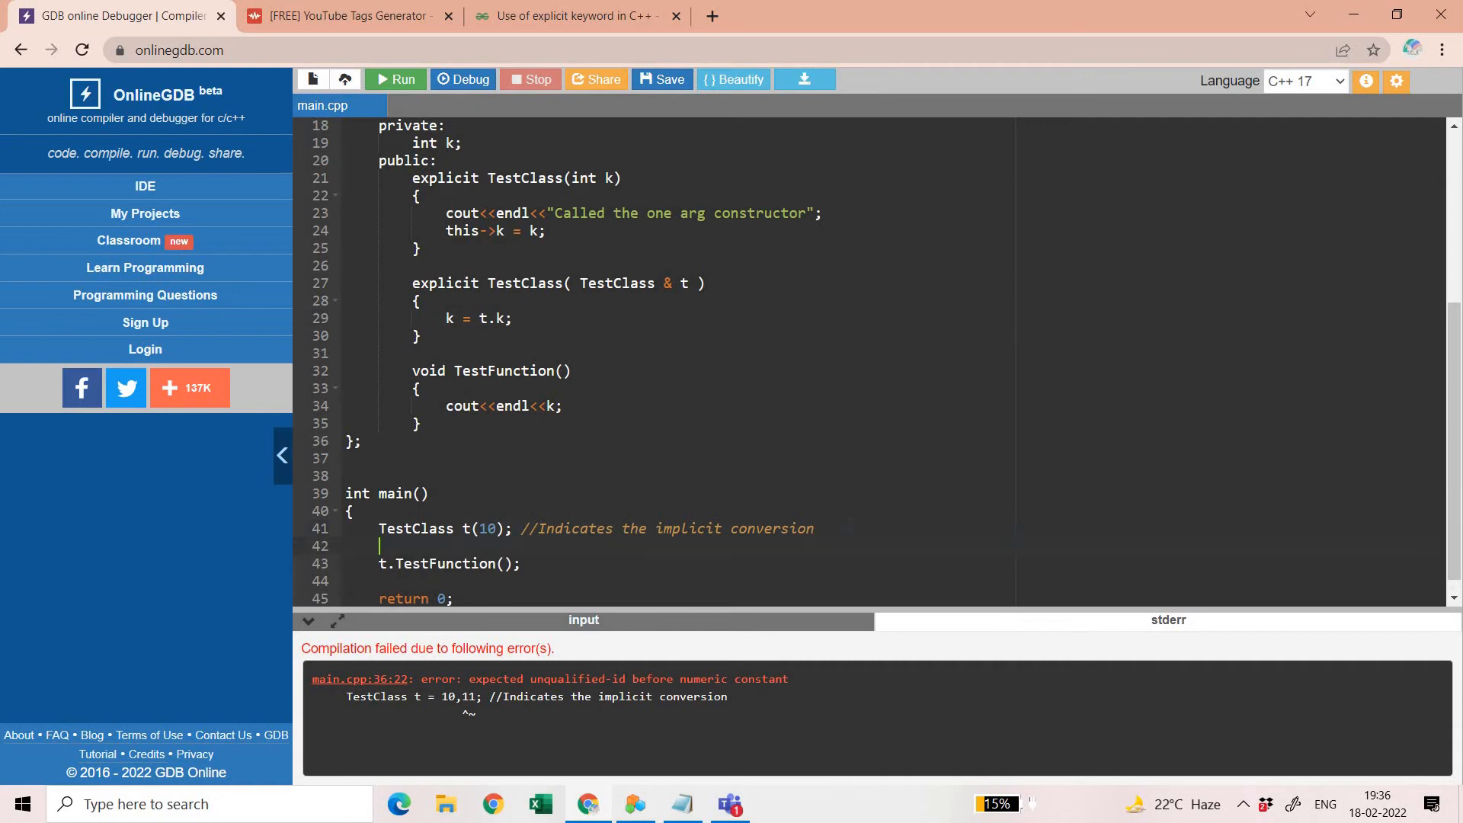
text(TestFunction)
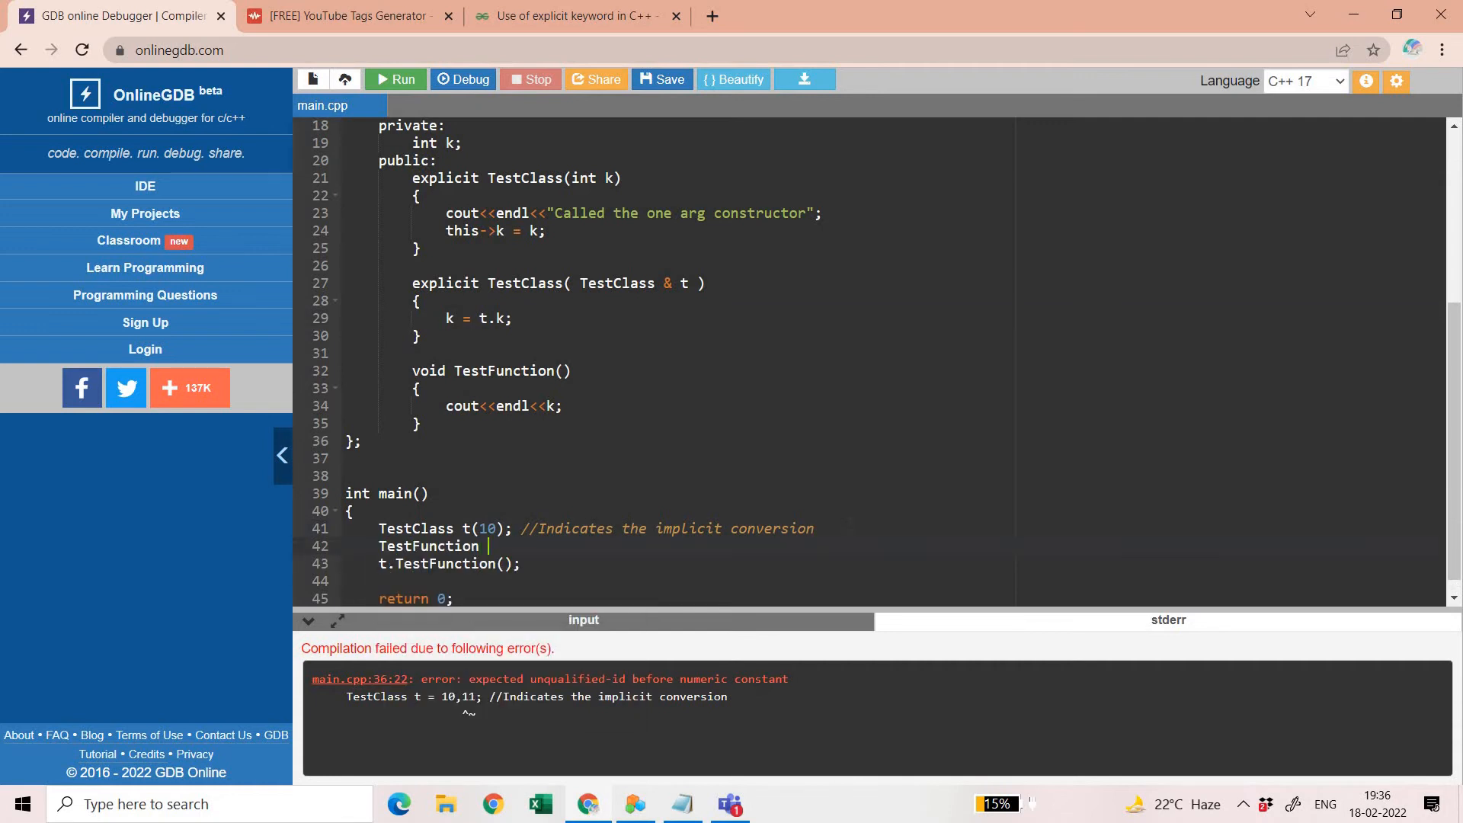
text(t1(t);)
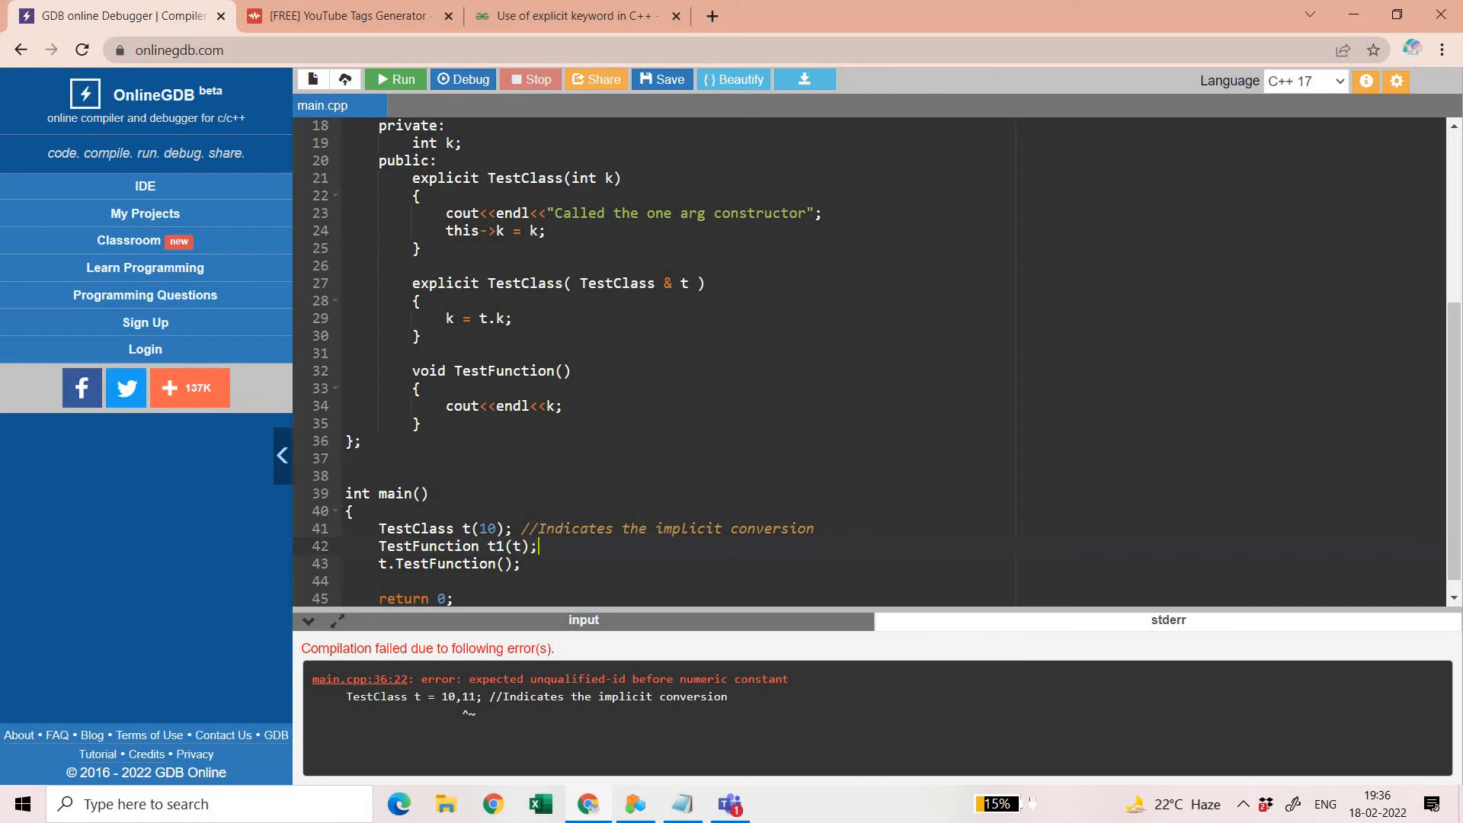
click(395, 79)
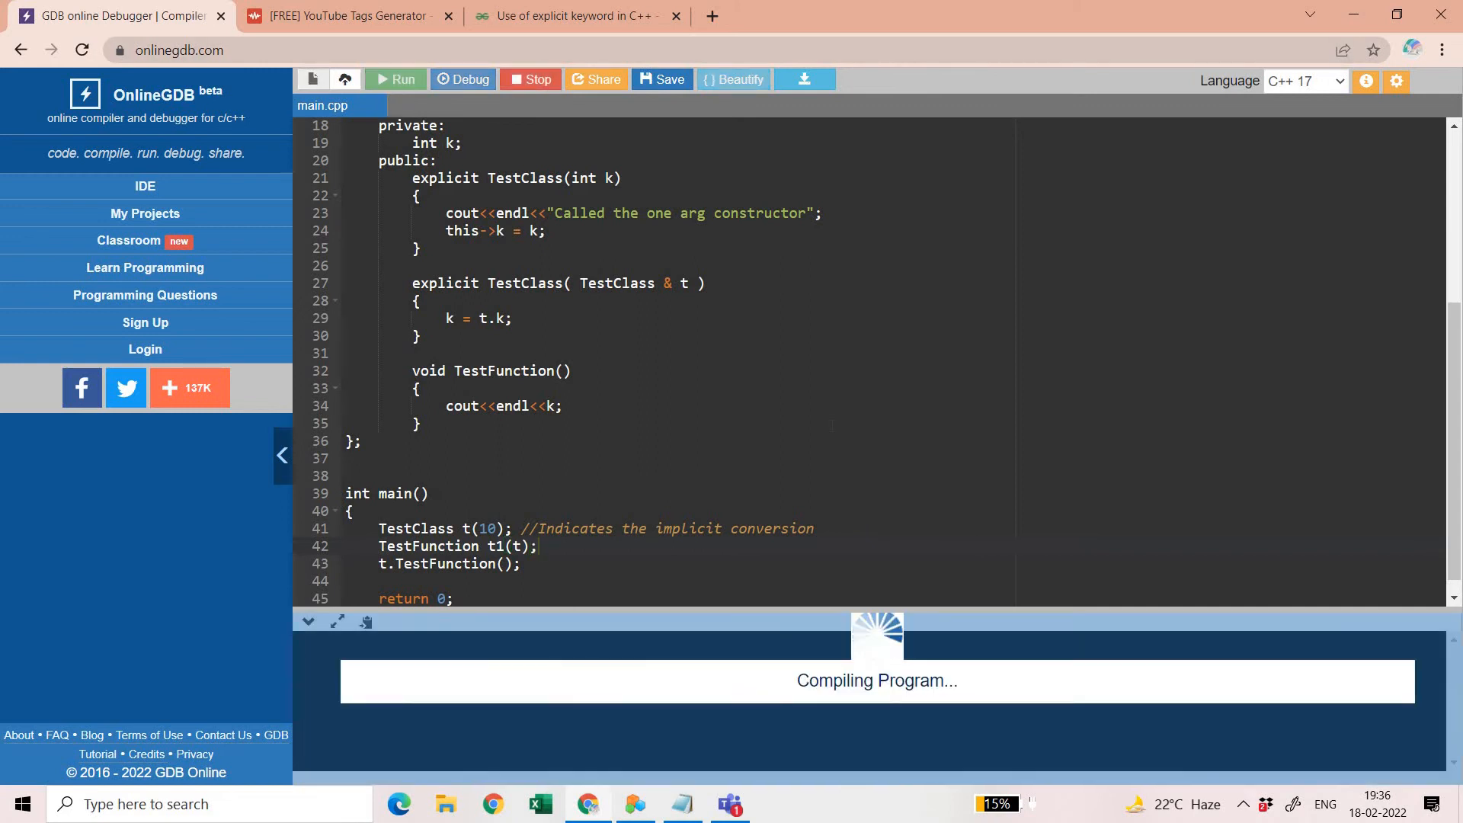
click(396, 79)
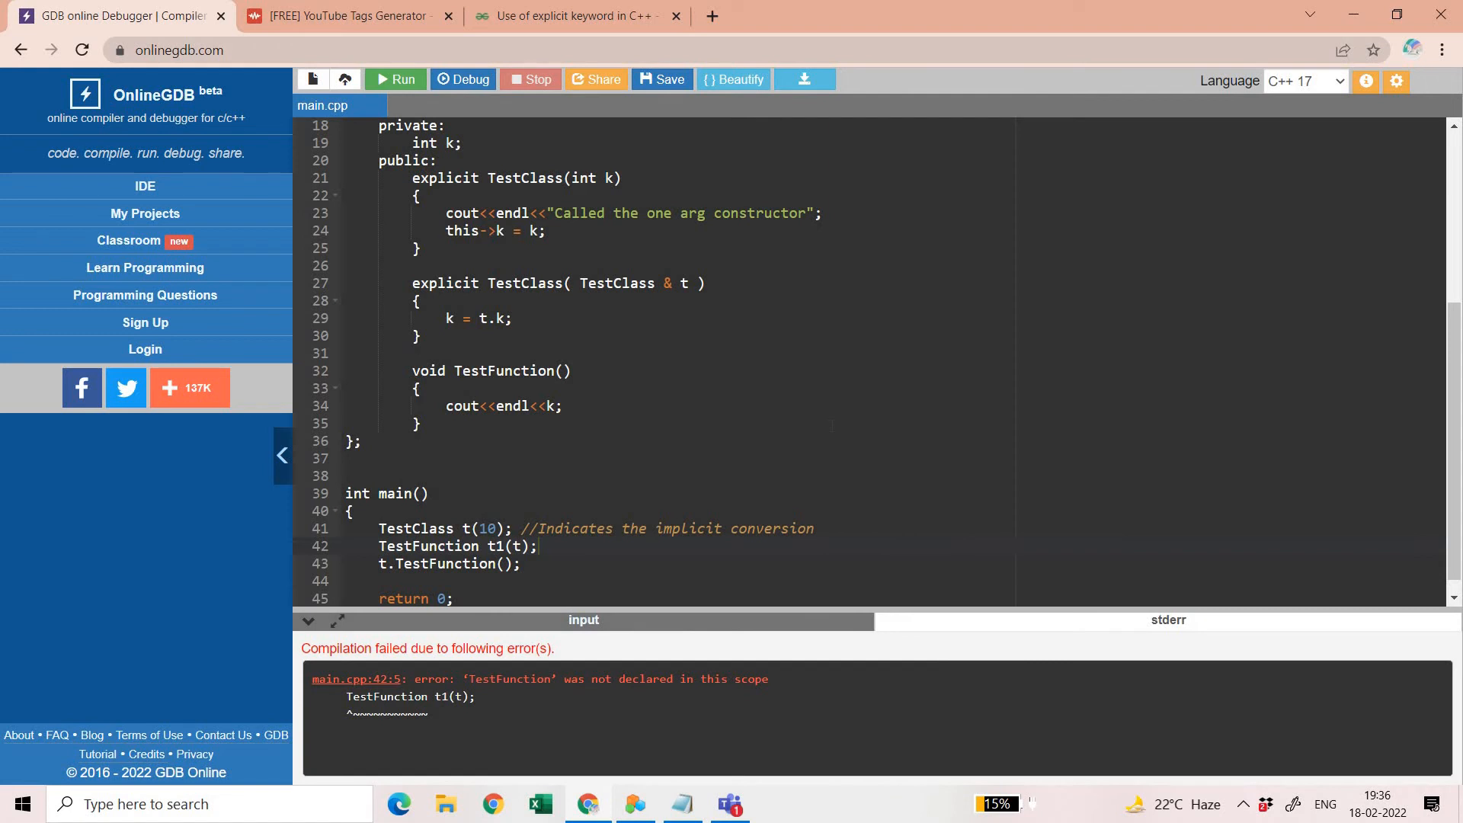
key(BackSpace)
text(Class)
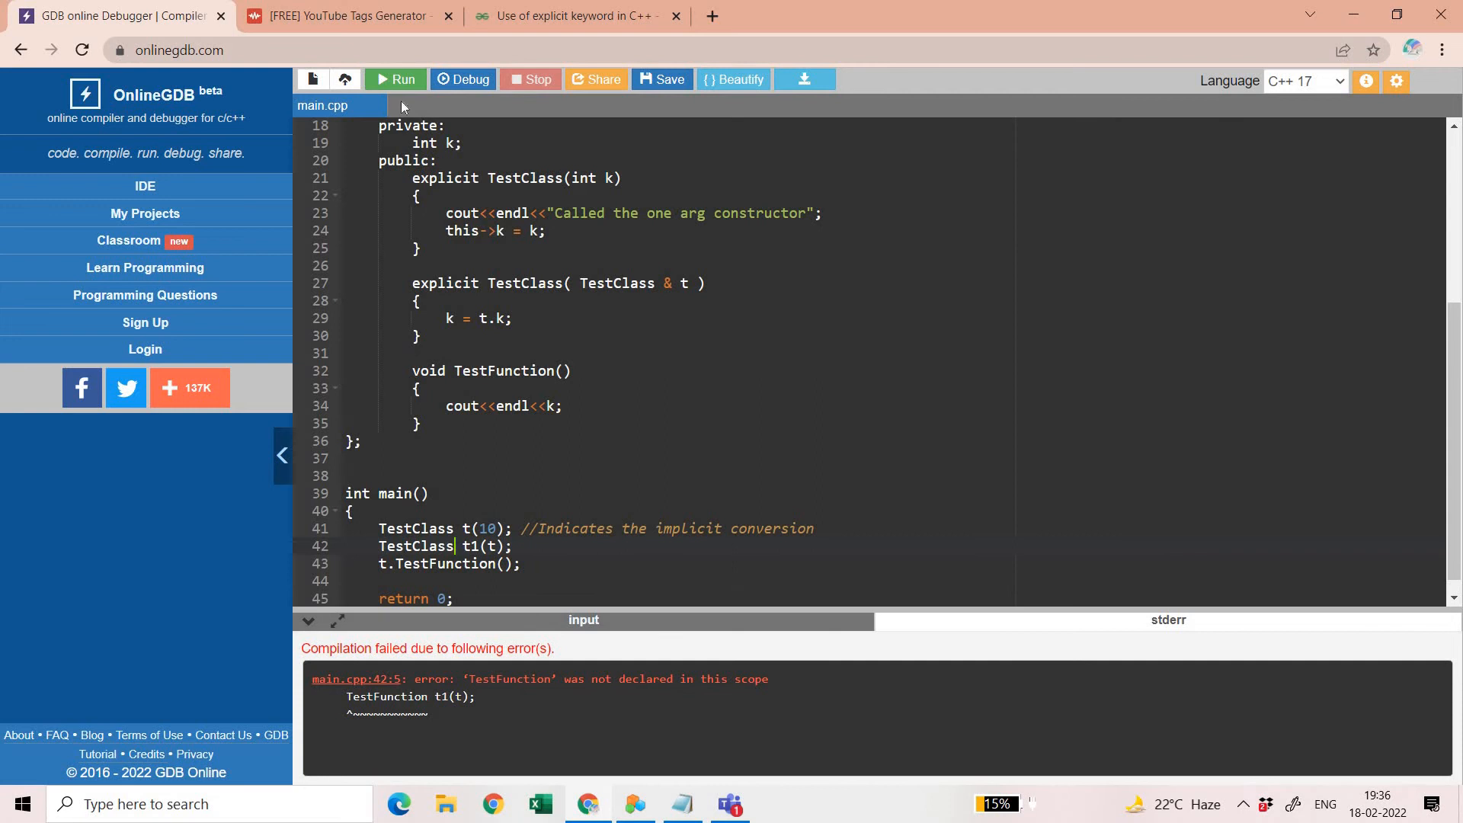
click(395, 79)
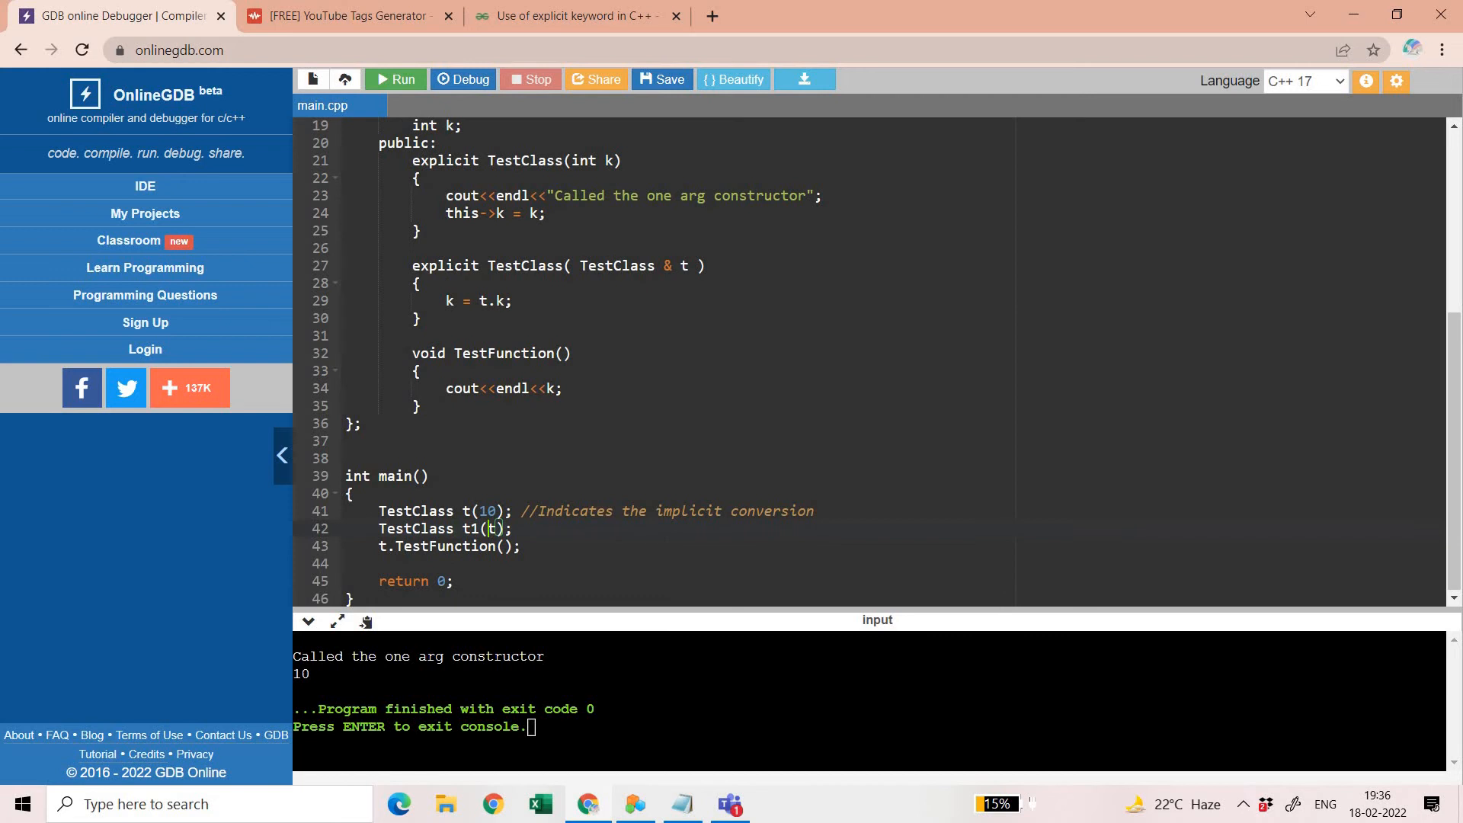
Try TestClass t1 = t and run, then revert to t1(t) and run again
text(=)
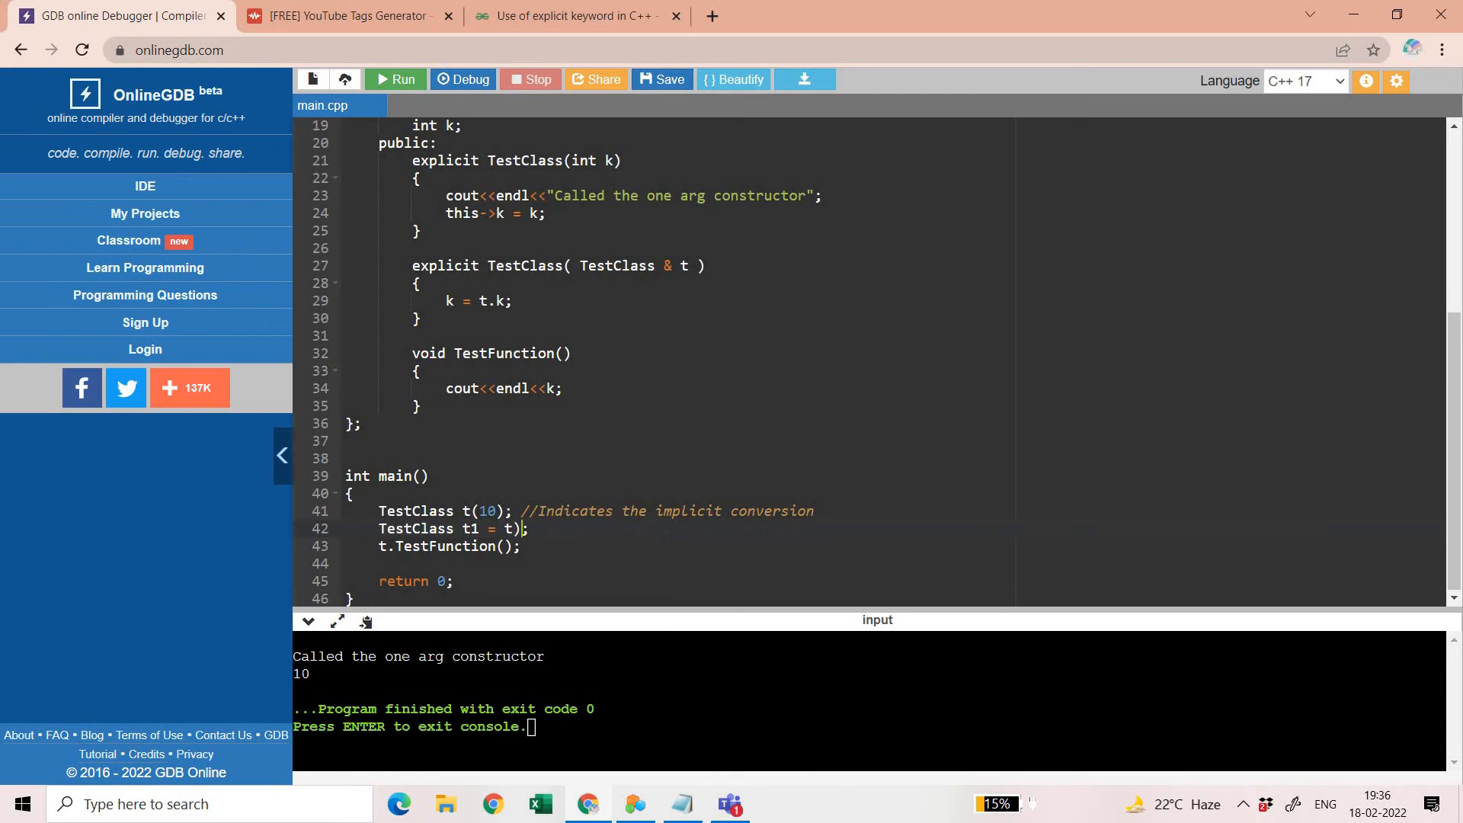
key(Backspace)
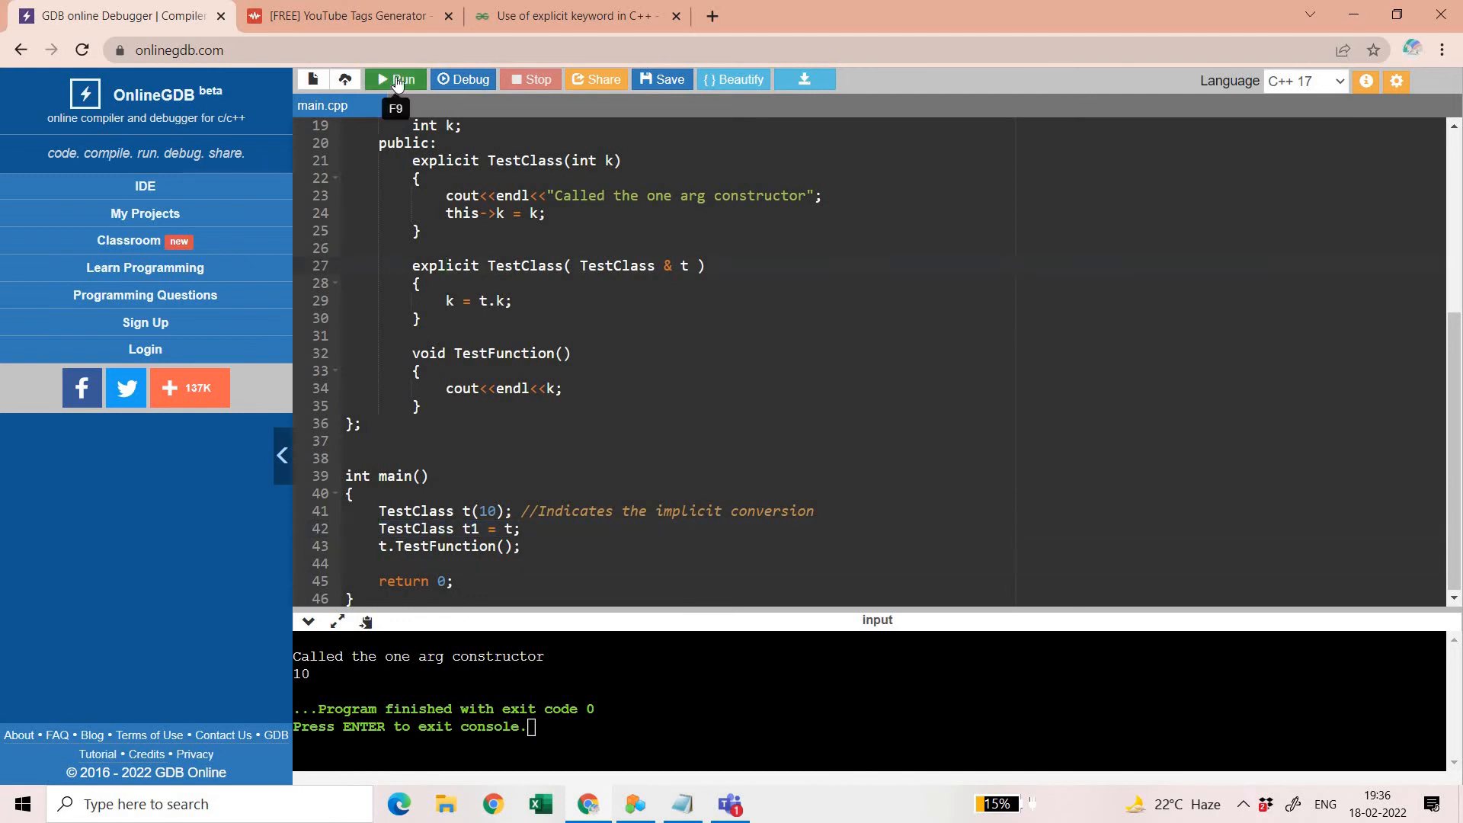
click(395, 79)
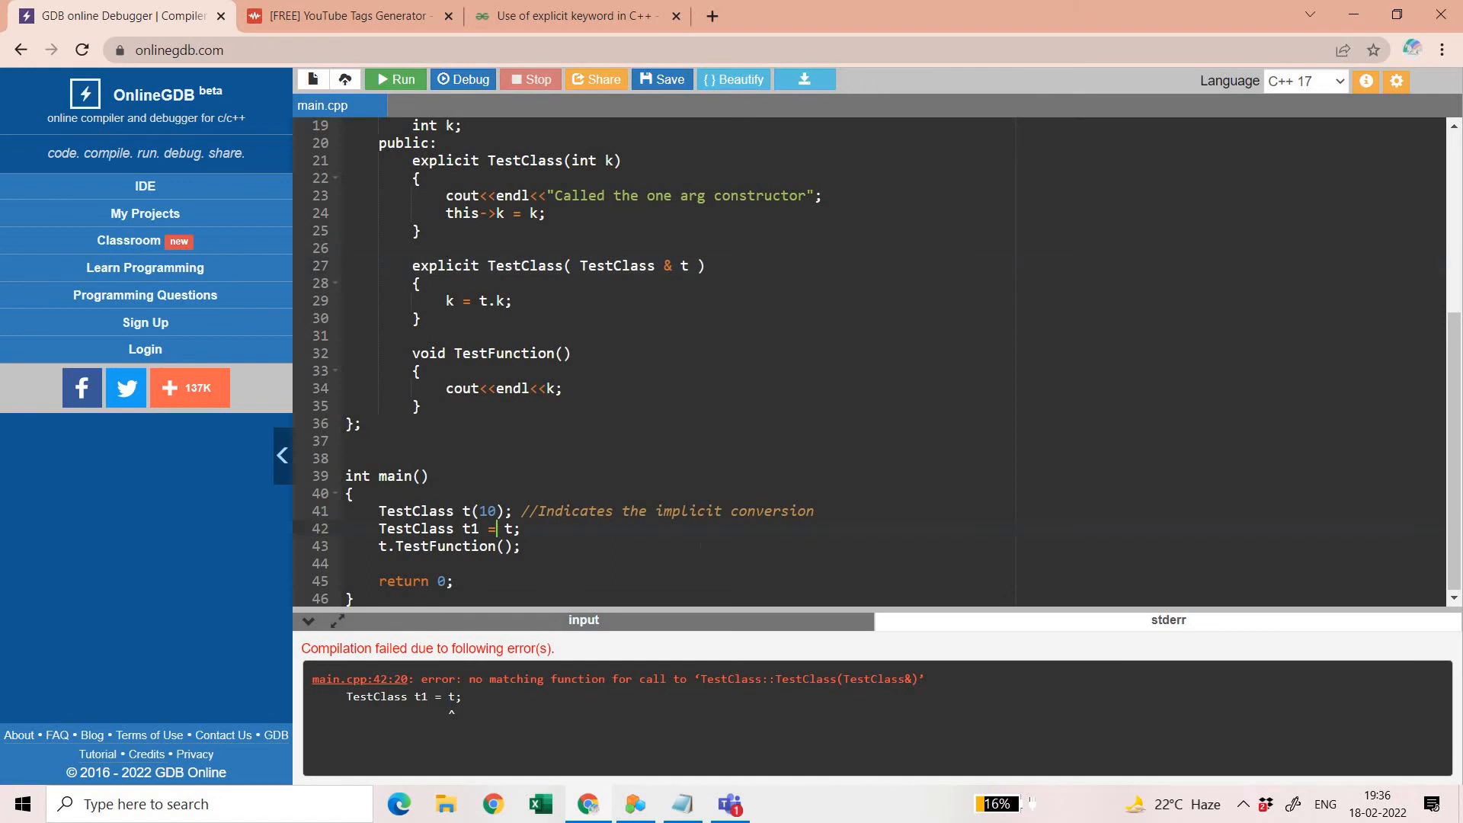
key(BackSpace)
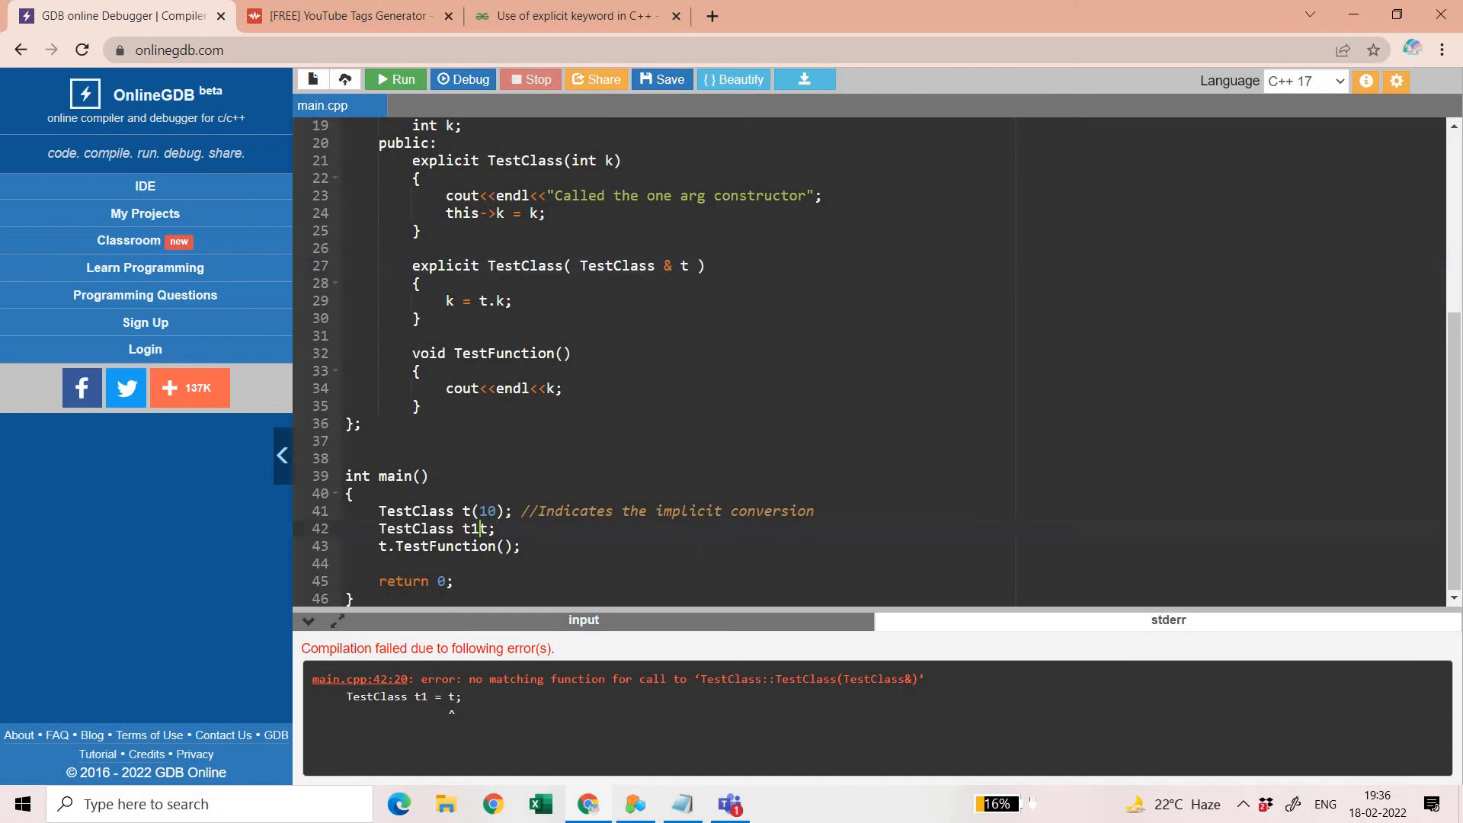
text((t))
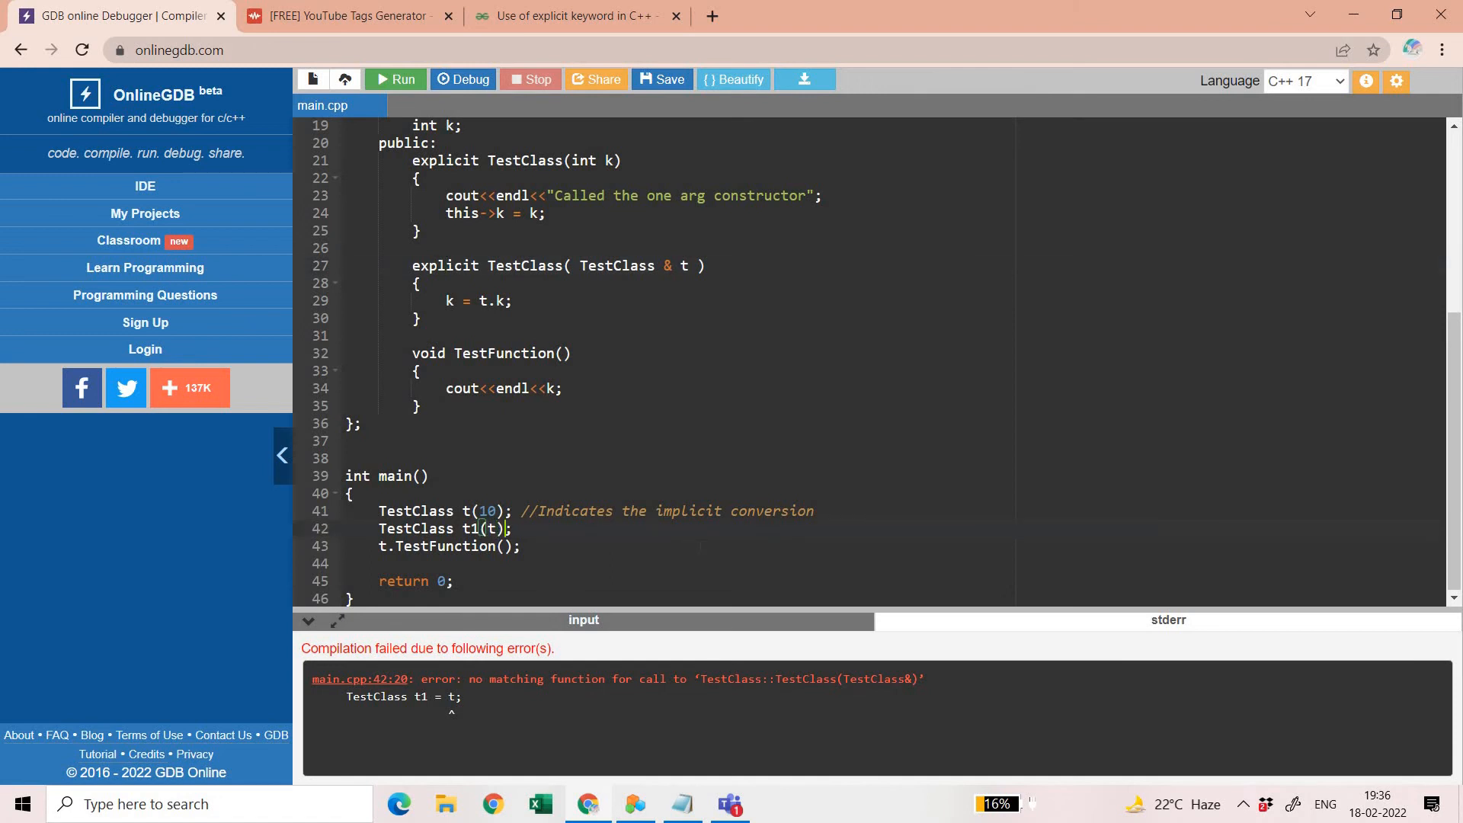
click(396, 79)
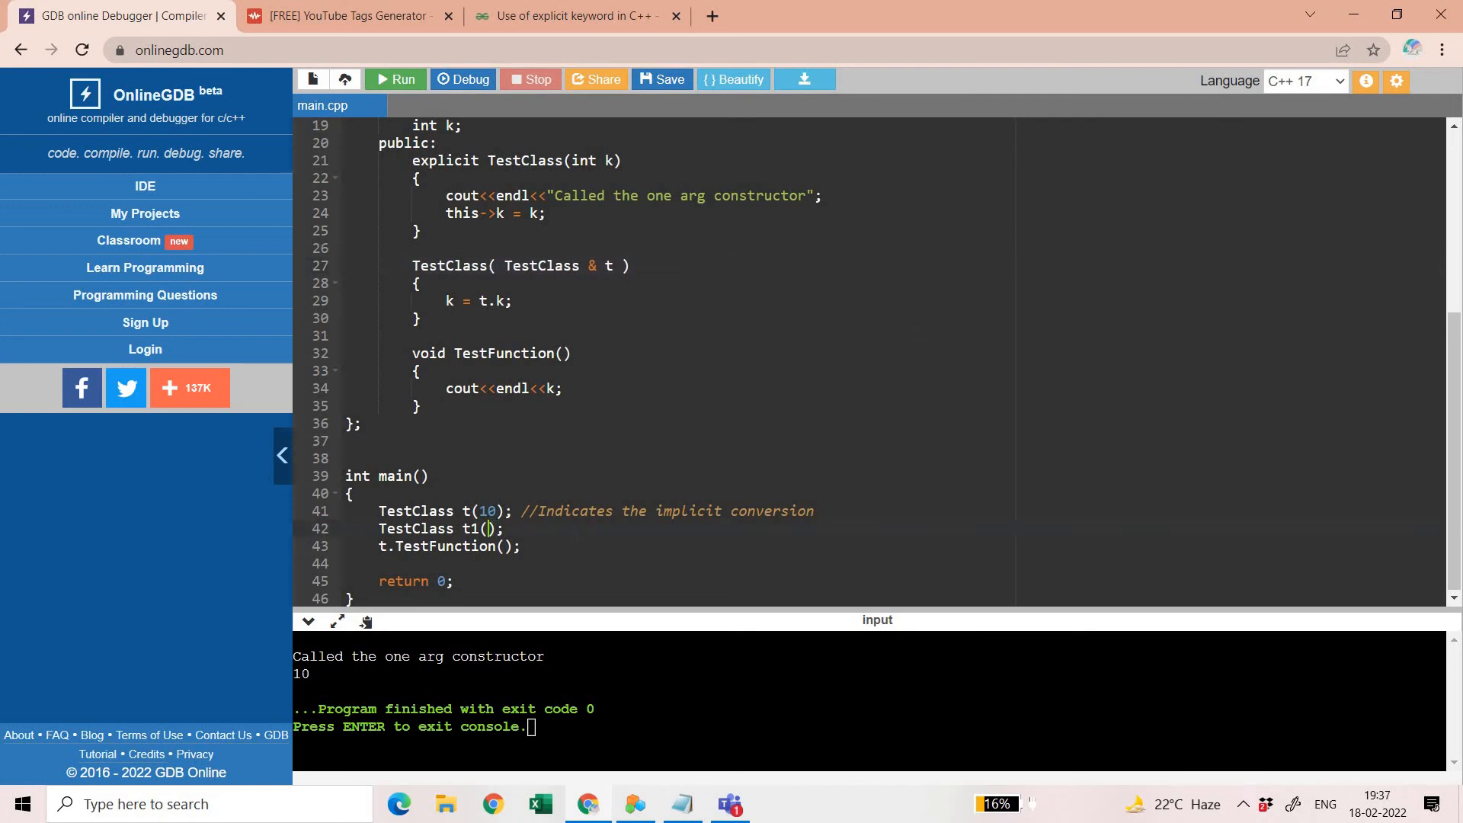
Change line 42 to 'TestClass t1 = t;' and add explicit to the copy constructor
text(=)
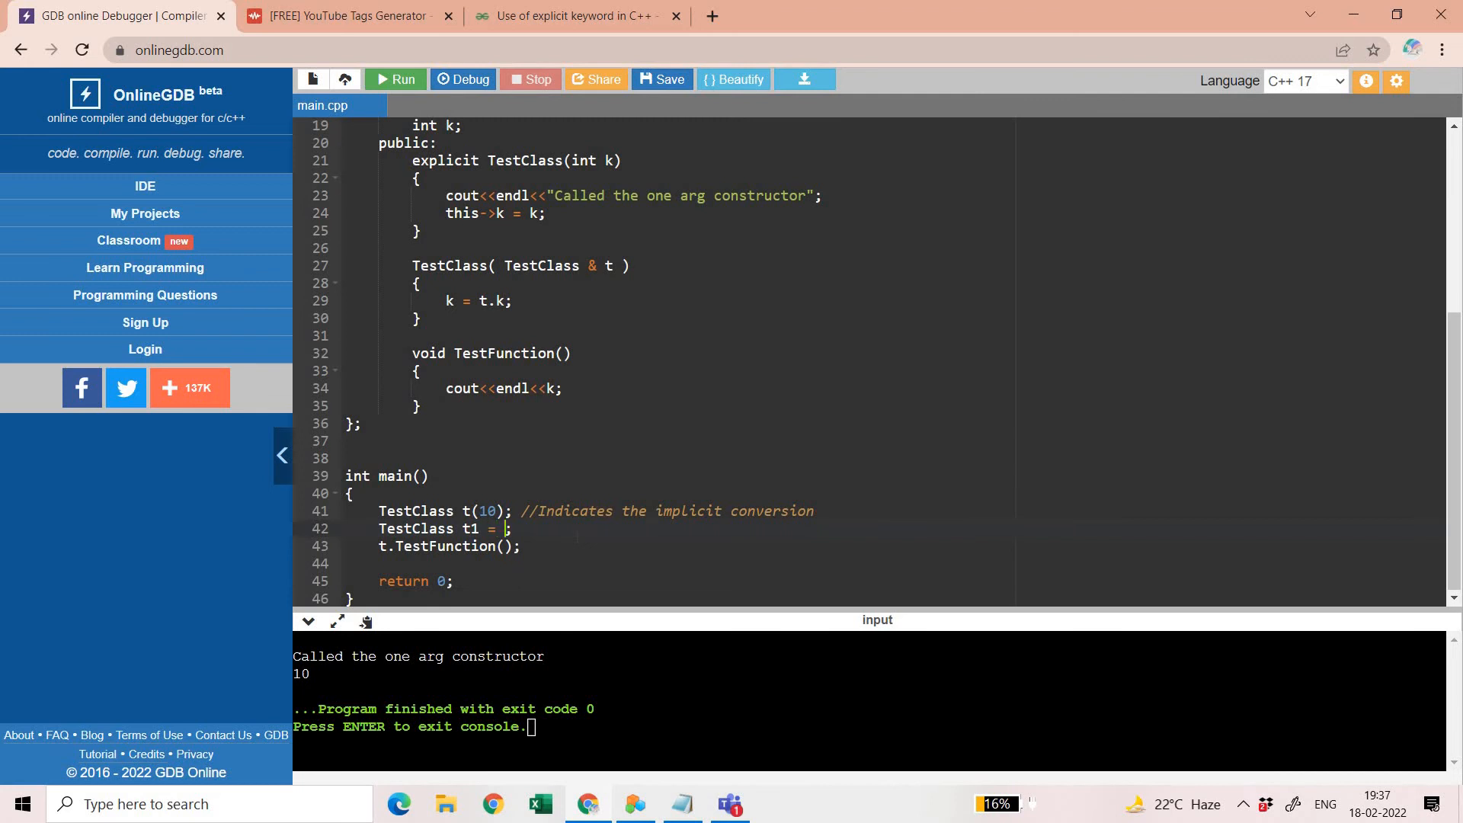
text(t)
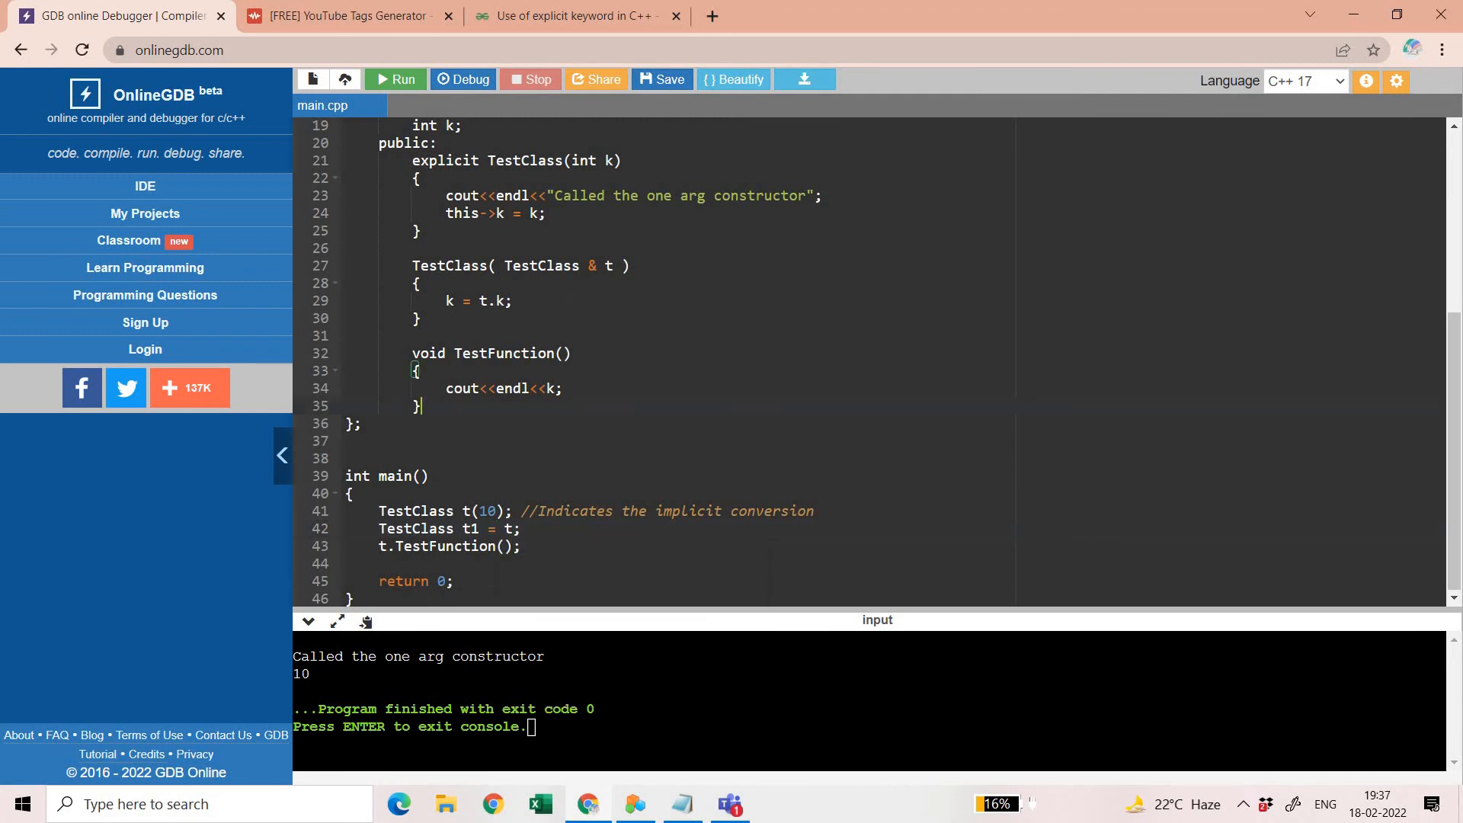
click(395, 79)
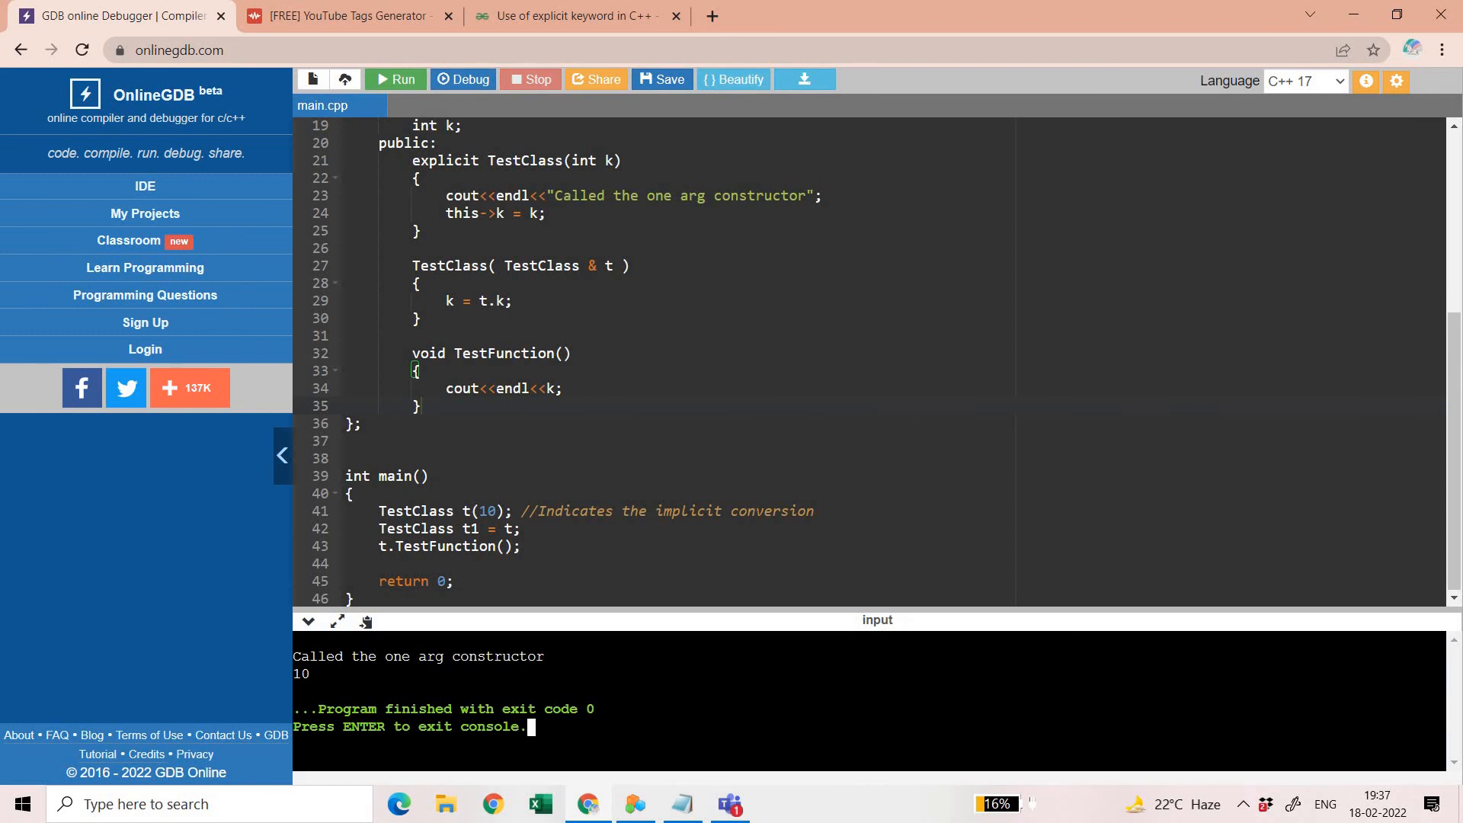
text(exp)
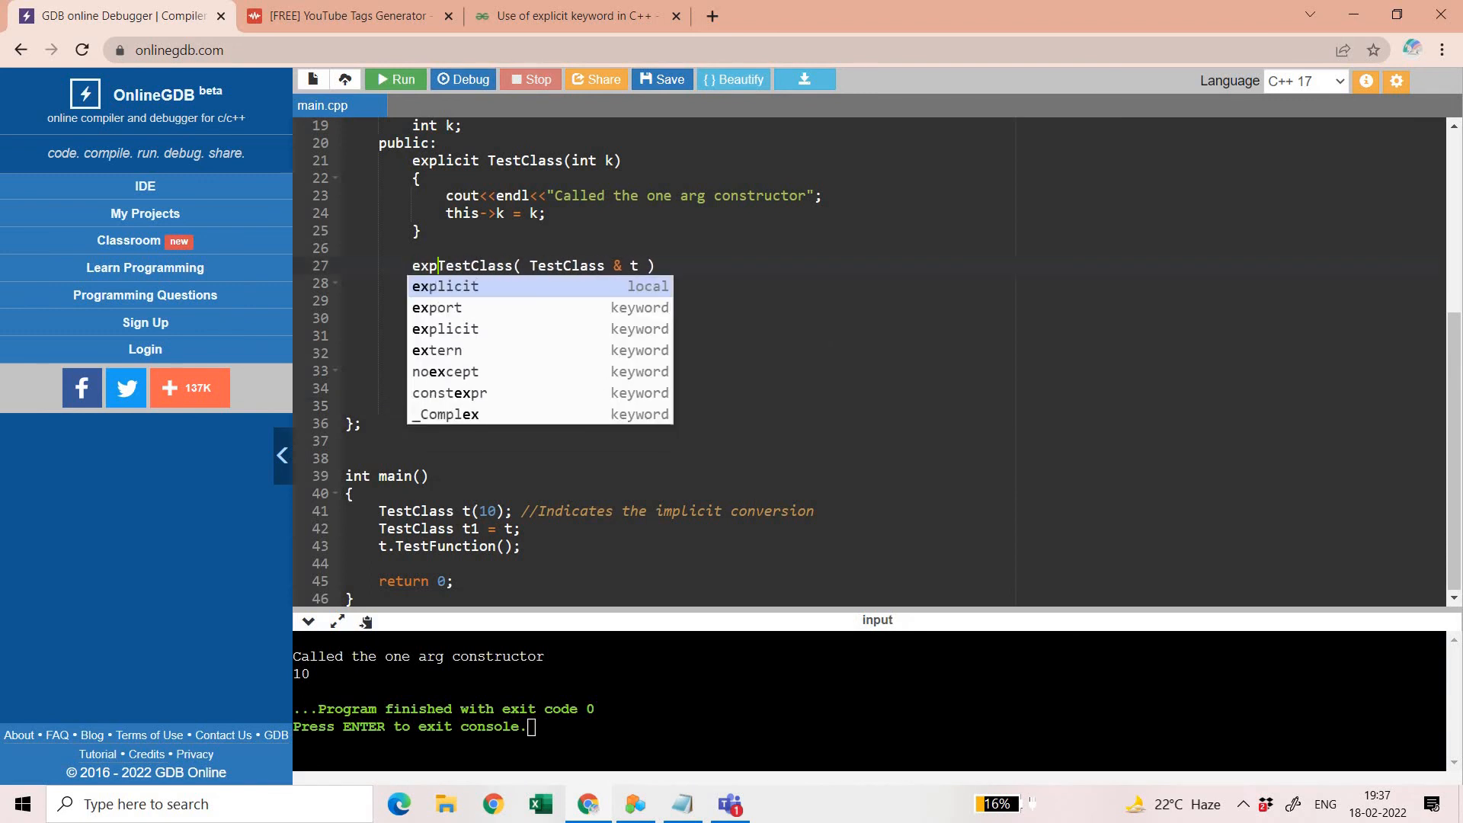
click(445, 286)
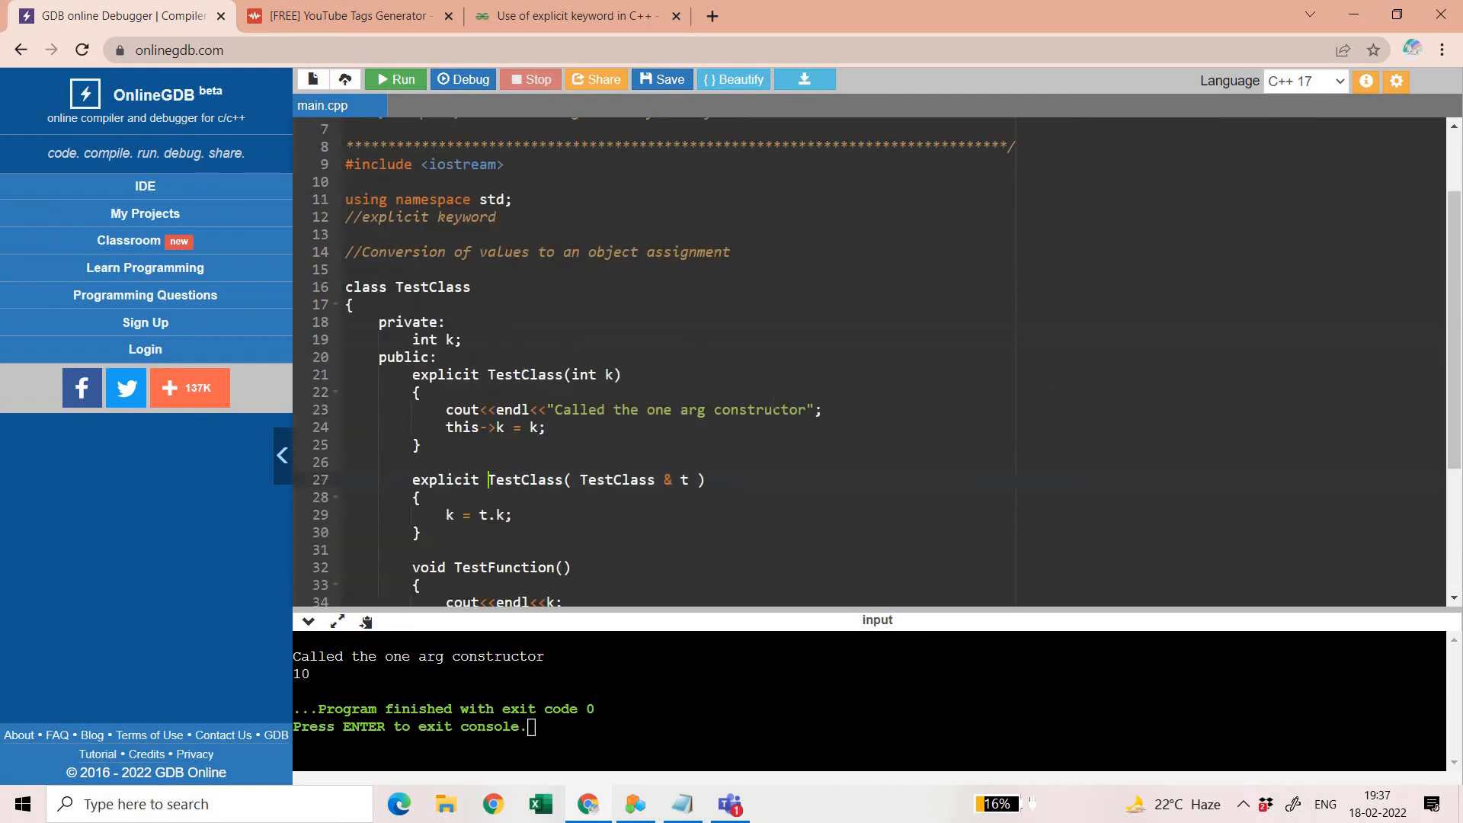
scroll(down, 3)
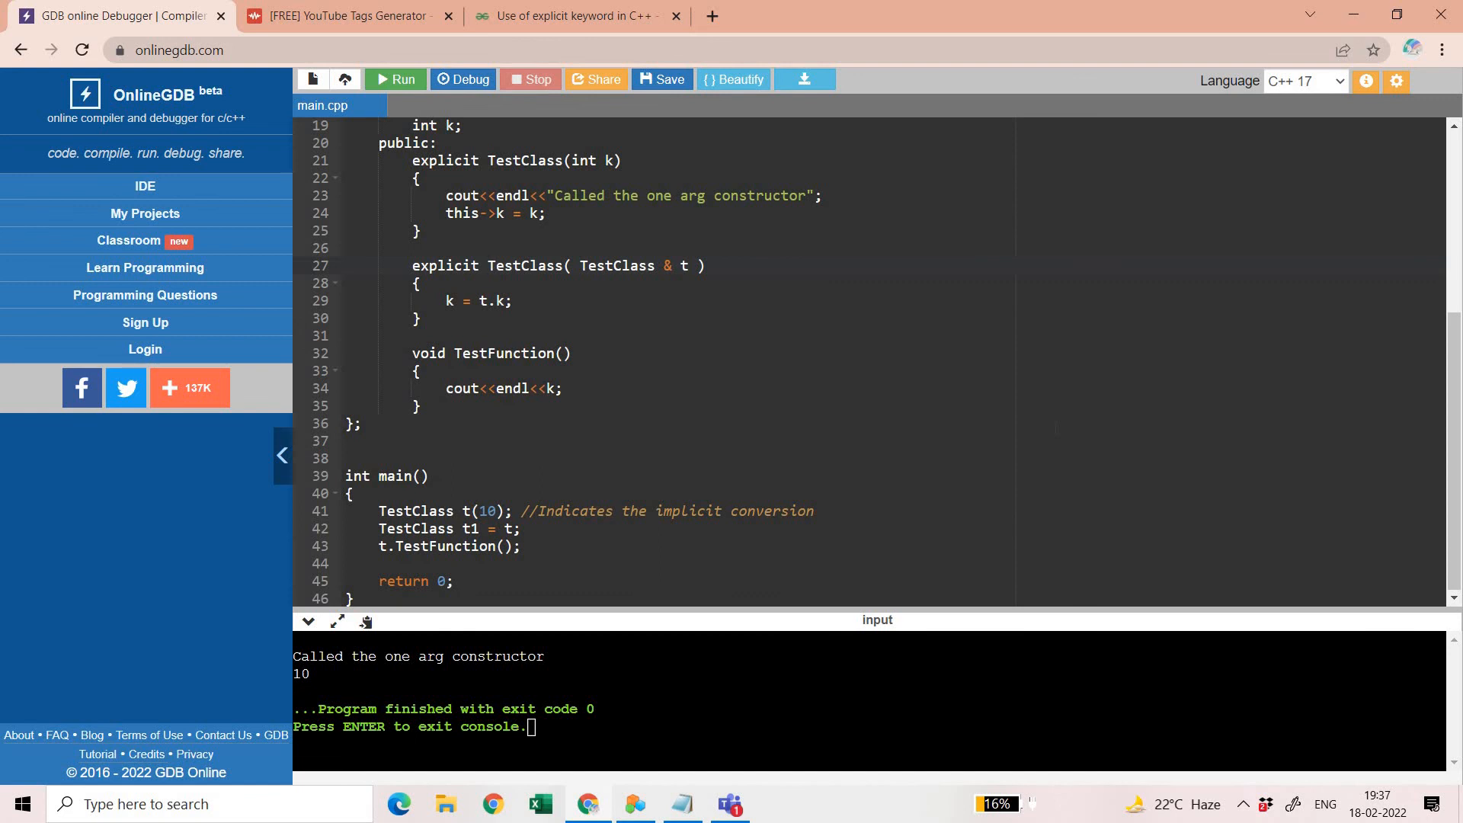
click(485, 265)
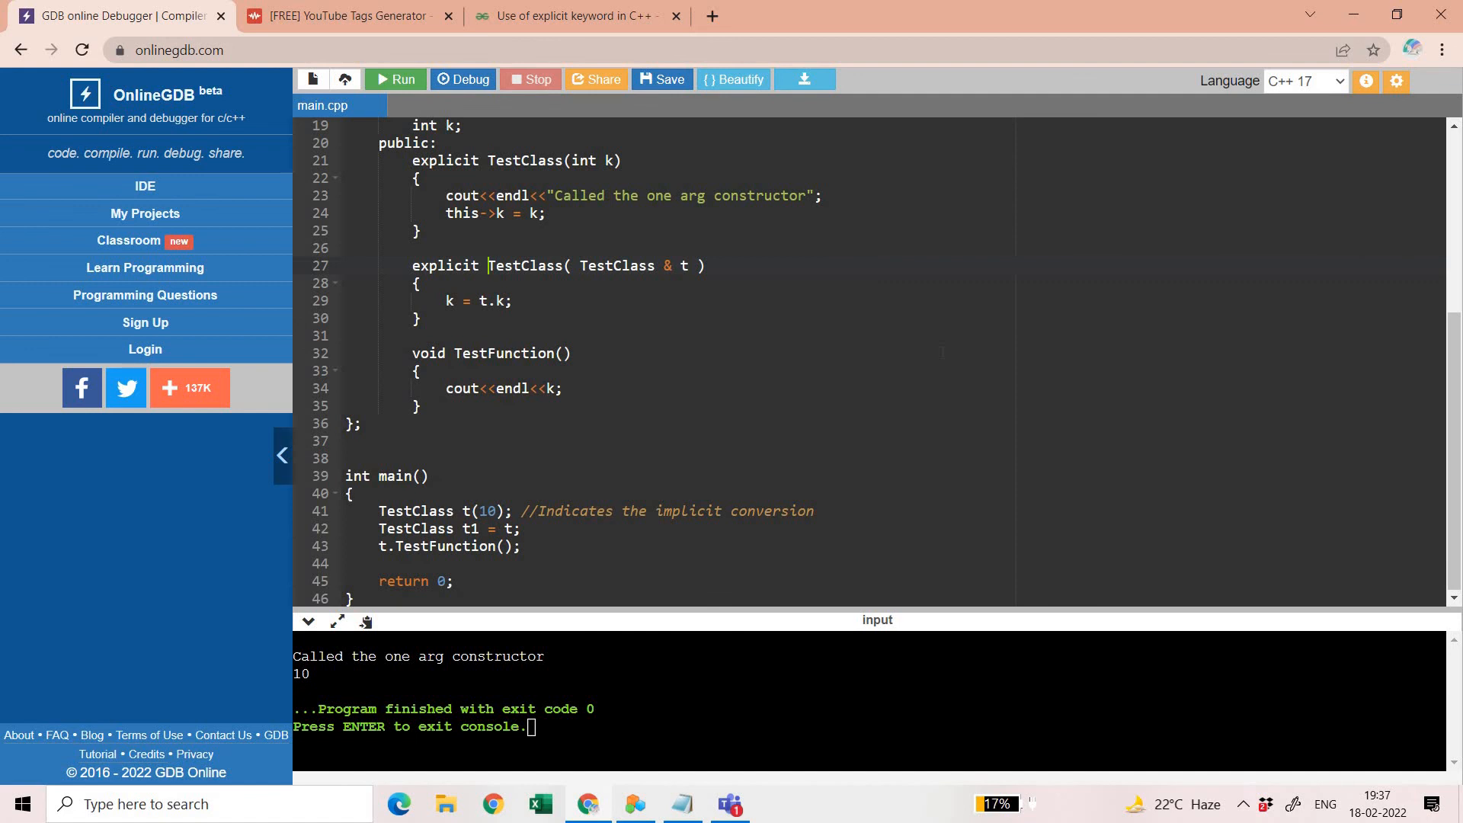
mouse_move(850, 806)
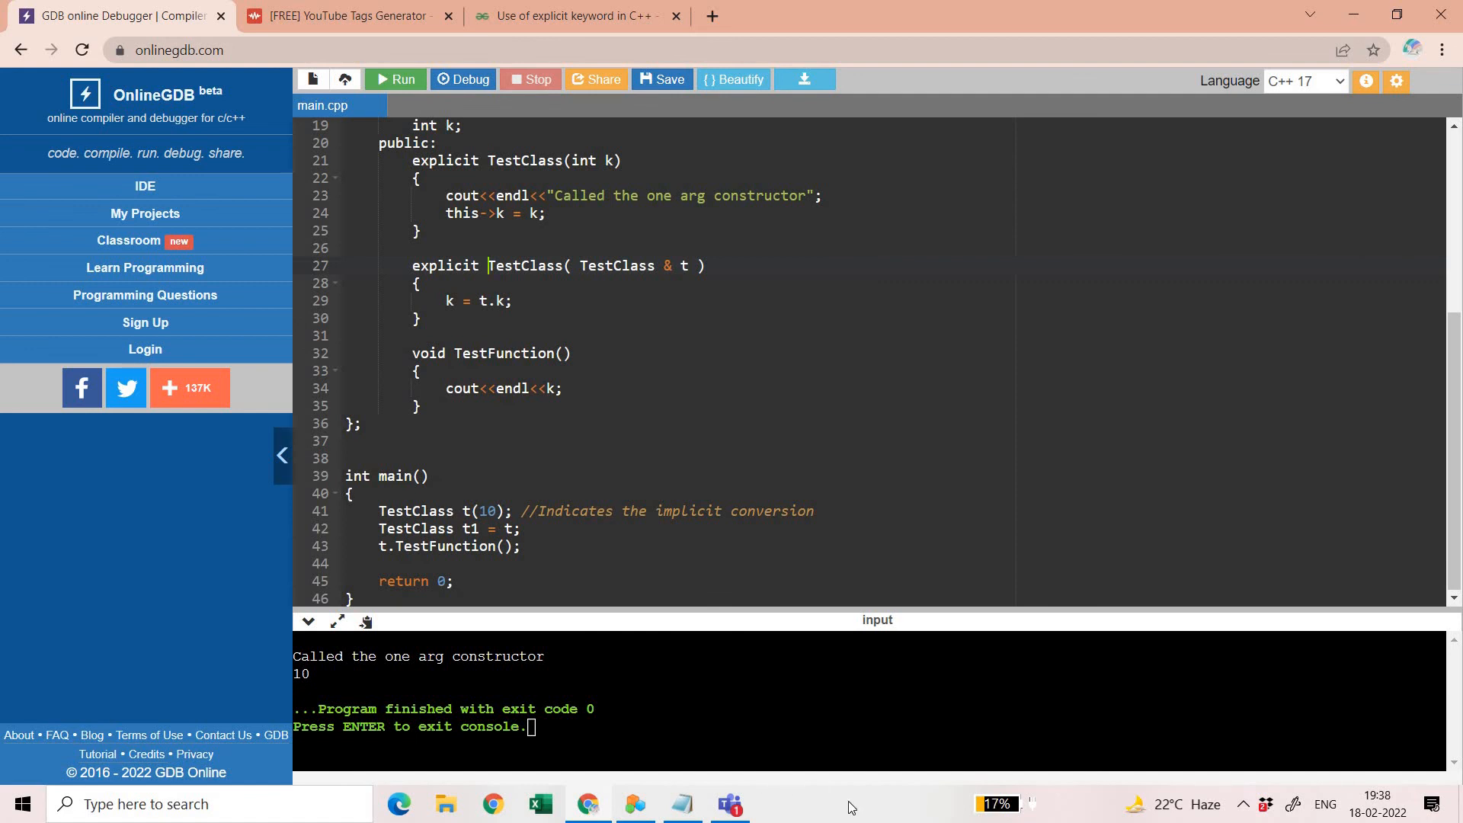